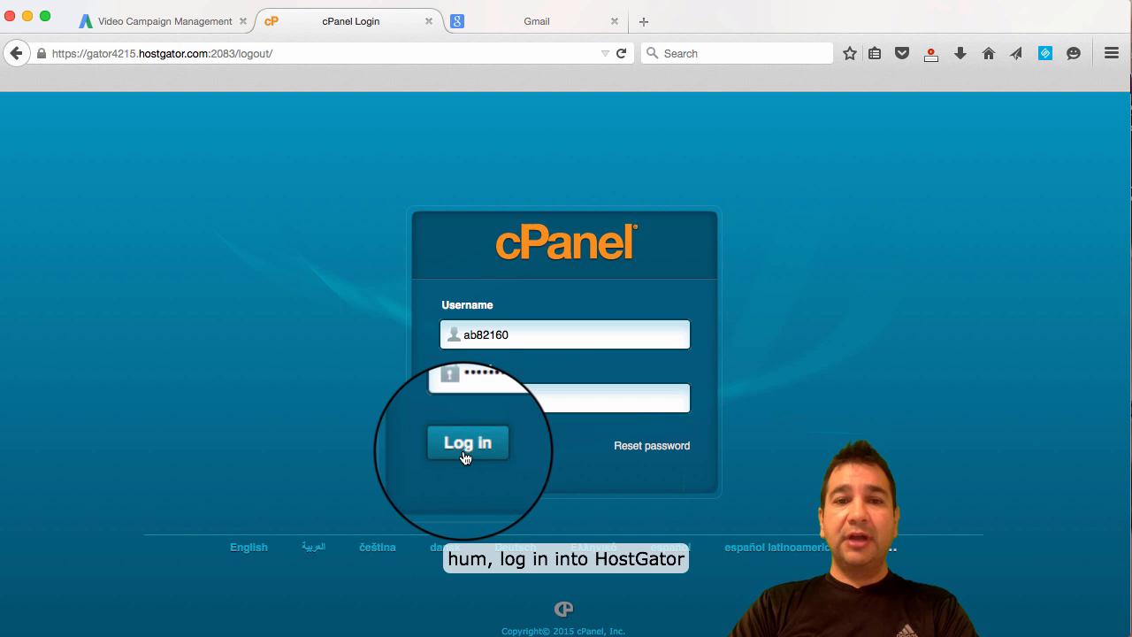
# Step: Log in to HostGator cPanel and scroll down to the Mail section's Email Accounts
pyautogui.click(467, 442)
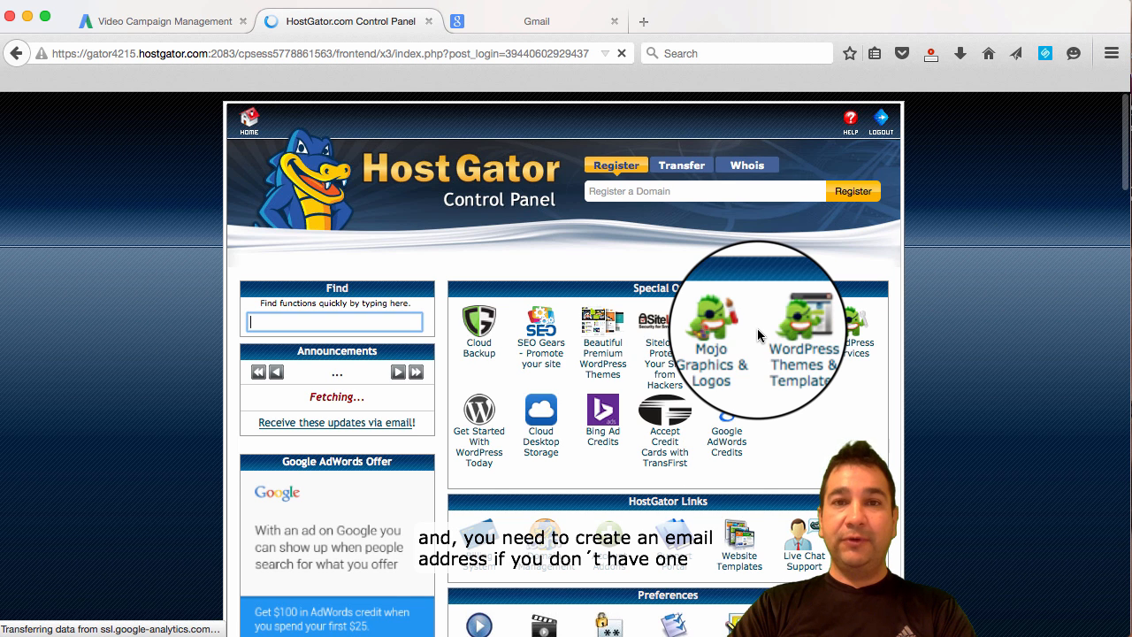
pyautogui.scroll(-3)
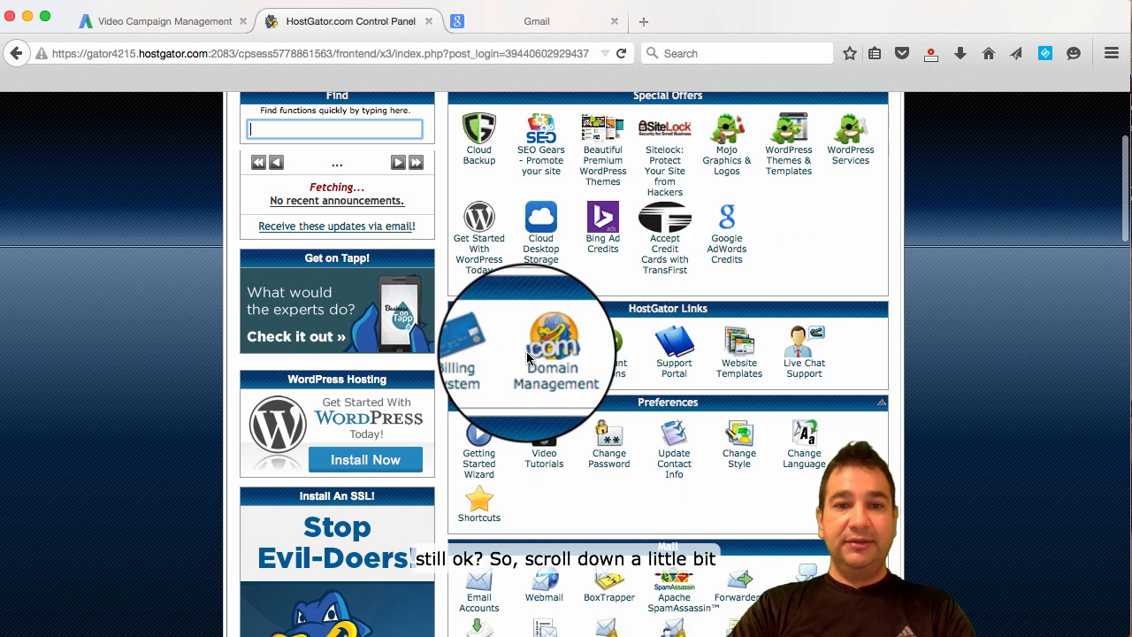
pyautogui.scroll(-3)
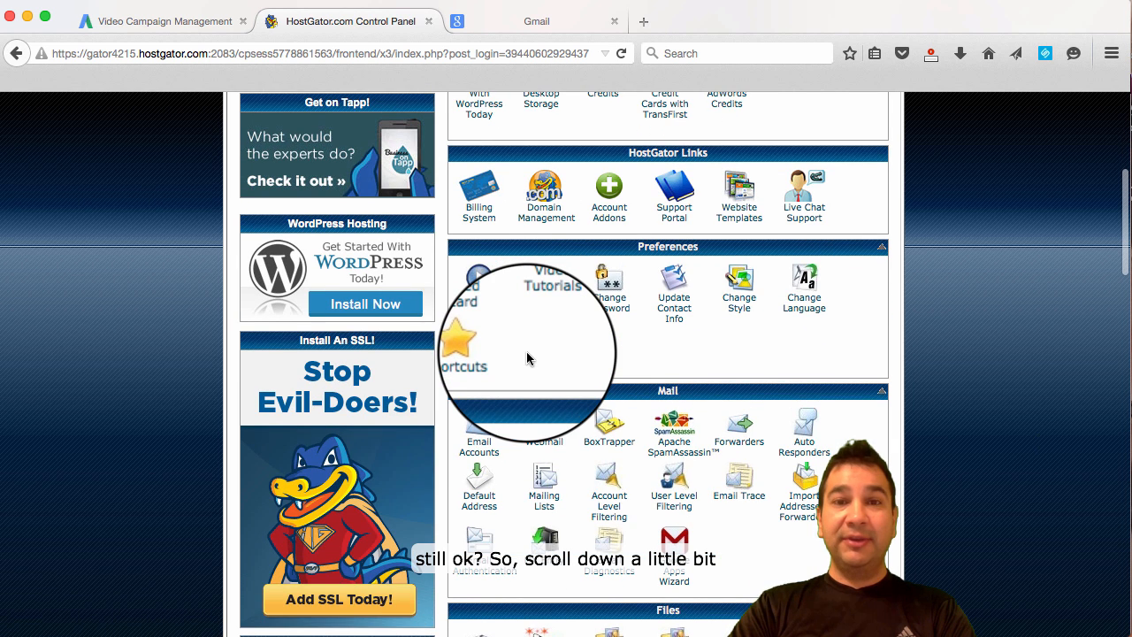
pyautogui.scroll(-3)
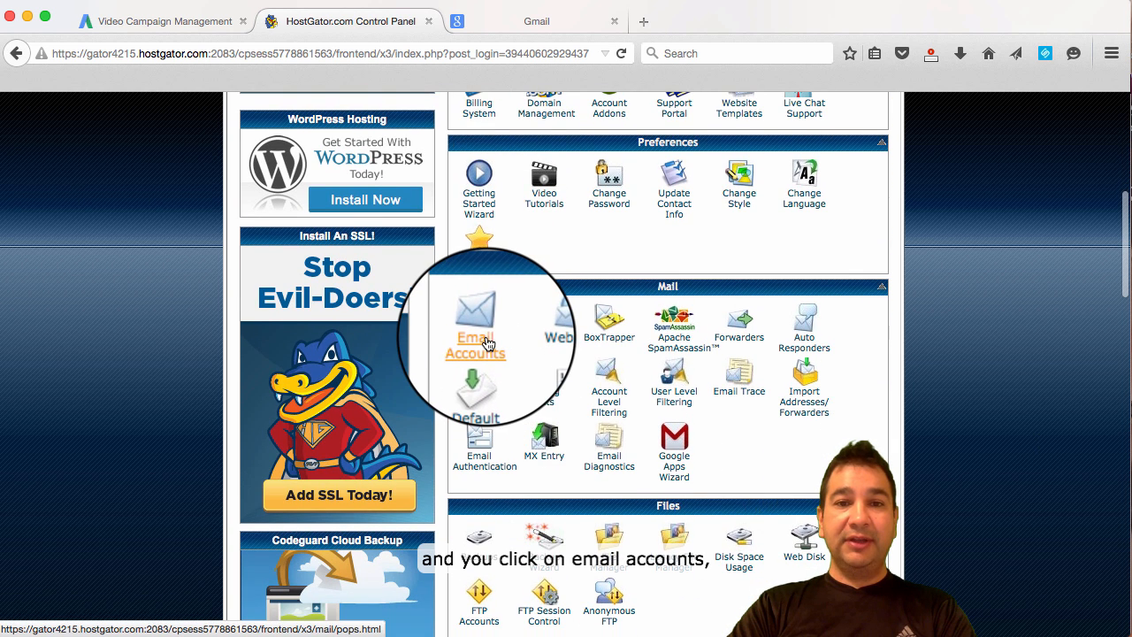
pyautogui.click(475, 322)
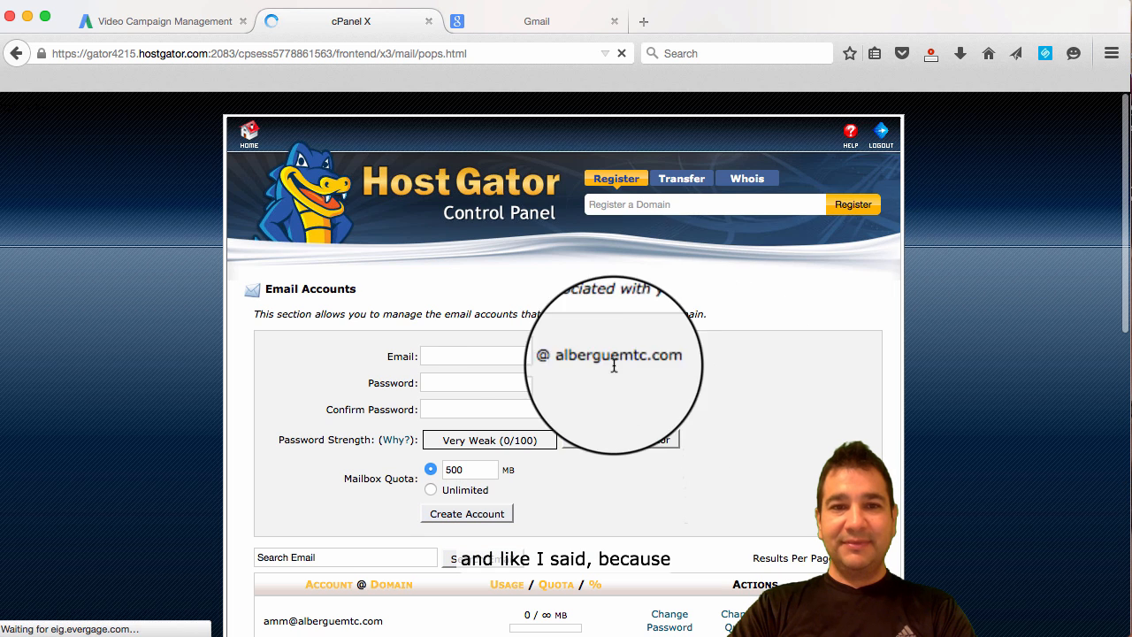
pyautogui.click(493, 355)
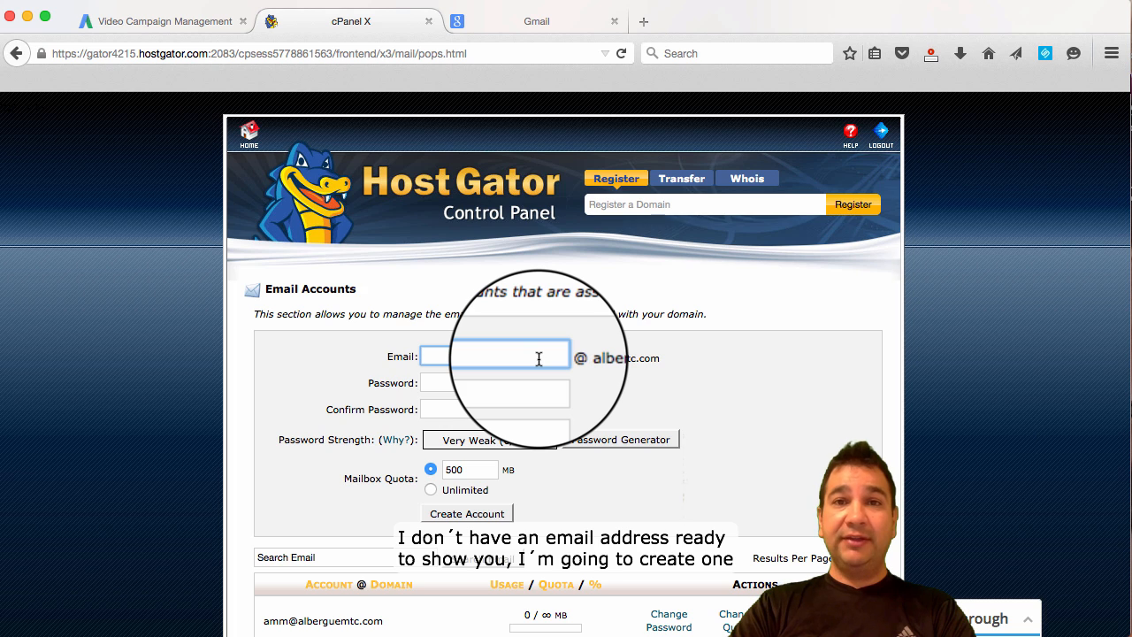
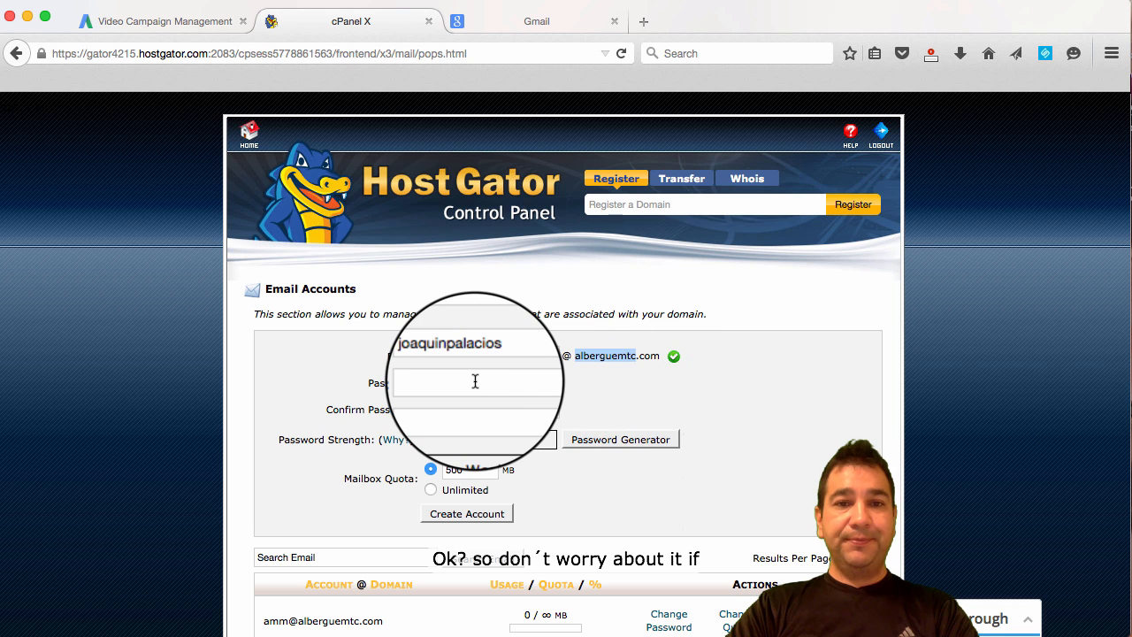
pyautogui.click(475, 381)
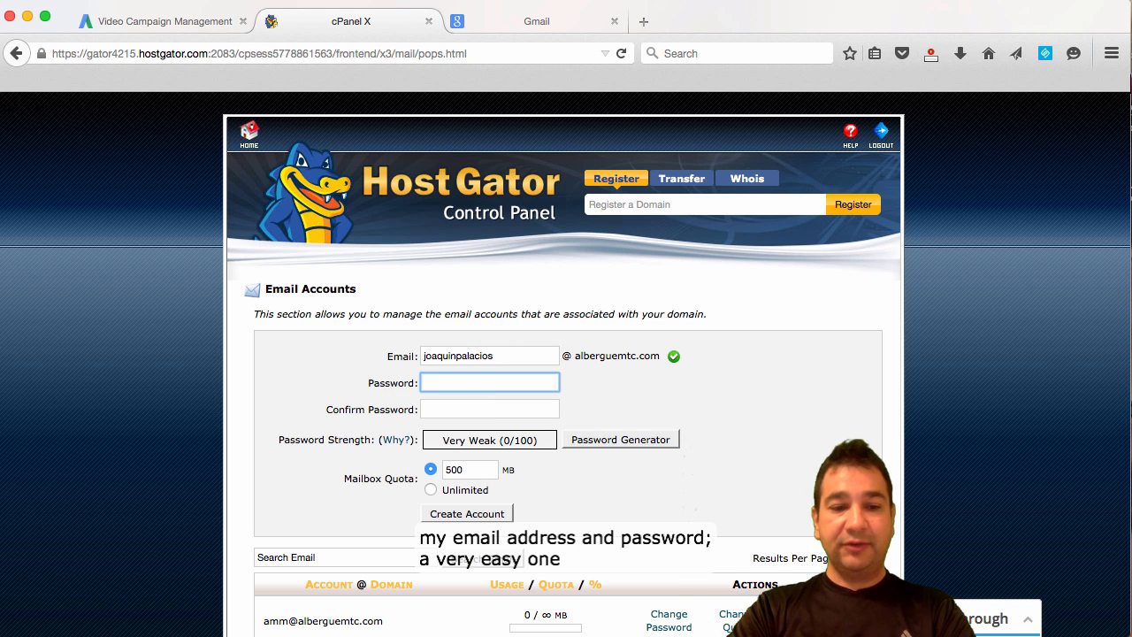
pyautogui.write('•••••')
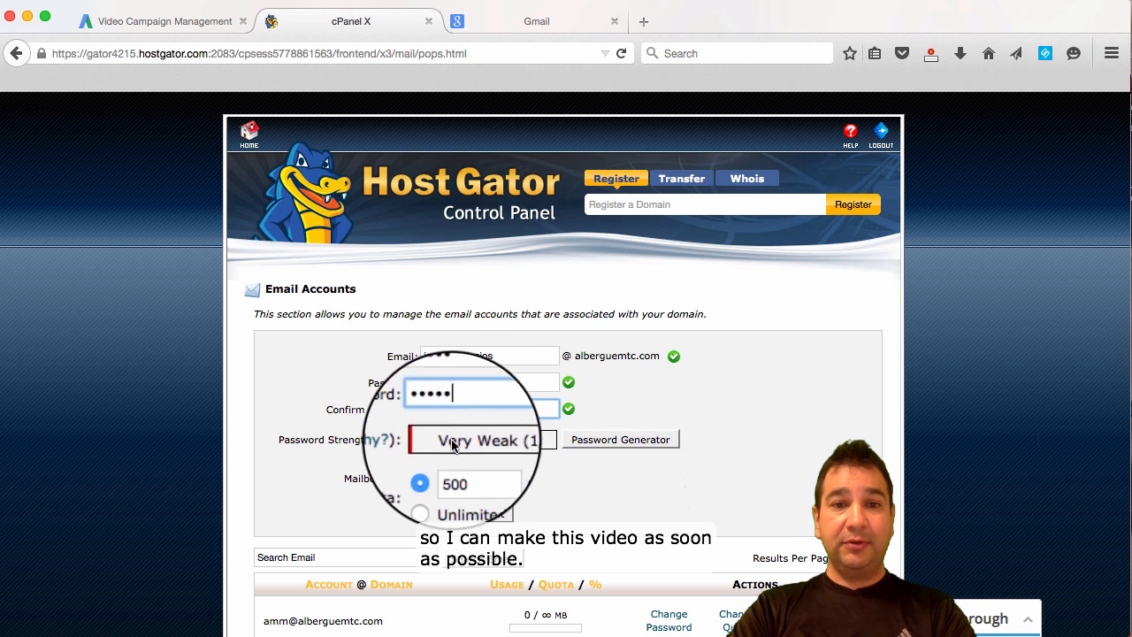
pyautogui.click(431, 486)
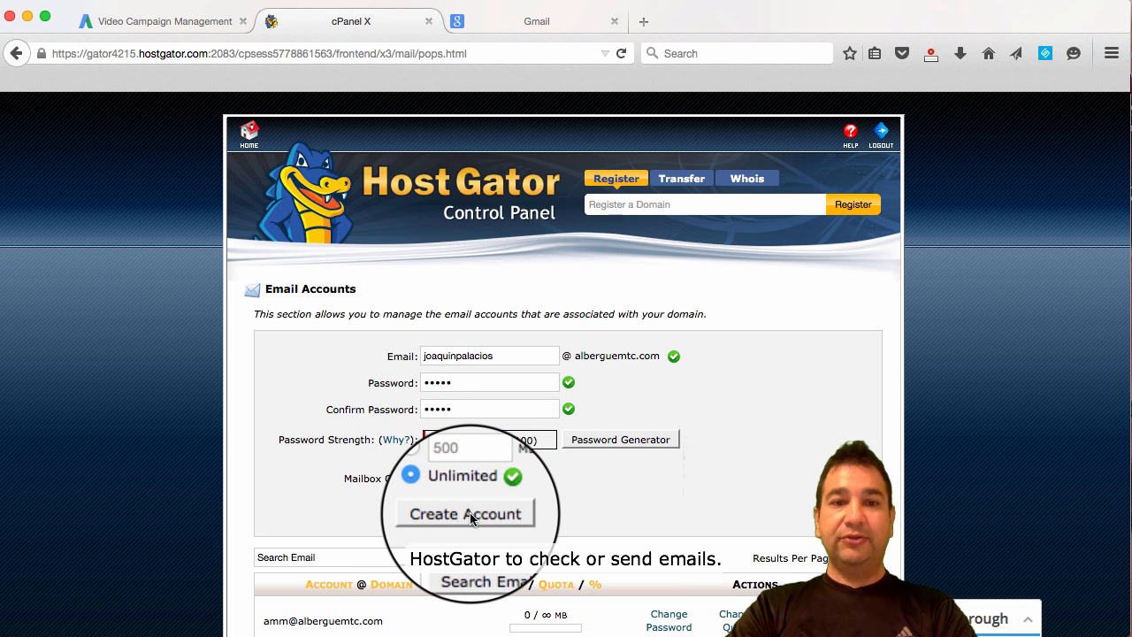
pyautogui.click(464, 513)
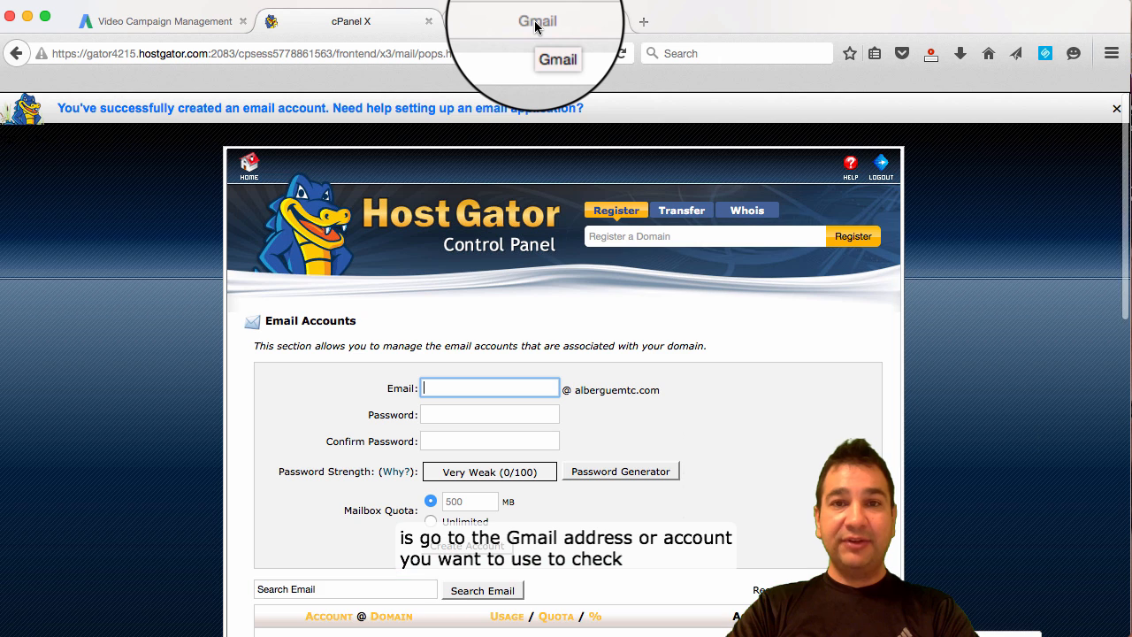
# Step: Sign in to Gmail and open Settings on the Accounts and Import tab
pyautogui.click(537, 20)
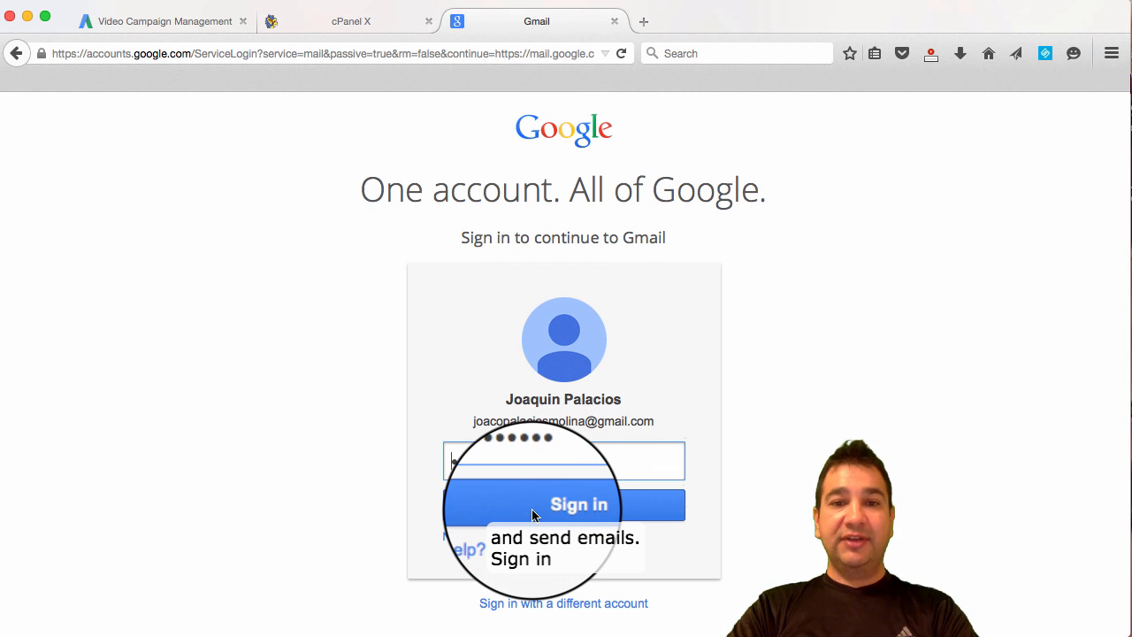
pyautogui.click(564, 504)
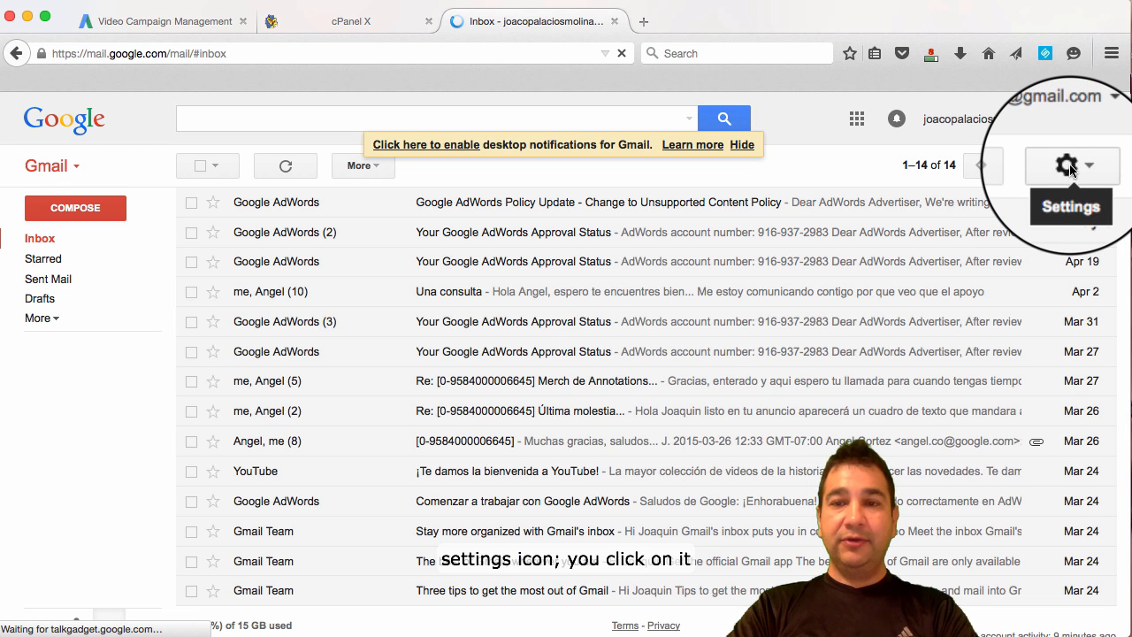
pyautogui.click(1066, 165)
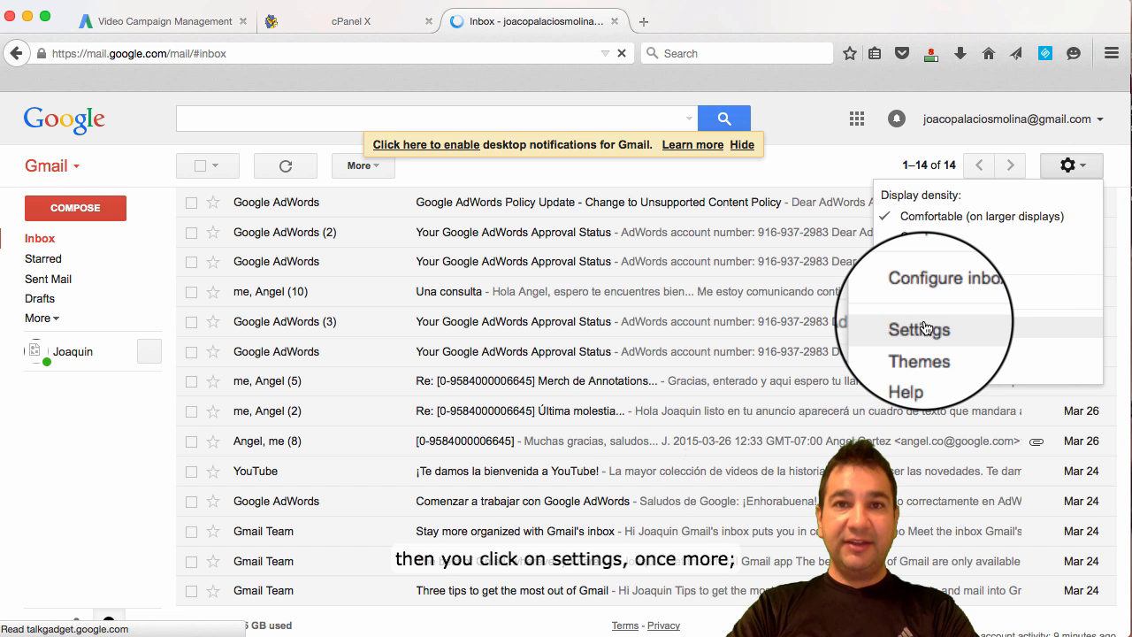
pyautogui.click(918, 329)
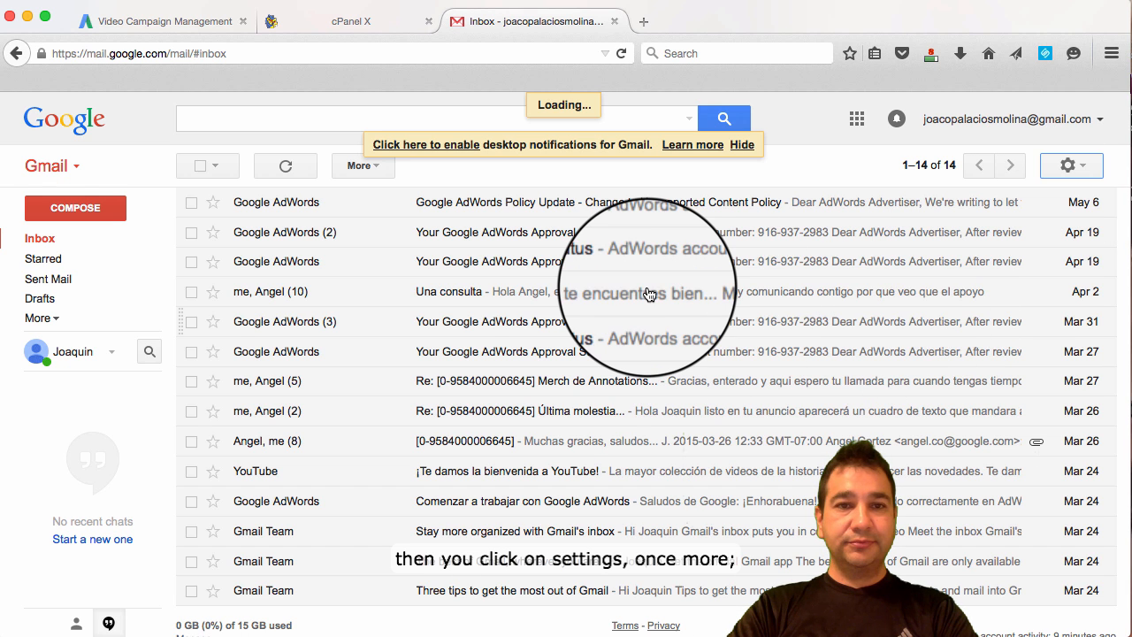
pyautogui.click(1067, 166)
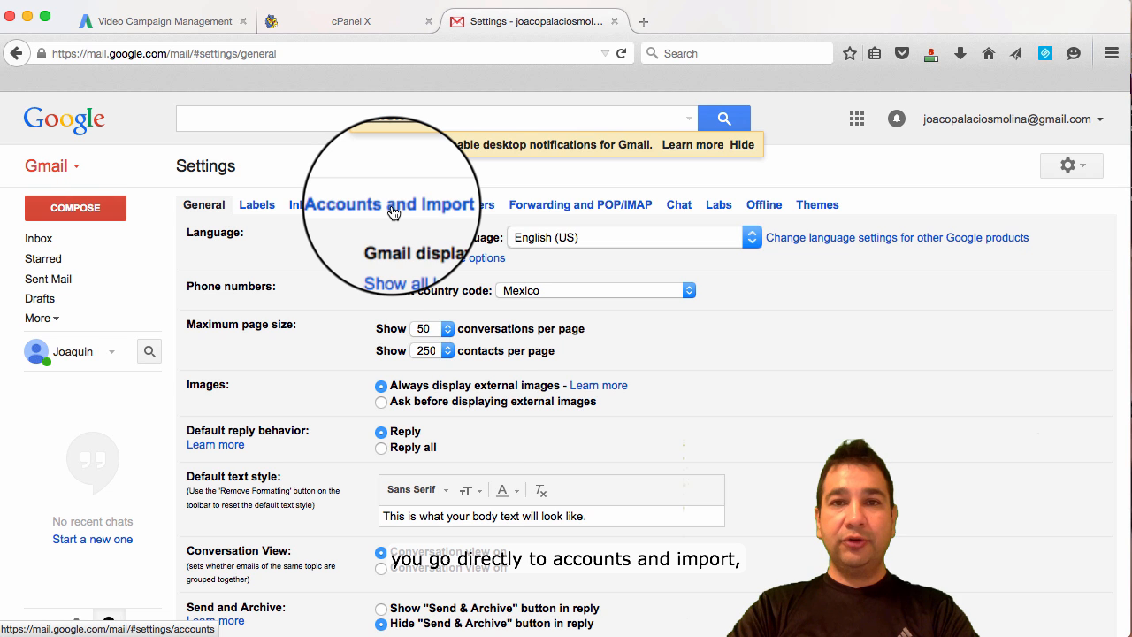
pyautogui.click(390, 204)
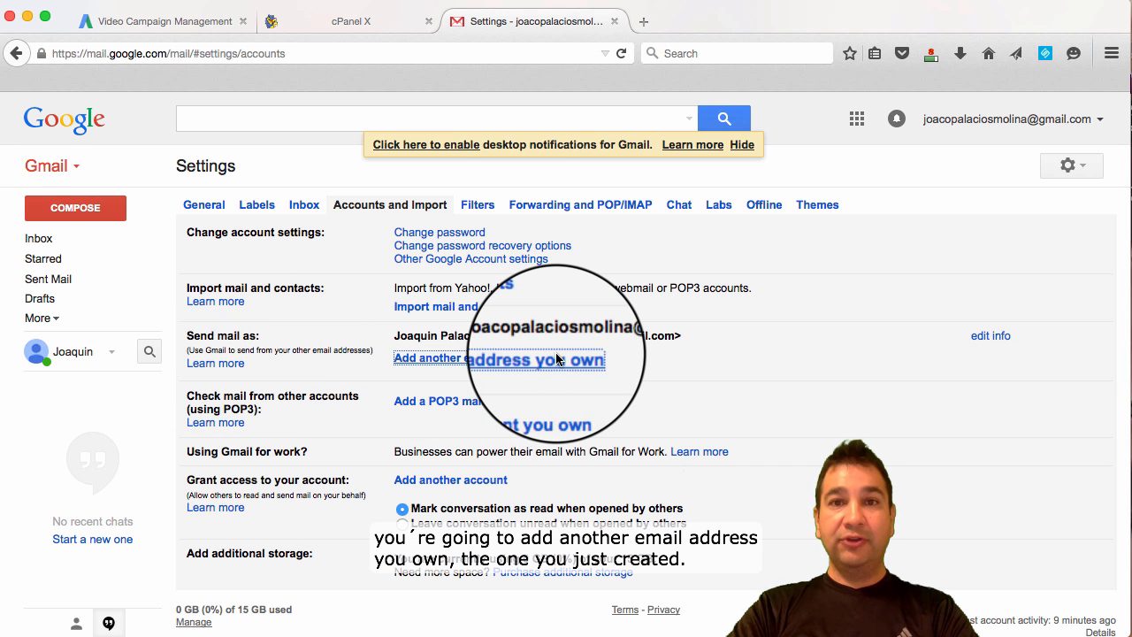
pyautogui.click(500, 358)
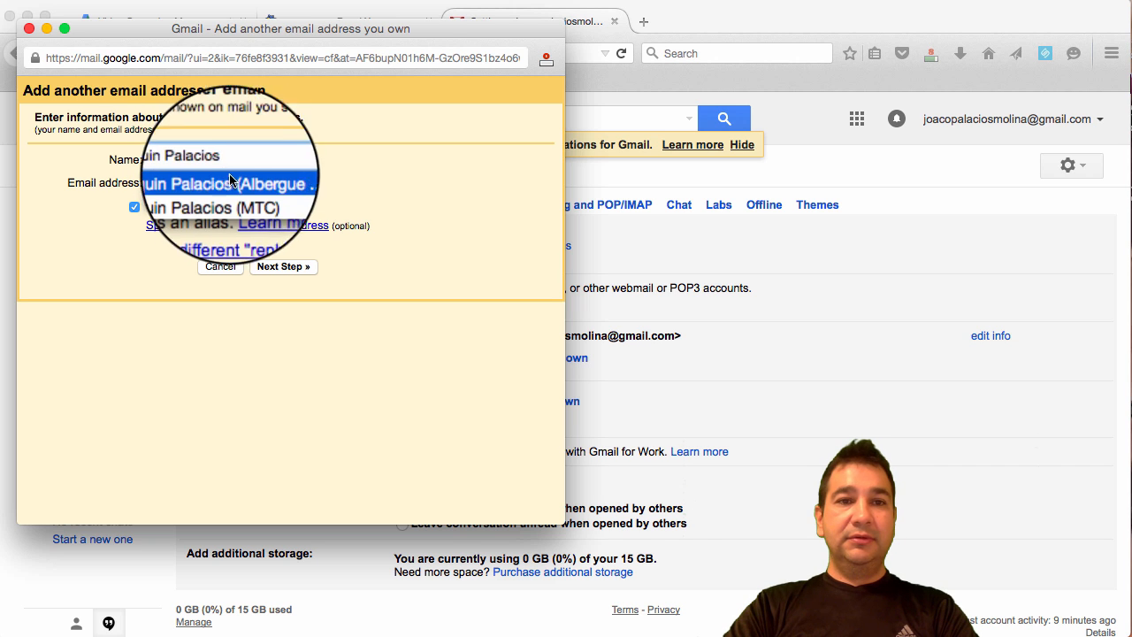
pyautogui.click(227, 183)
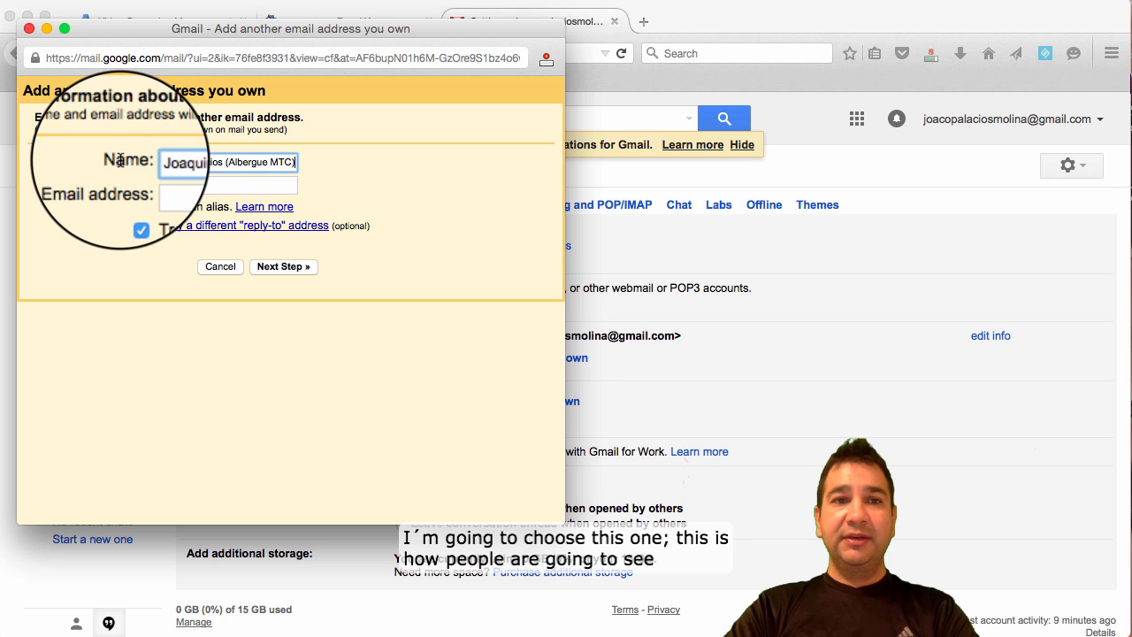
pyautogui.write('inf')
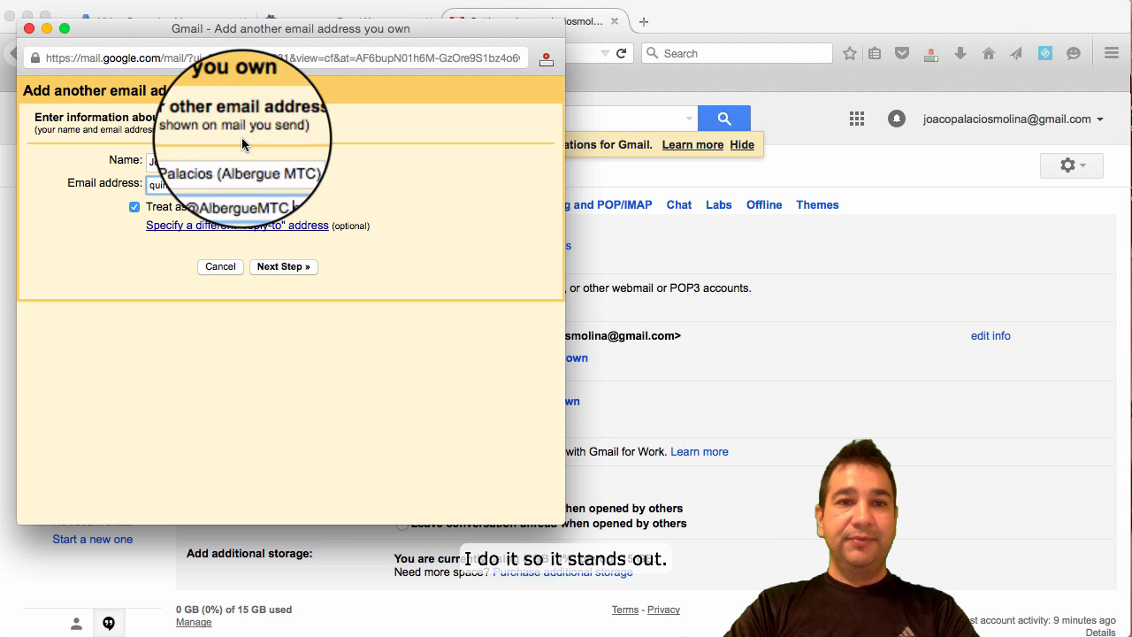
pyautogui.click(283, 266)
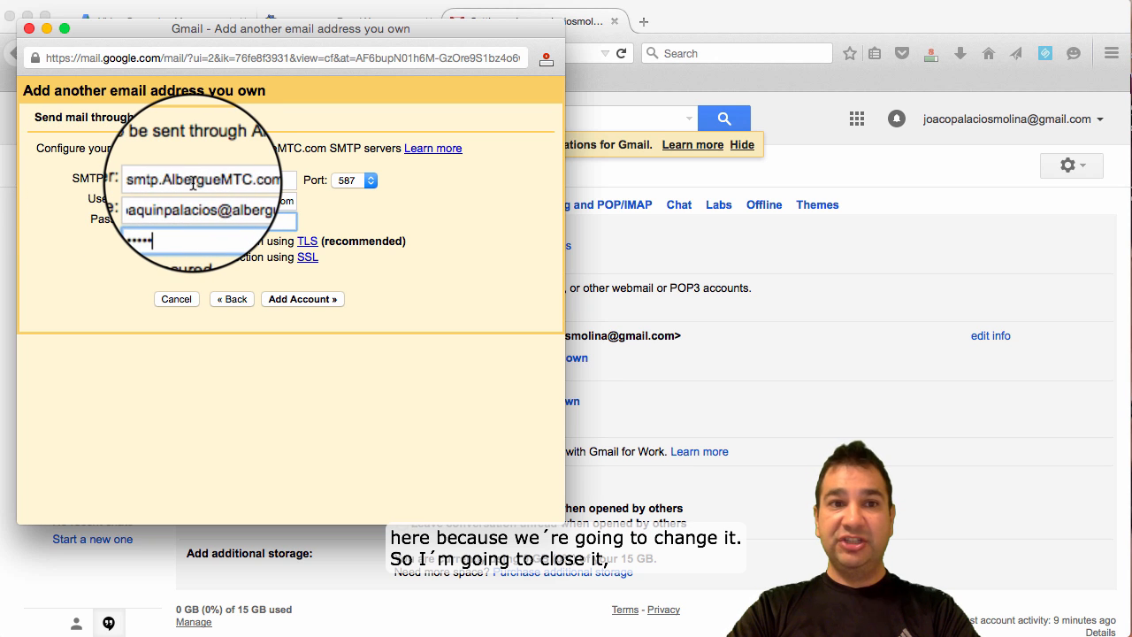
pyautogui.click(176, 298)
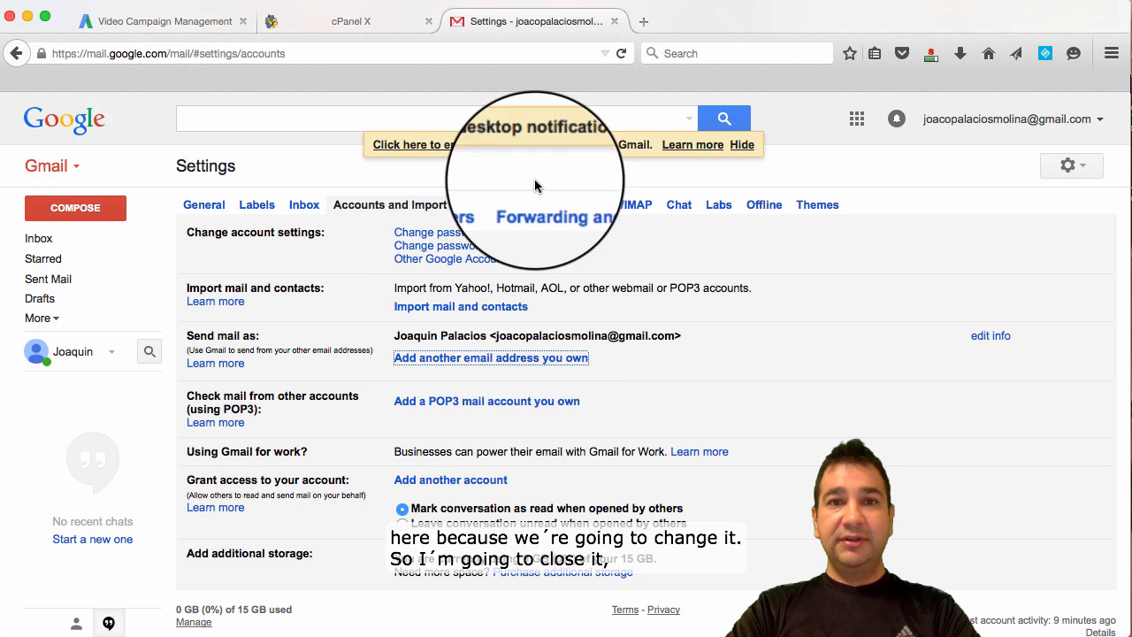
# Step: Copy the name server ns8430.hostgator.com from the cPanel stats sidebar
pyautogui.click(350, 20)
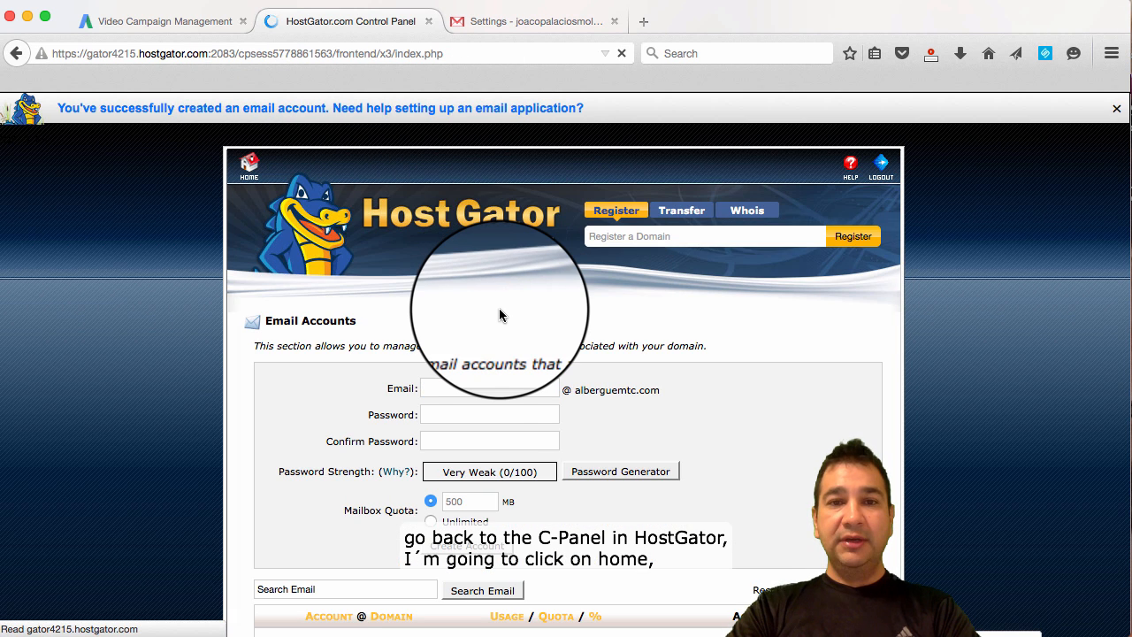
pyautogui.click(249, 166)
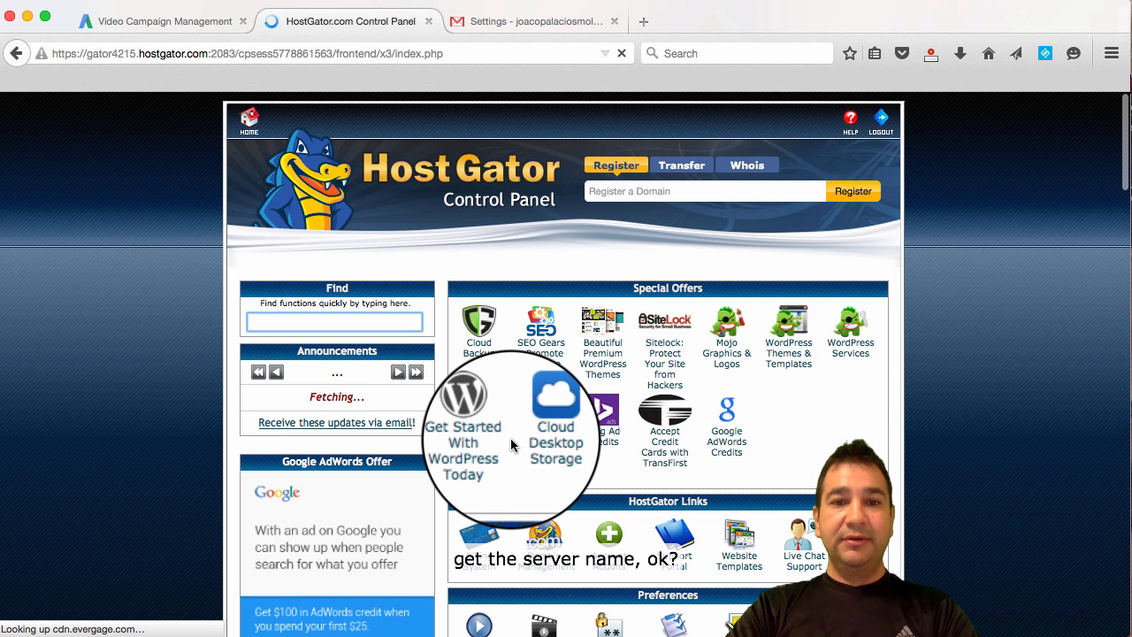
pyautogui.scroll(-3)
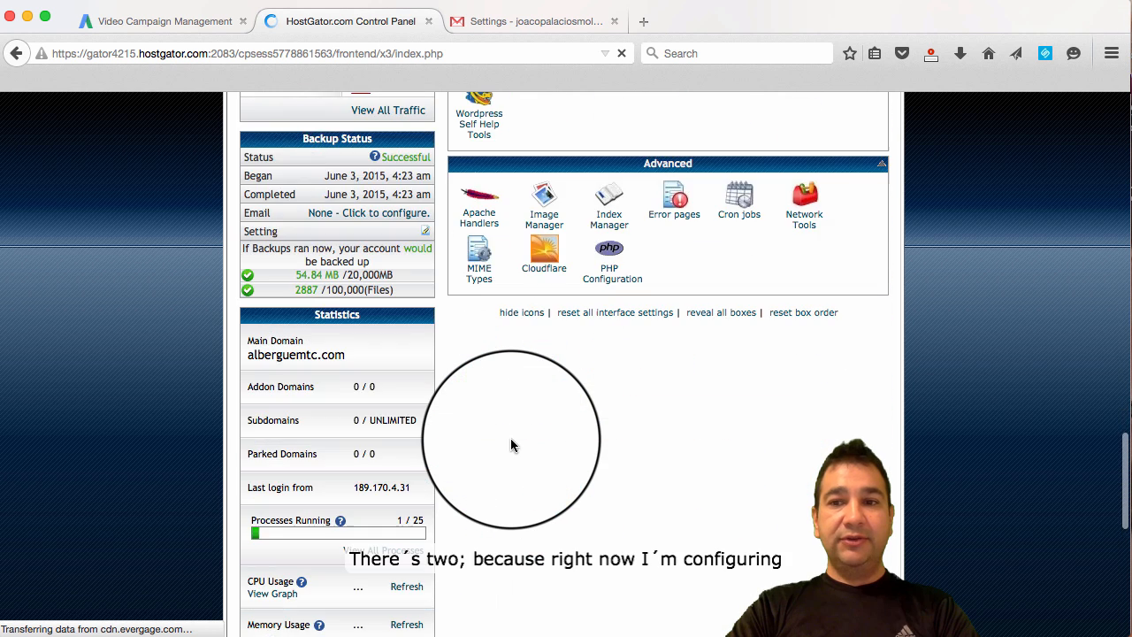
pyautogui.scroll(-3)
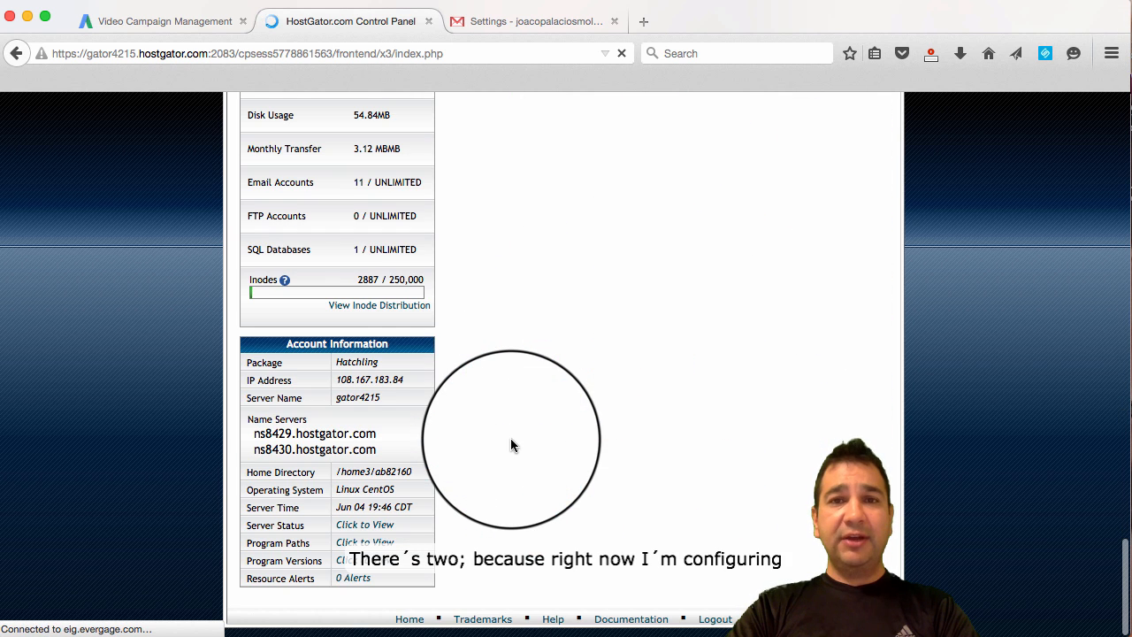
pyautogui.scroll(3)
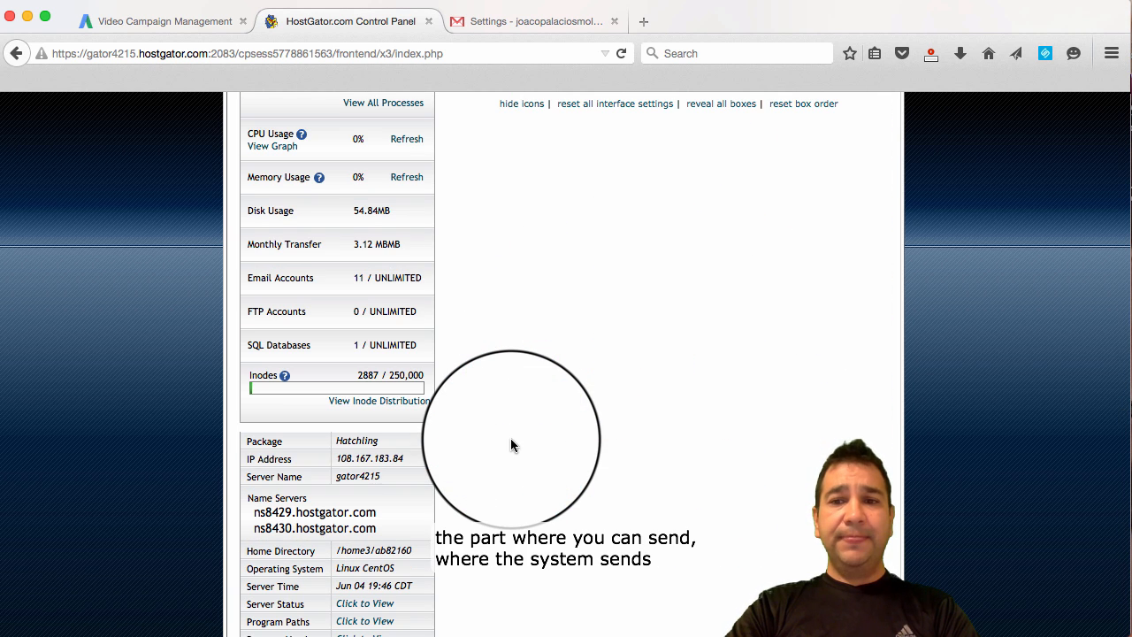
pyautogui.scroll(-3)
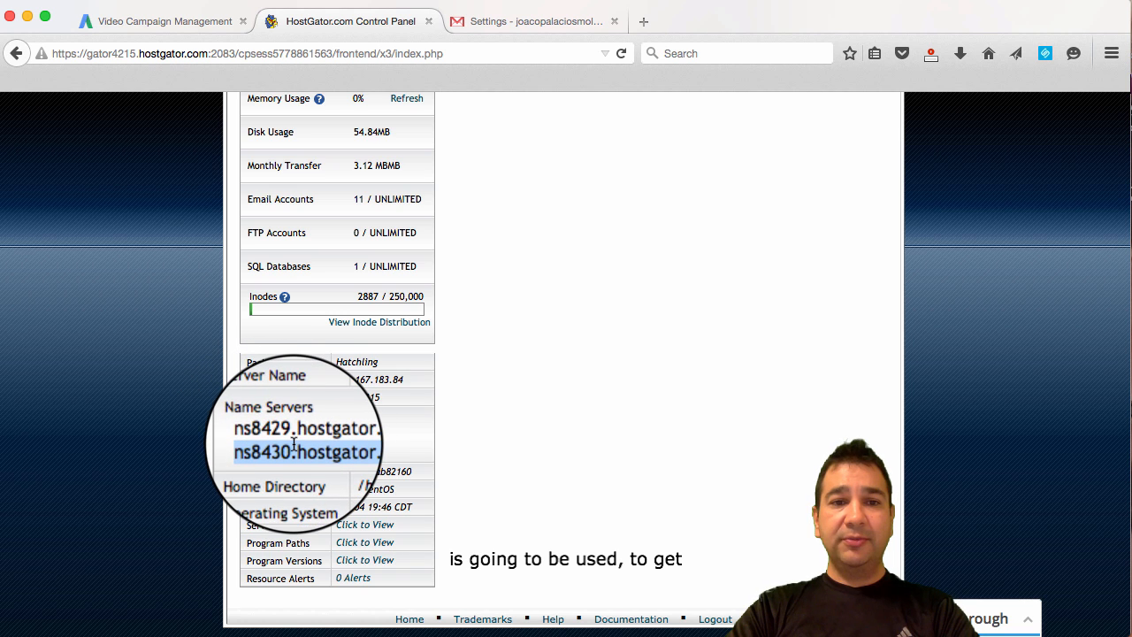
pyautogui.rightClick(305, 451)
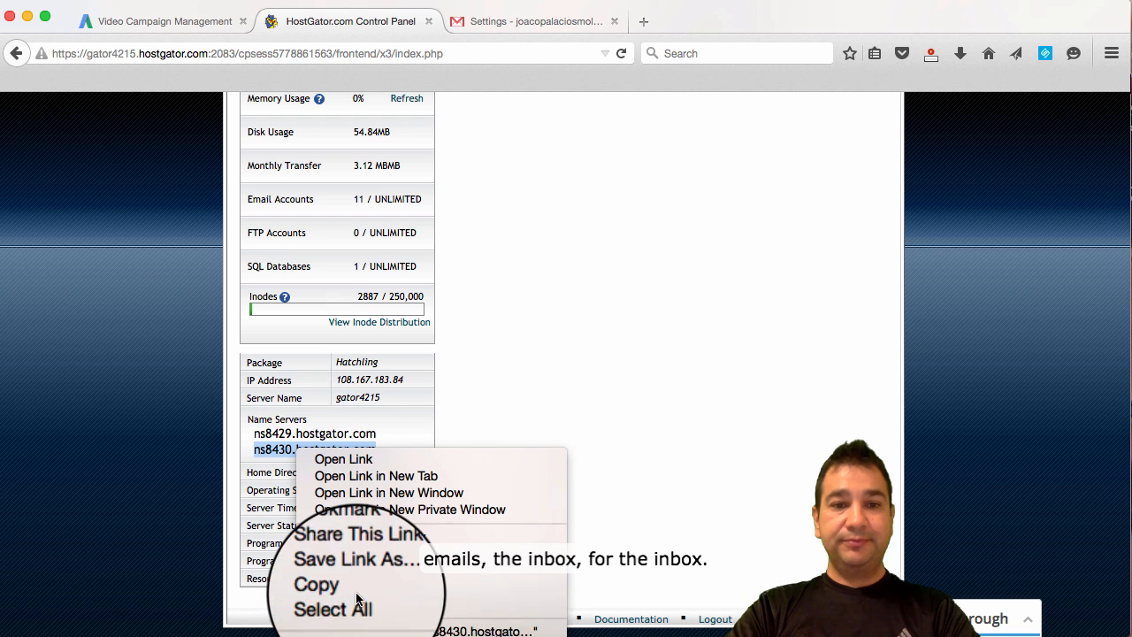
# Step: Add the Albergue MTC name and AlbergueMTC.com address as another send-as address
pyautogui.click(535, 20)
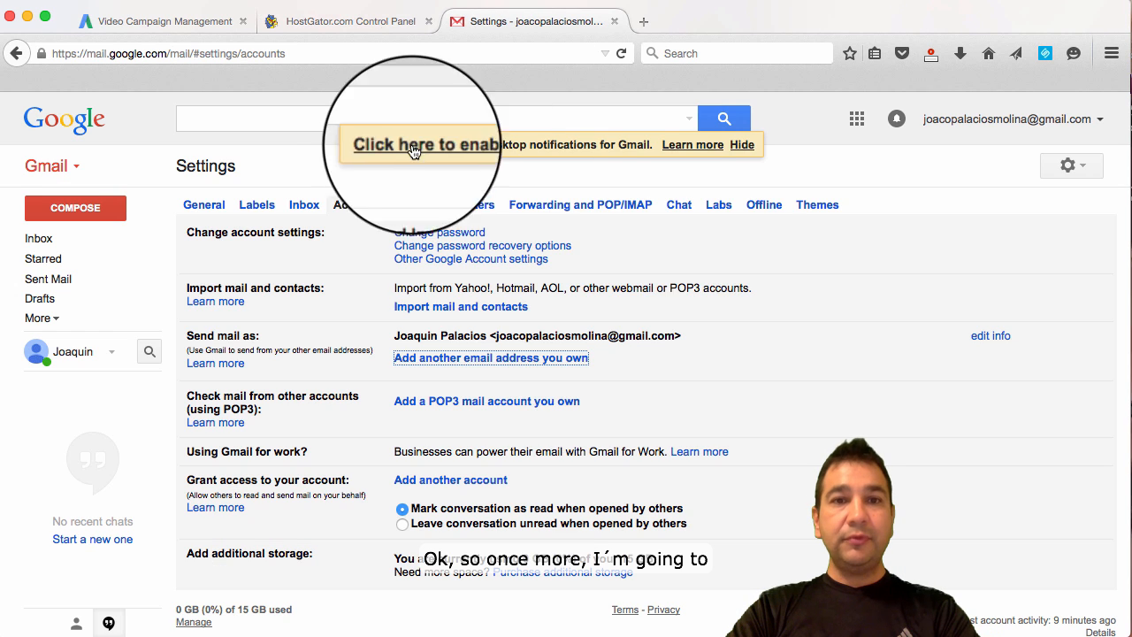
pyautogui.moveTo(433, 365)
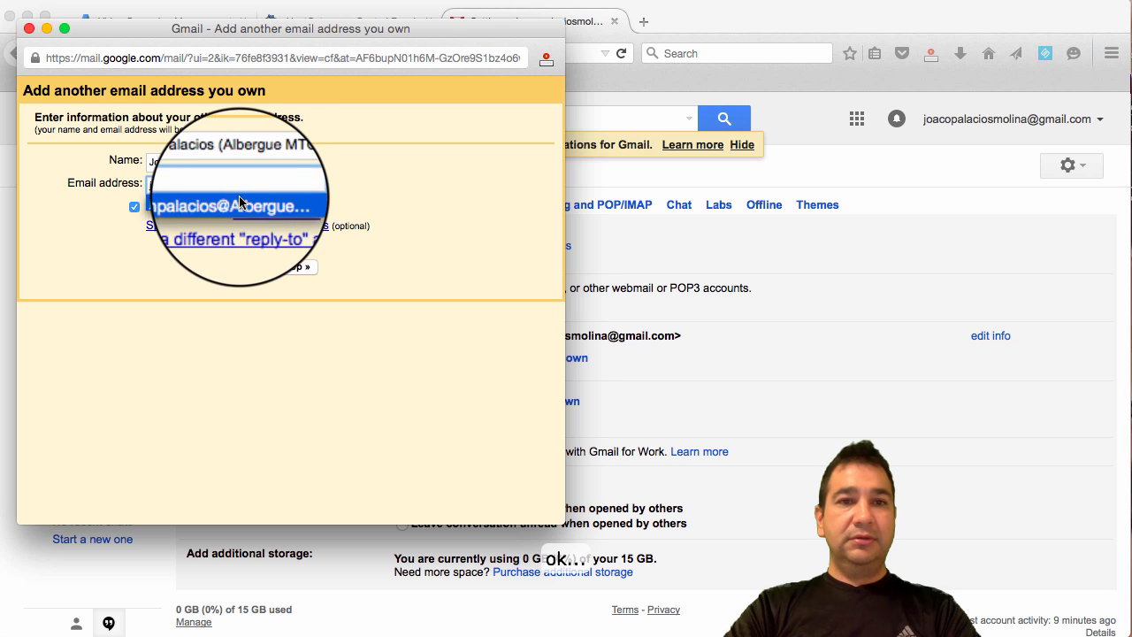
pyautogui.click(287, 266)
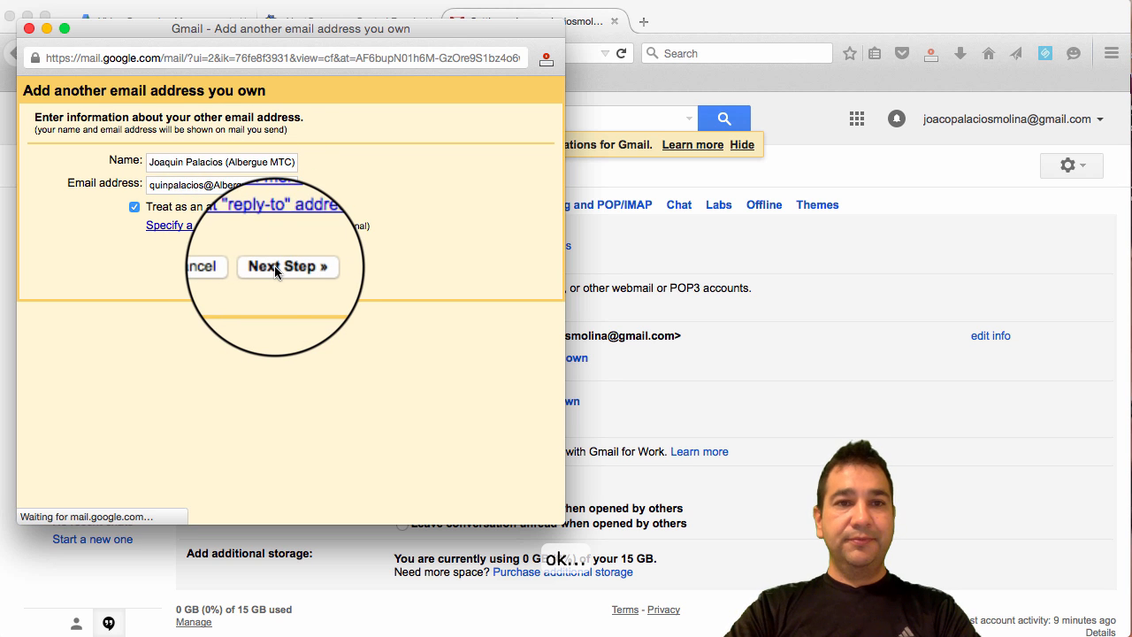
pyautogui.click(288, 266)
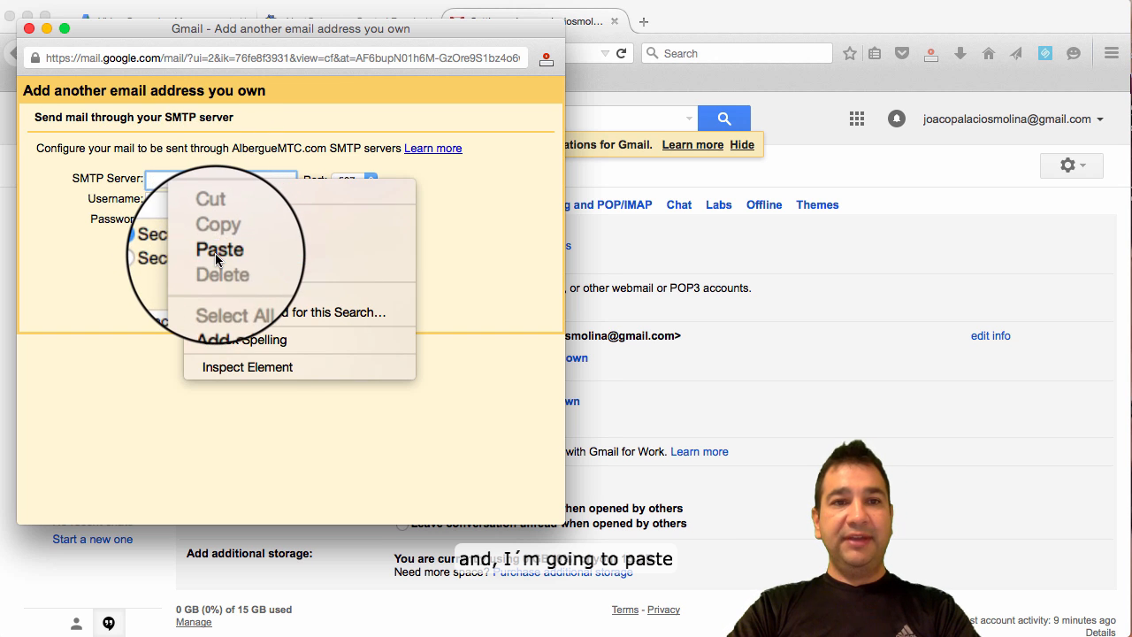
# Step: Set SMTP server ns8430.hostgator.com, port 587, full-address username and password, and submit
pyautogui.click(220, 249)
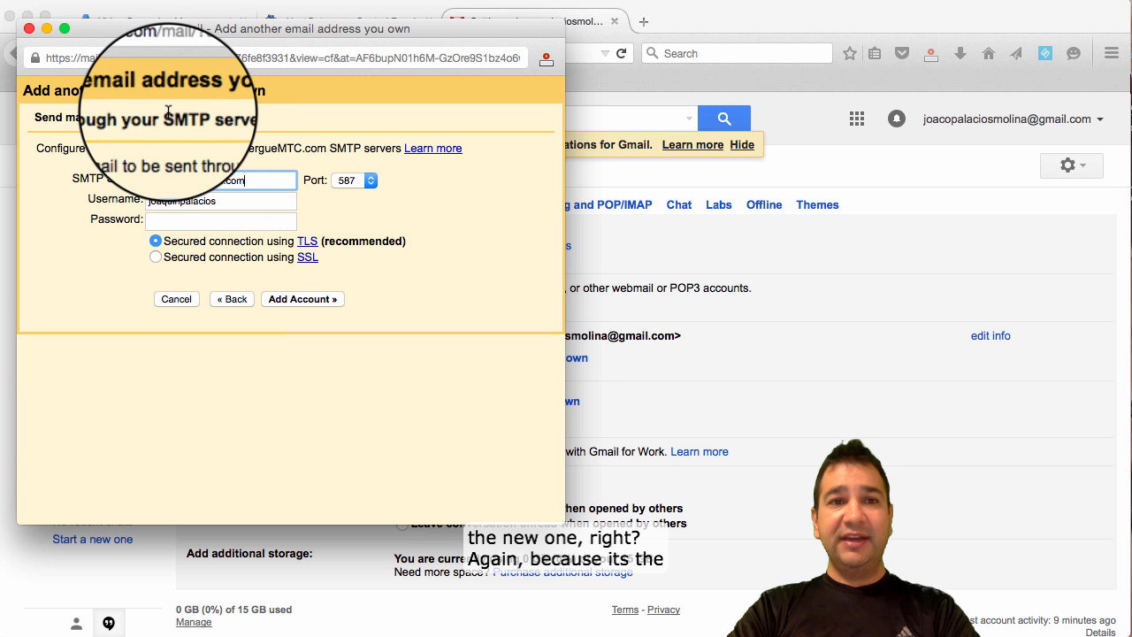
pyautogui.write('ns84')
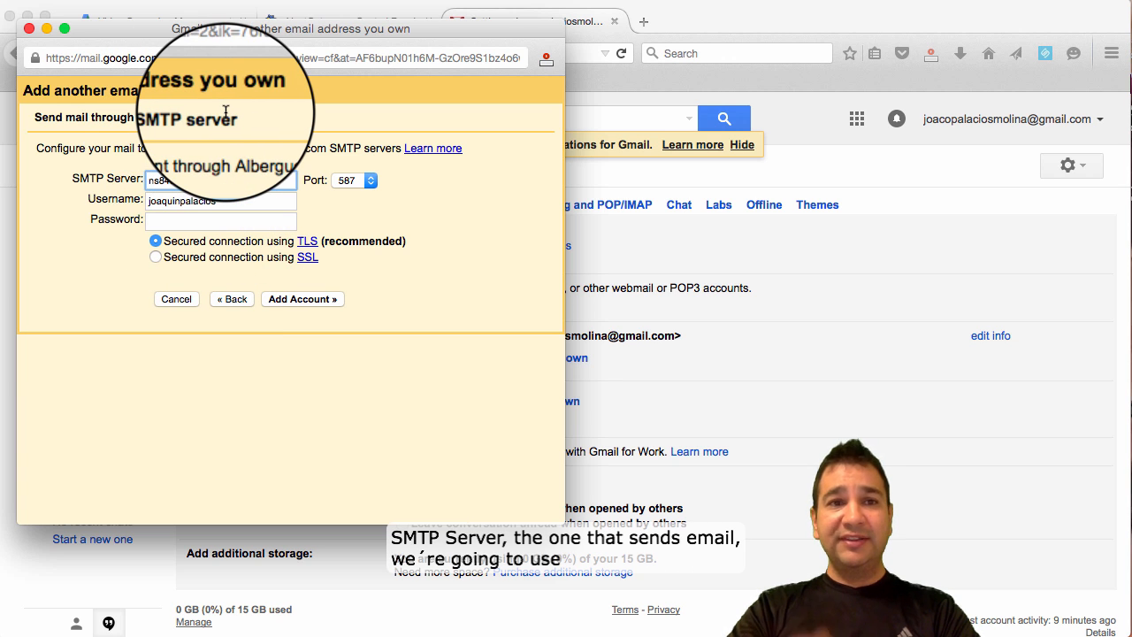
pyautogui.write('ns8430.hostgator.com')
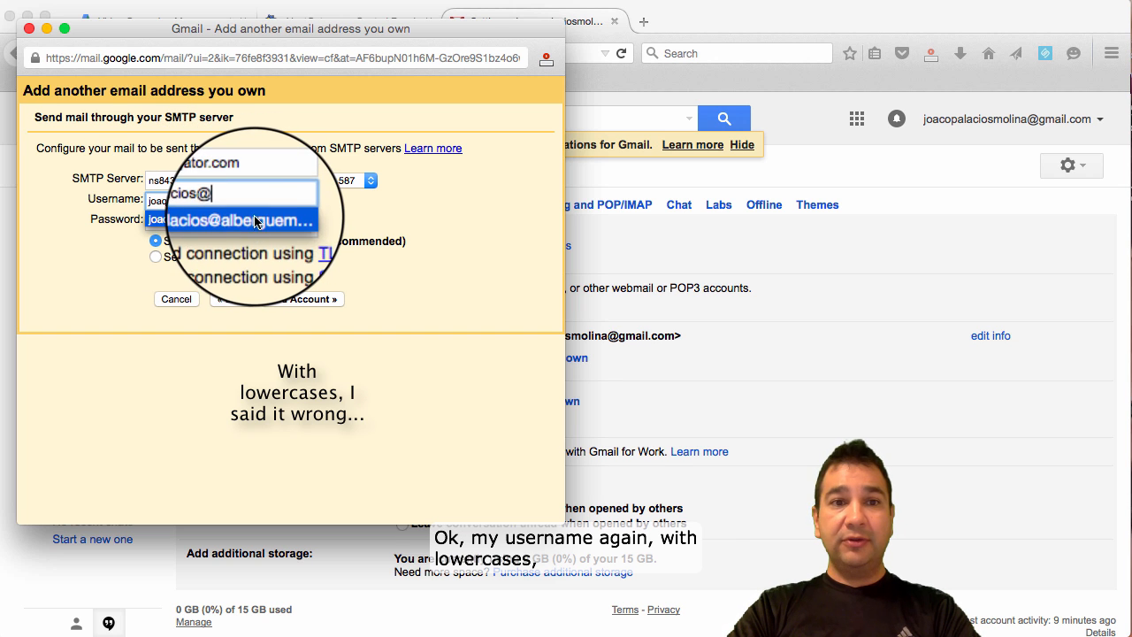
pyautogui.click(255, 219)
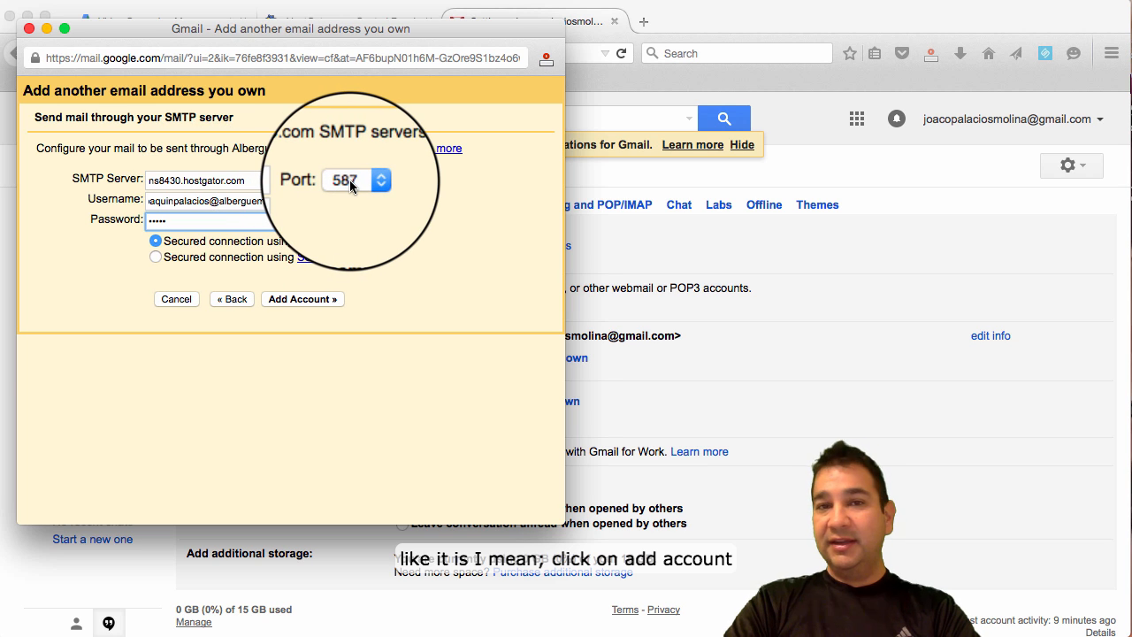
pyautogui.click(302, 298)
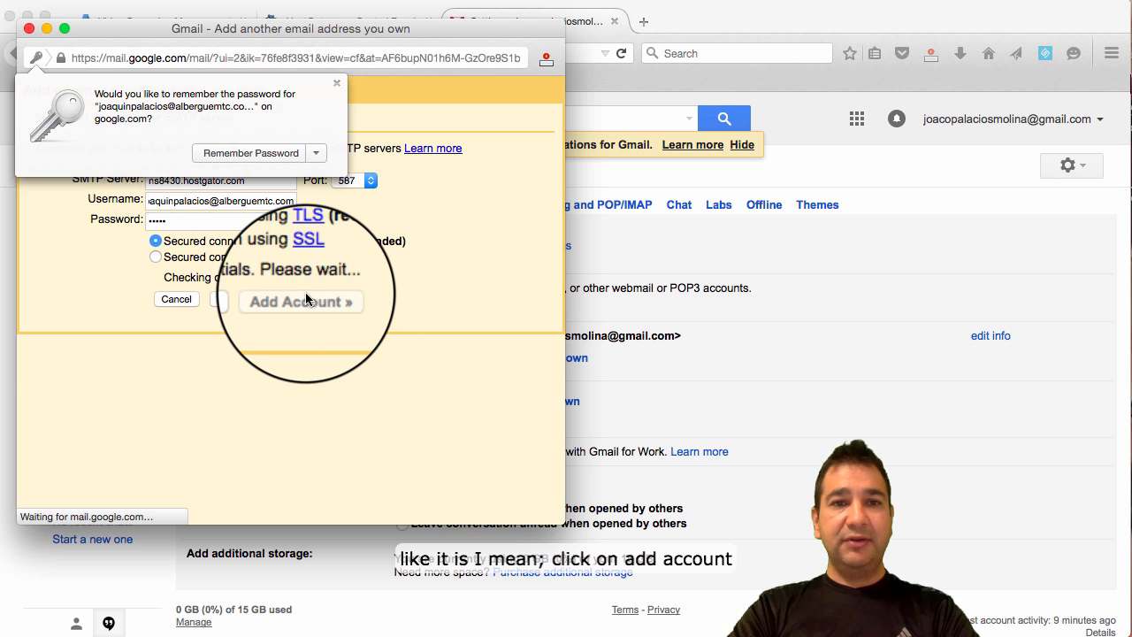
# Step: Dismiss the password prompt and close the confirmation code window
pyautogui.click(300, 302)
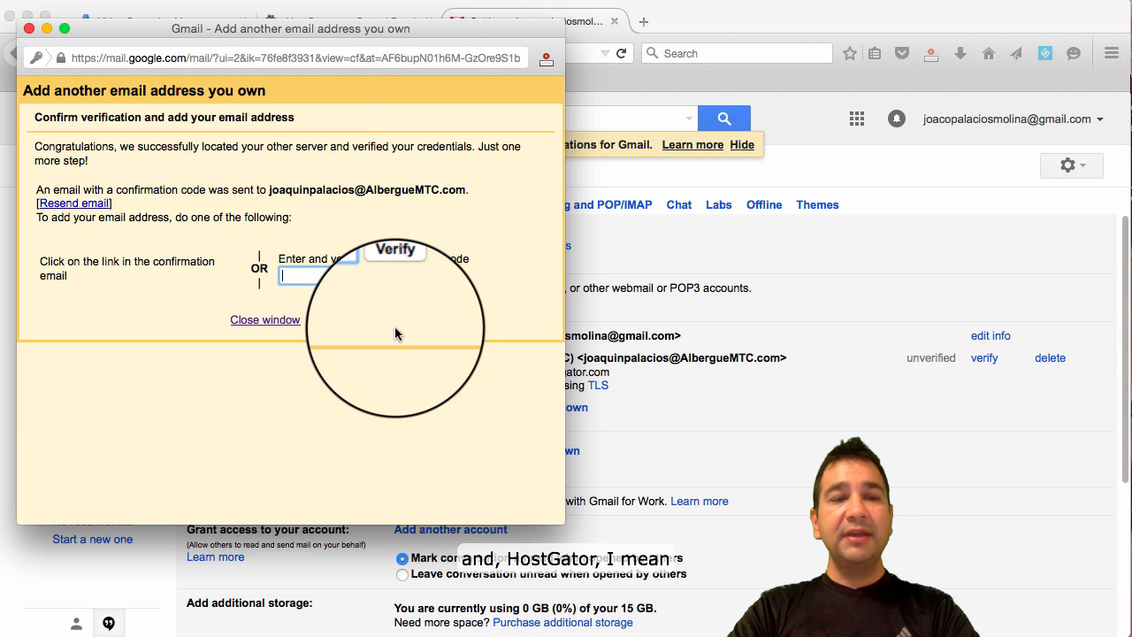
pyautogui.moveTo(285, 210)
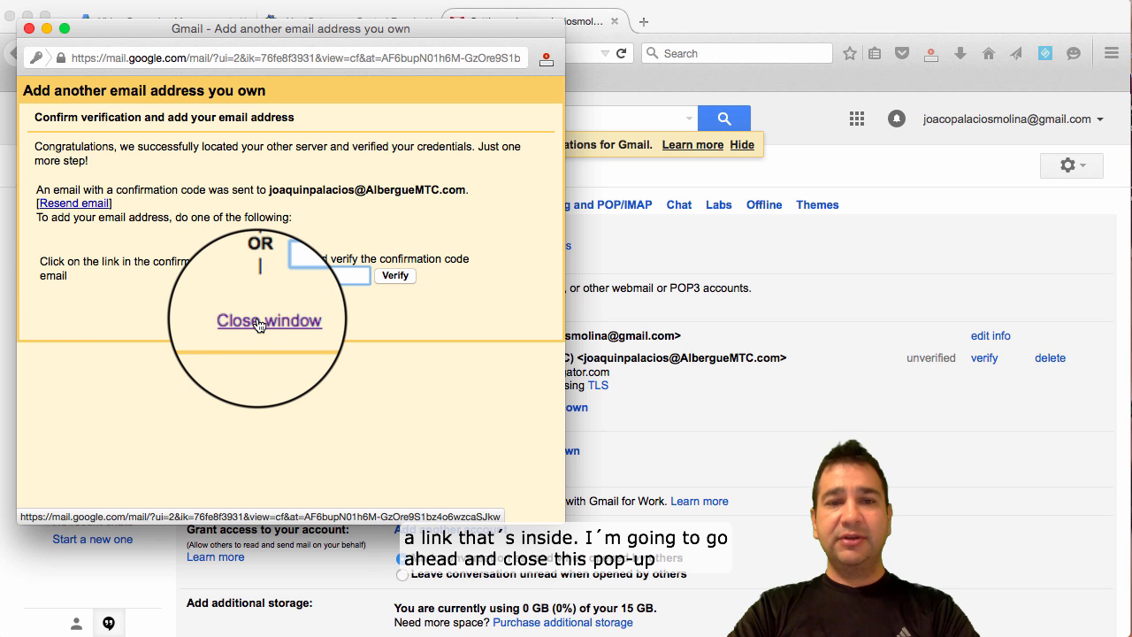
pyautogui.click(268, 320)
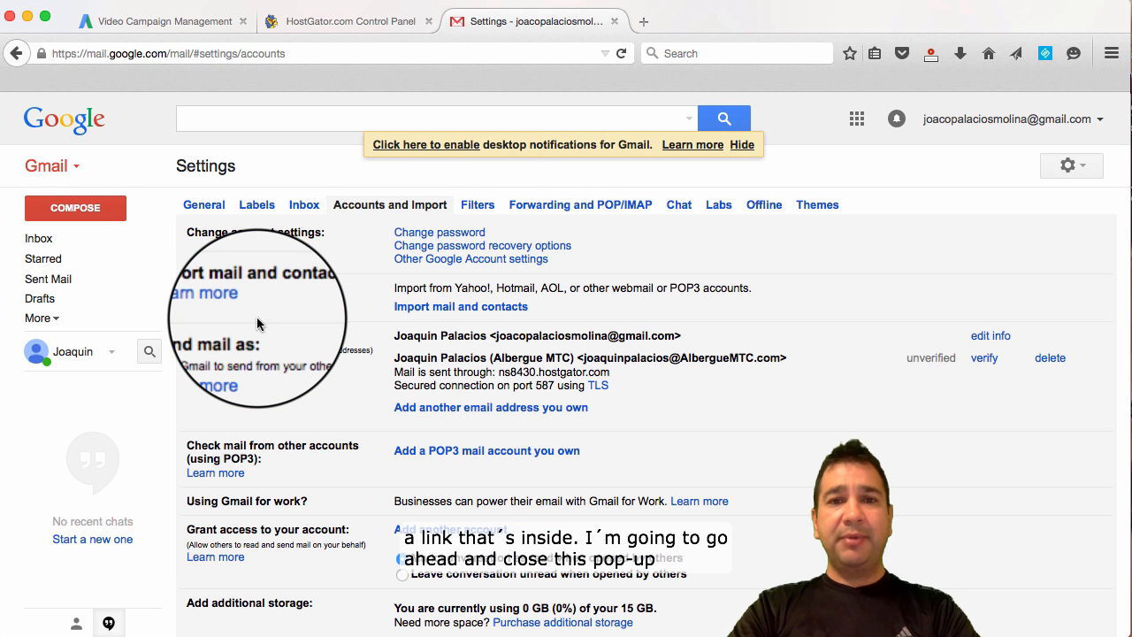
pyautogui.click(349, 20)
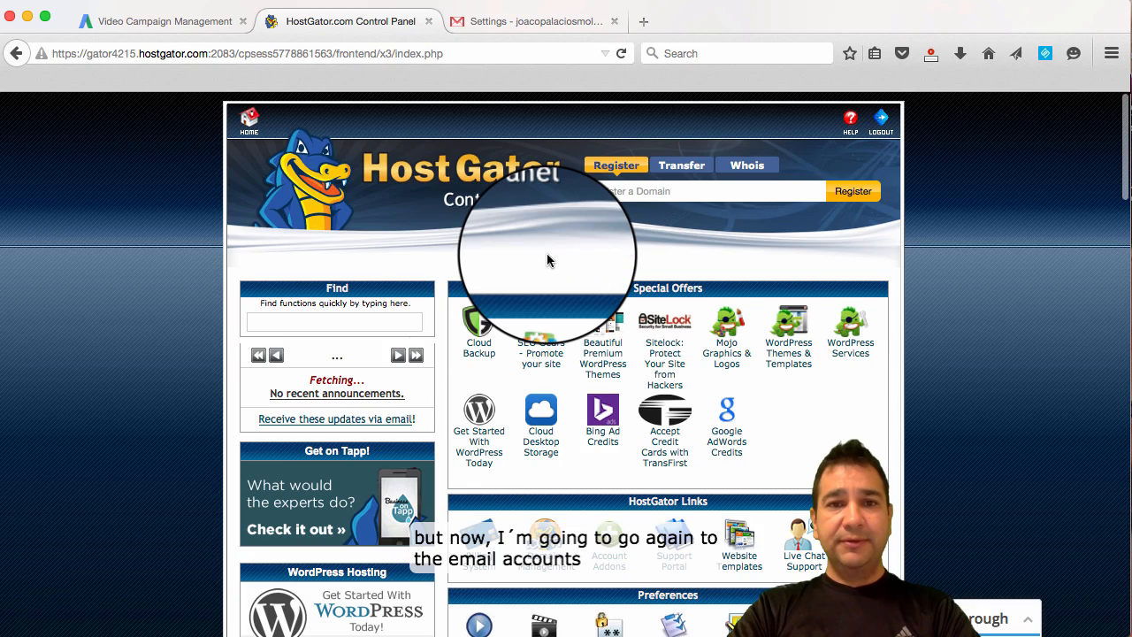
pyautogui.scroll(-3)
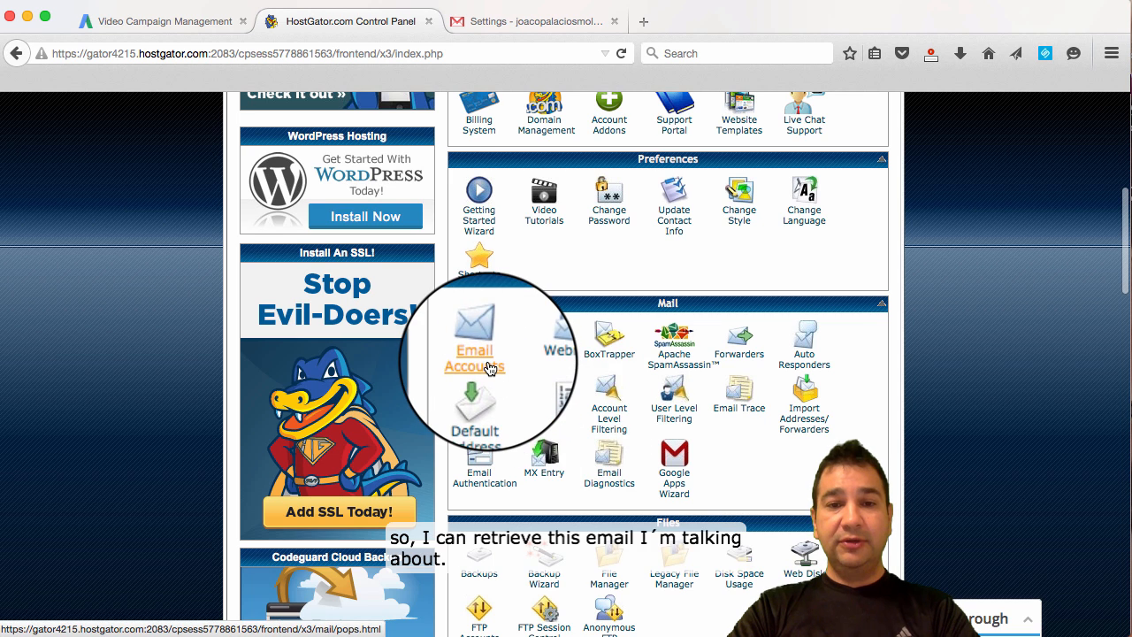
pyautogui.click(478, 336)
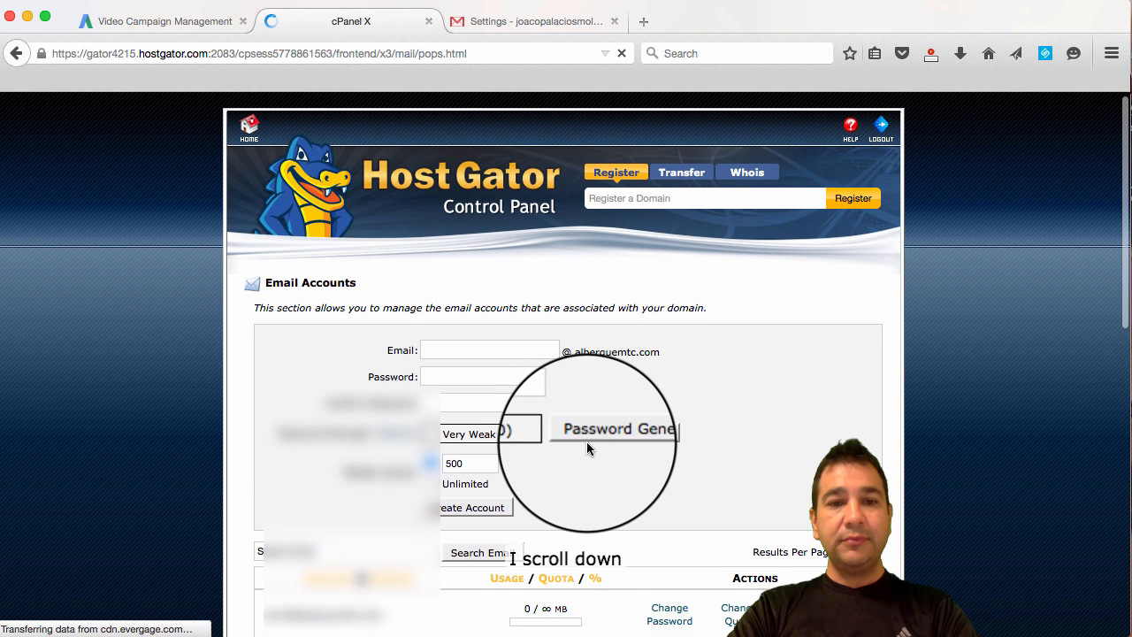
pyautogui.scroll(-3)
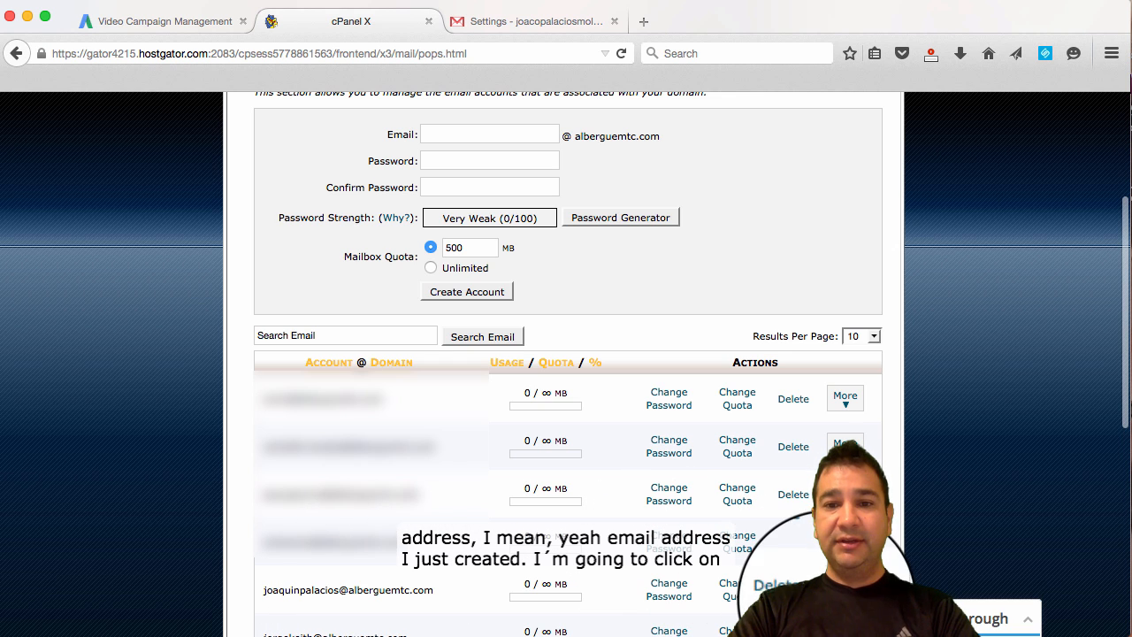
pyautogui.click(844, 446)
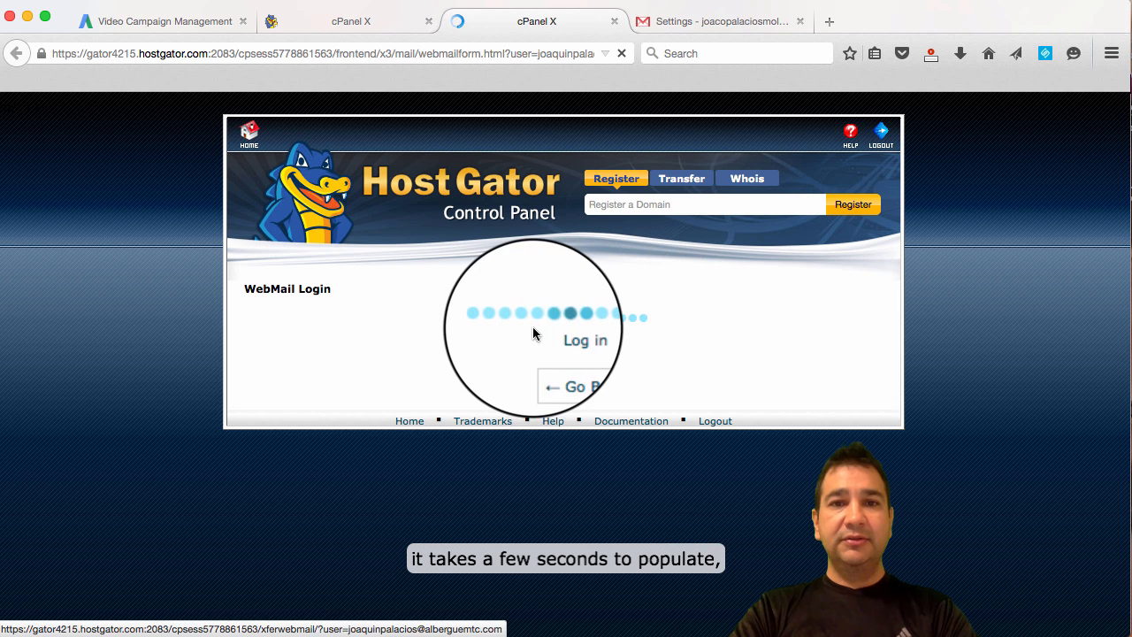
# Step: Log in to webmail, open Roundcube, and follow Gmail's verification link
pyautogui.click(584, 340)
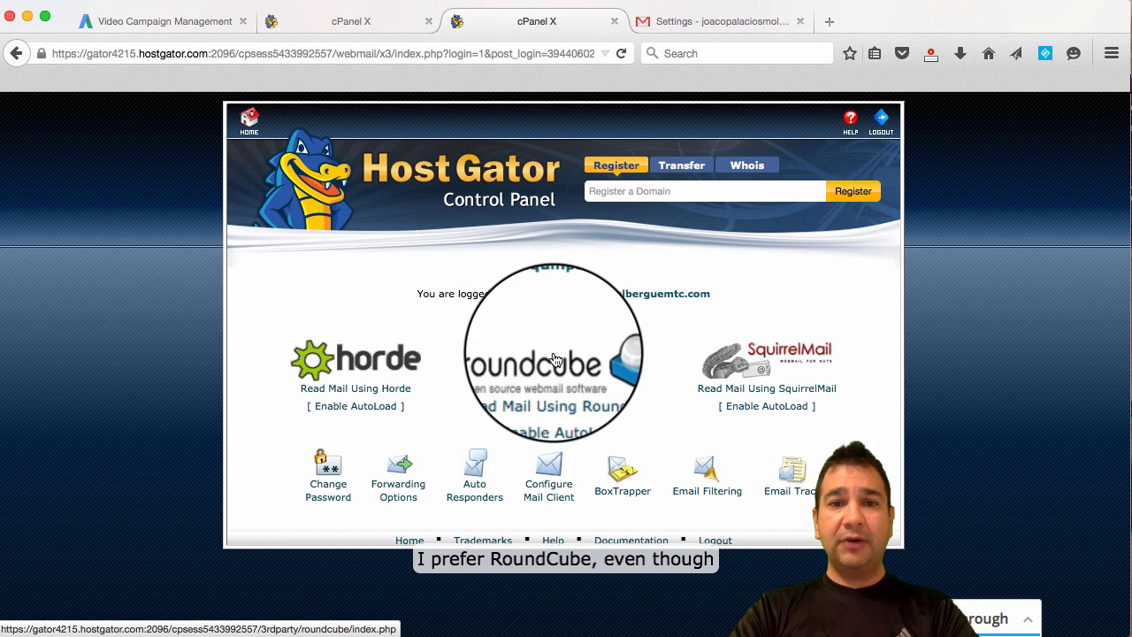
pyautogui.click(548, 363)
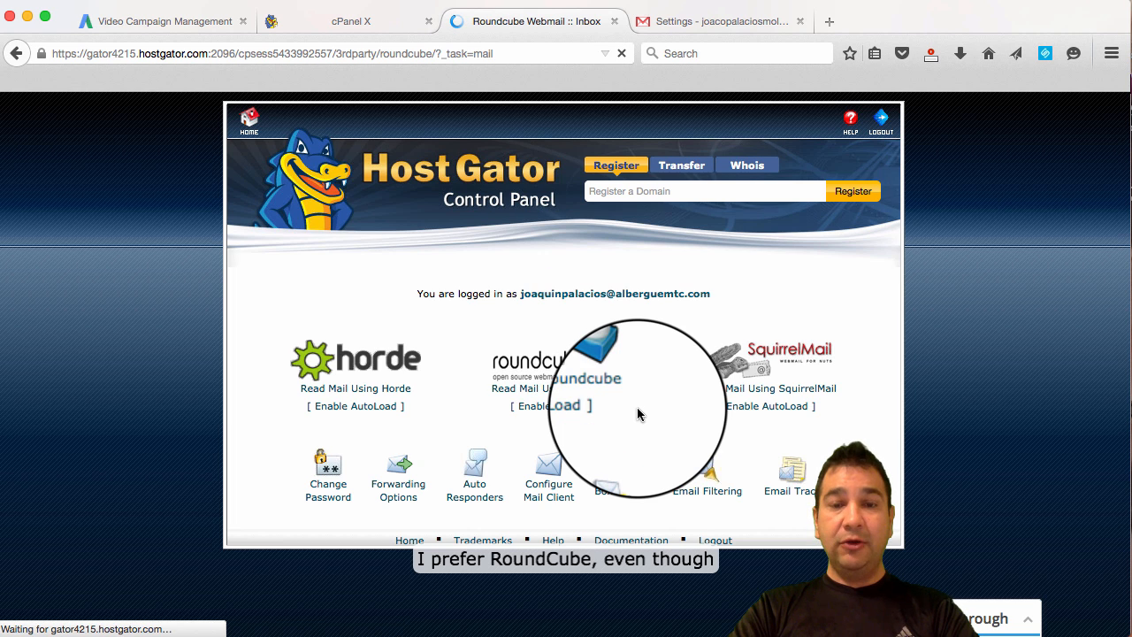
pyautogui.click(584, 378)
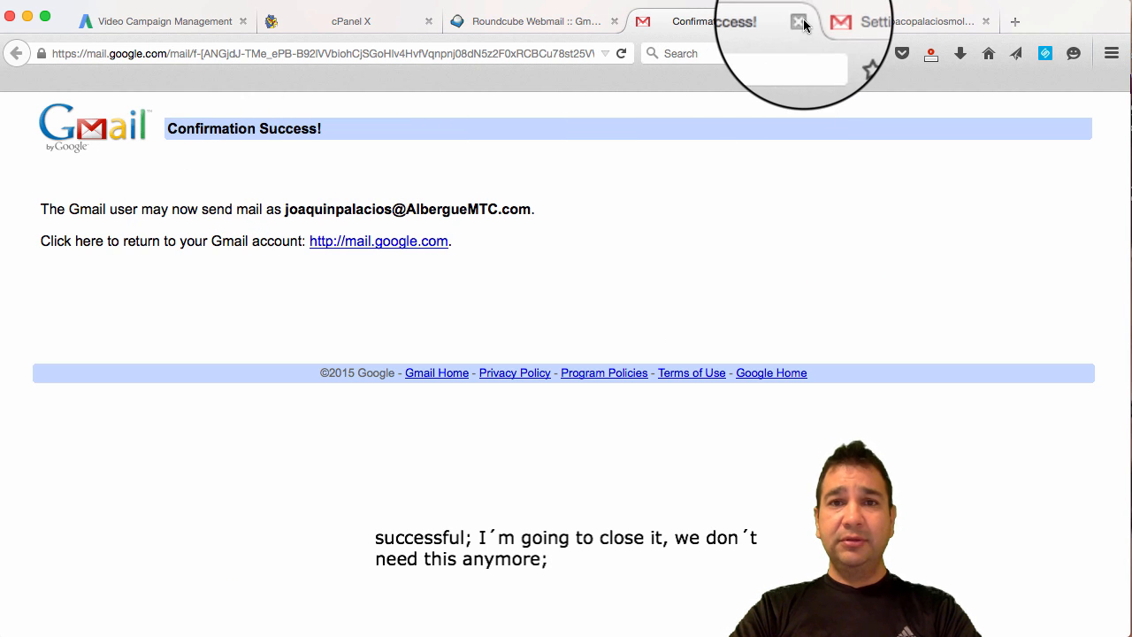
# Step: Close the Confirmation Success tab and scroll Accounts and Import to the verified address
pyautogui.click(799, 21)
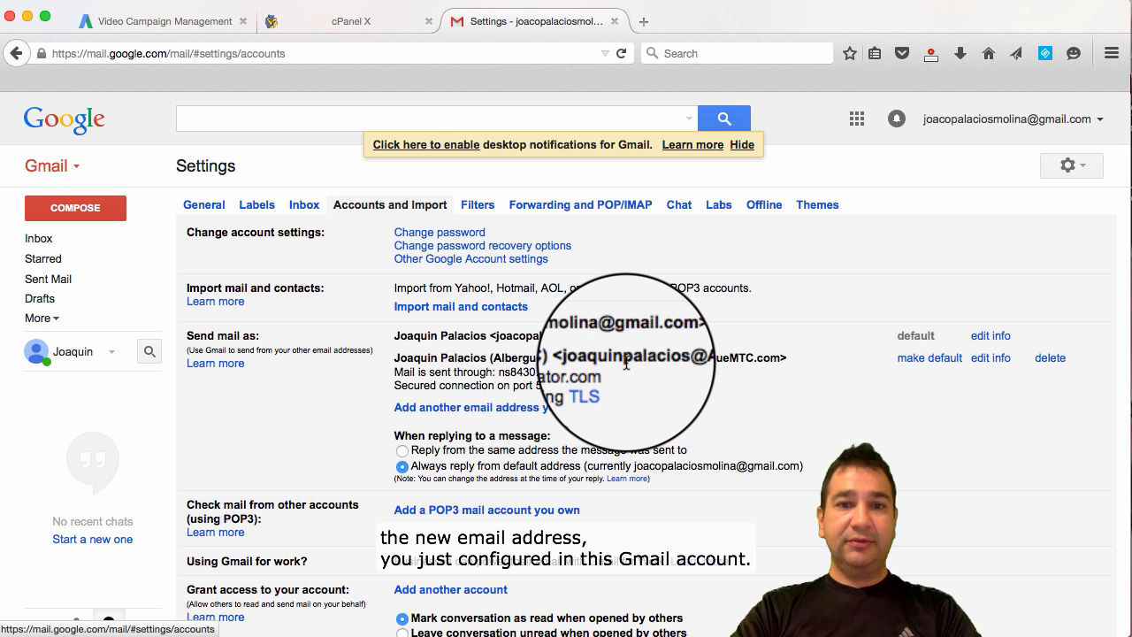
pyautogui.scroll(-3)
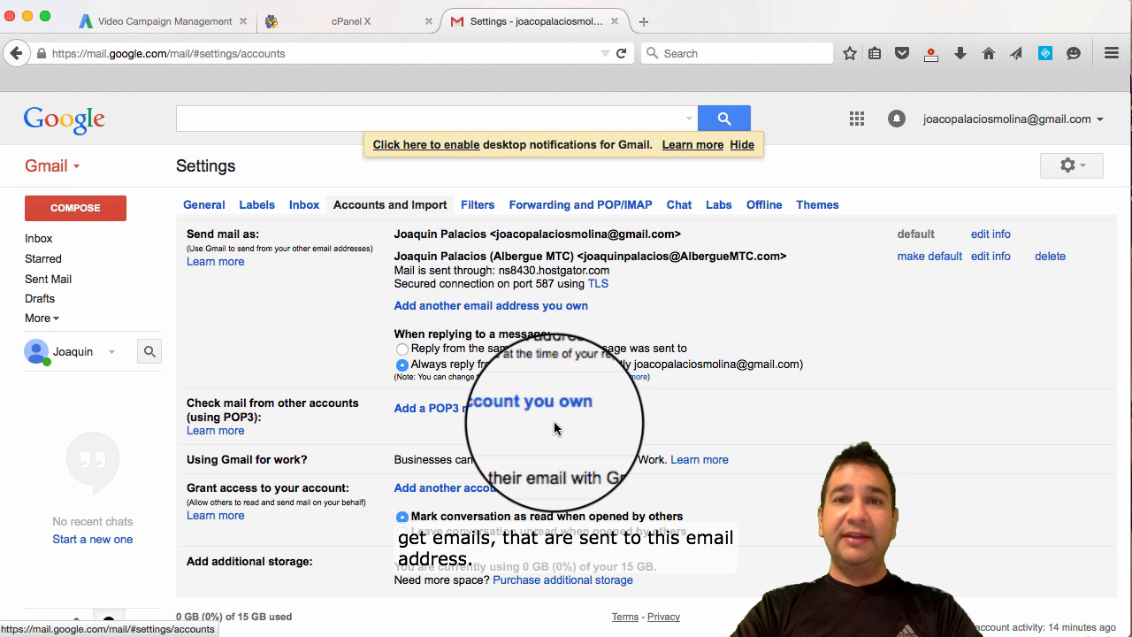
pyautogui.moveTo(674, 274)
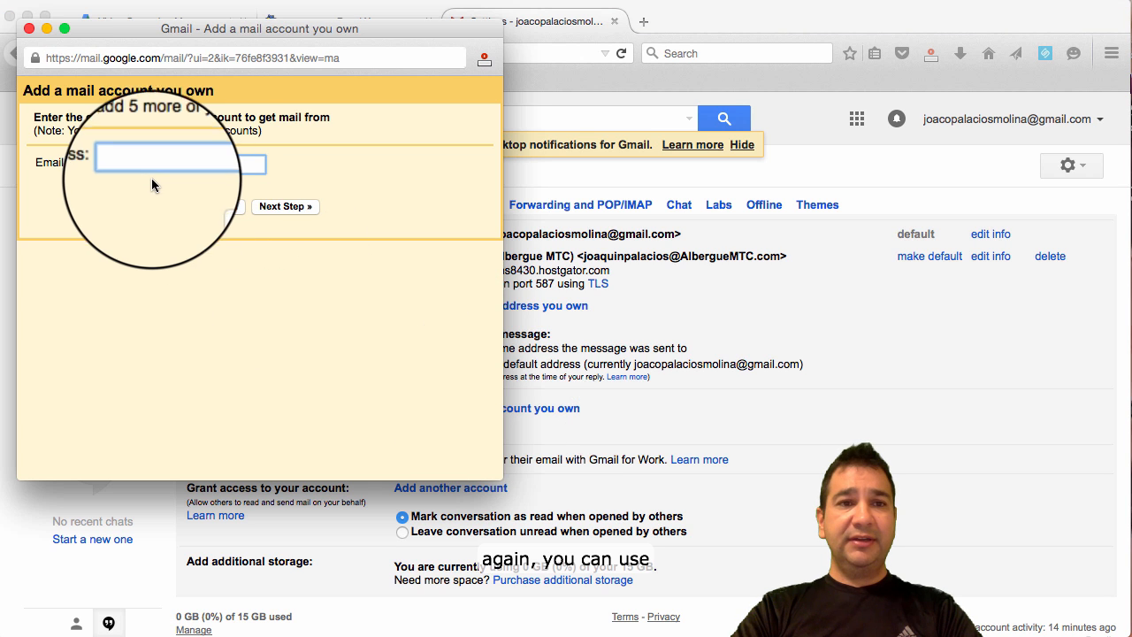
pyautogui.write('in')
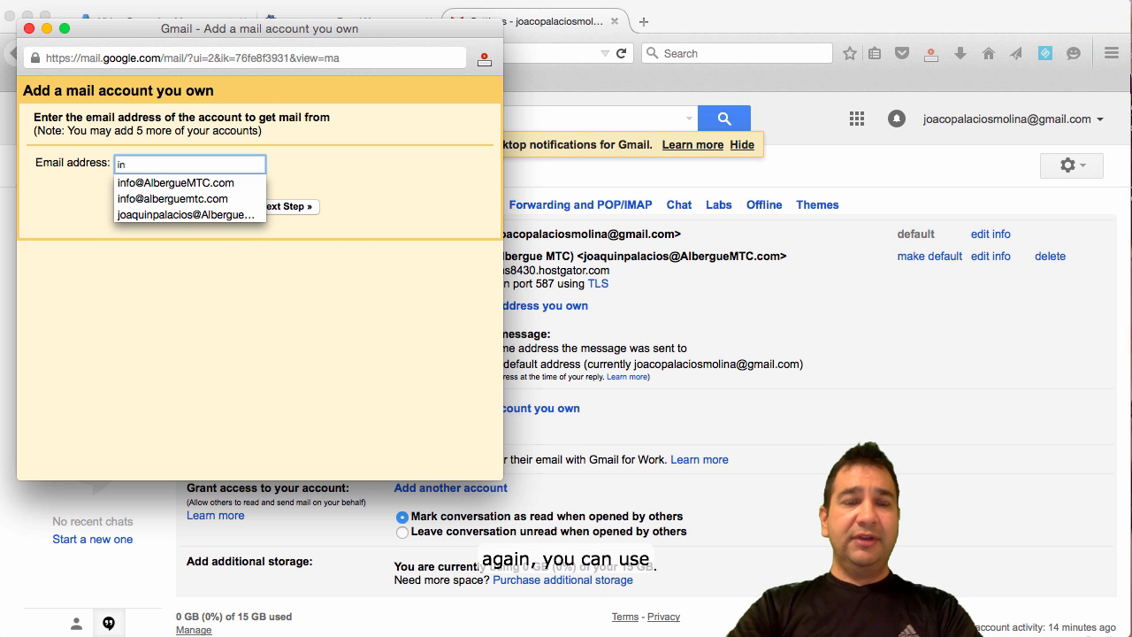
pyautogui.click(188, 214)
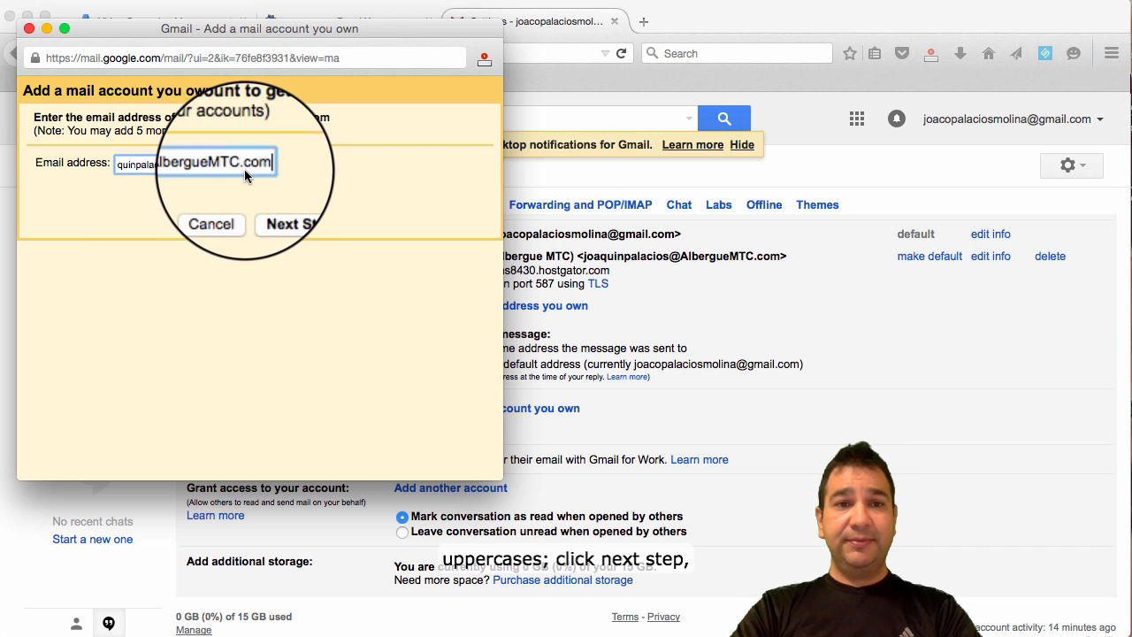
pyautogui.click(289, 224)
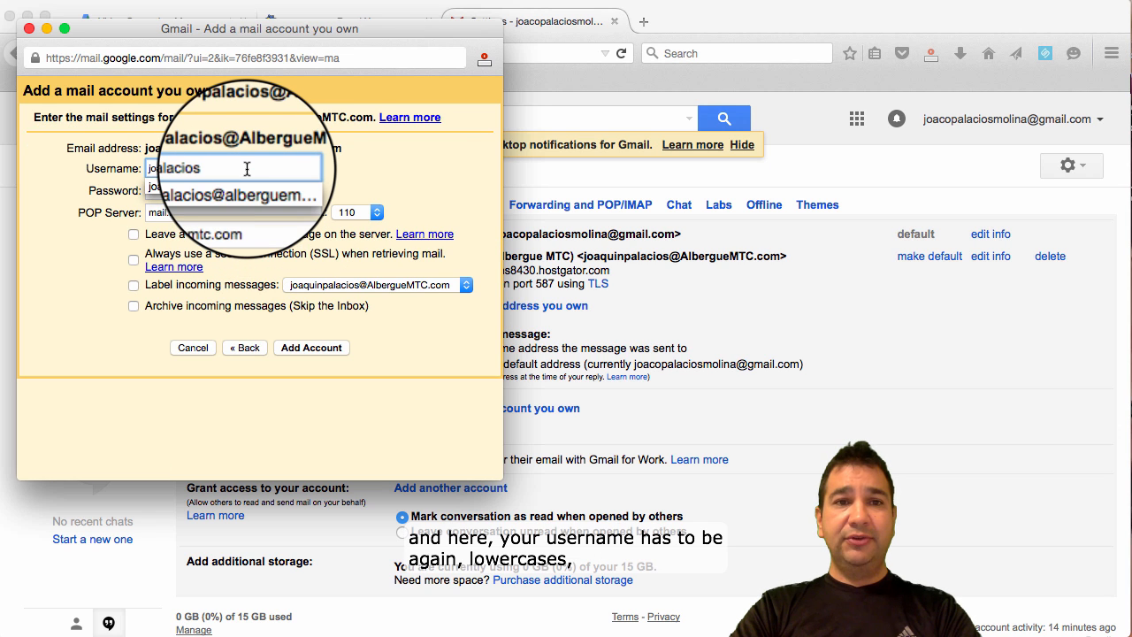
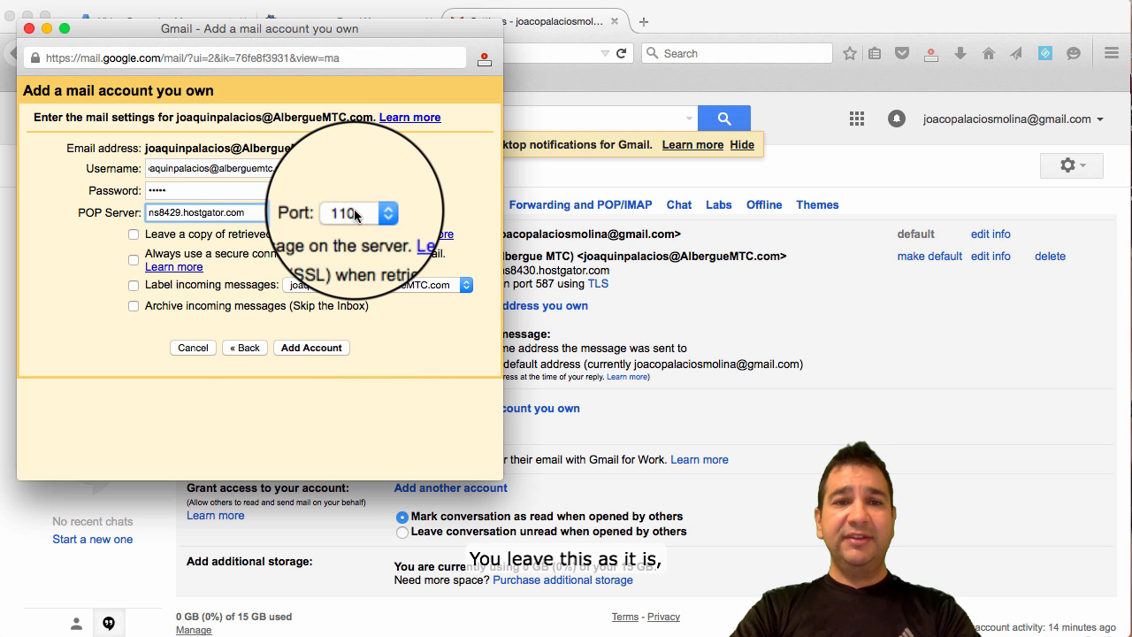
pyautogui.click(134, 235)
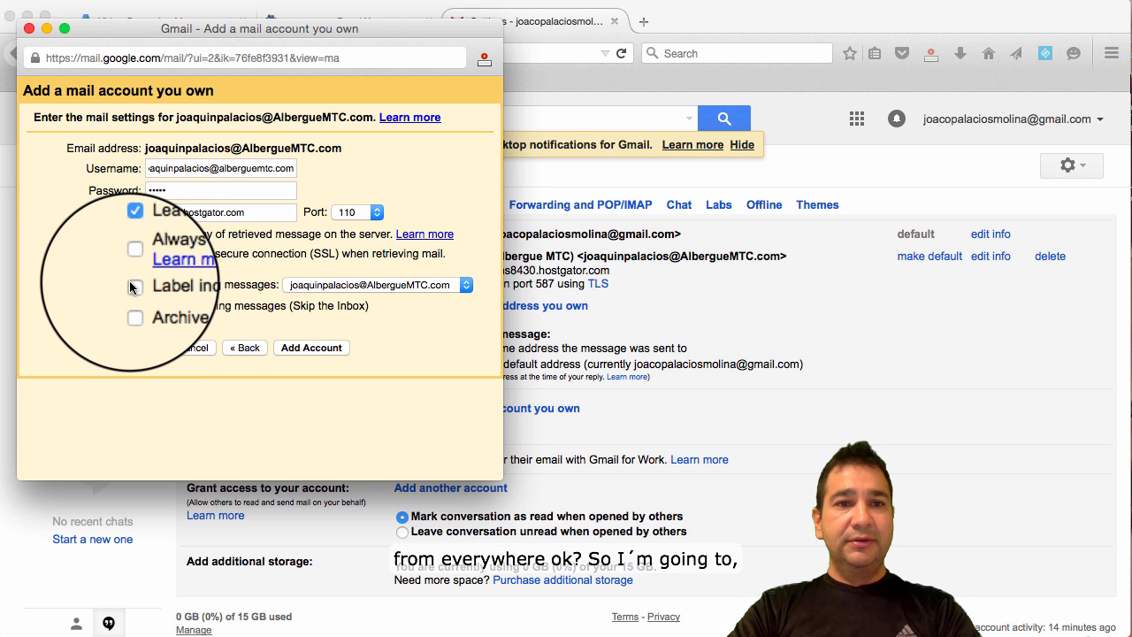
pyautogui.click(134, 285)
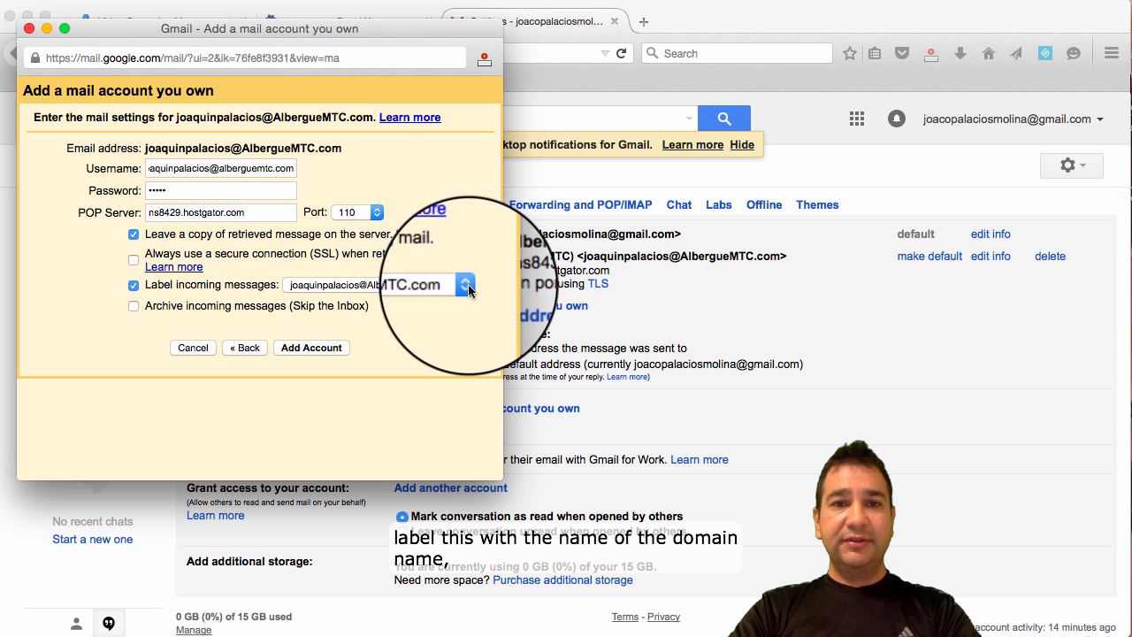
# Step: Create the label 'Albergue MTC' for incoming mail, enable archiving, and add the POP account
pyautogui.click(466, 284)
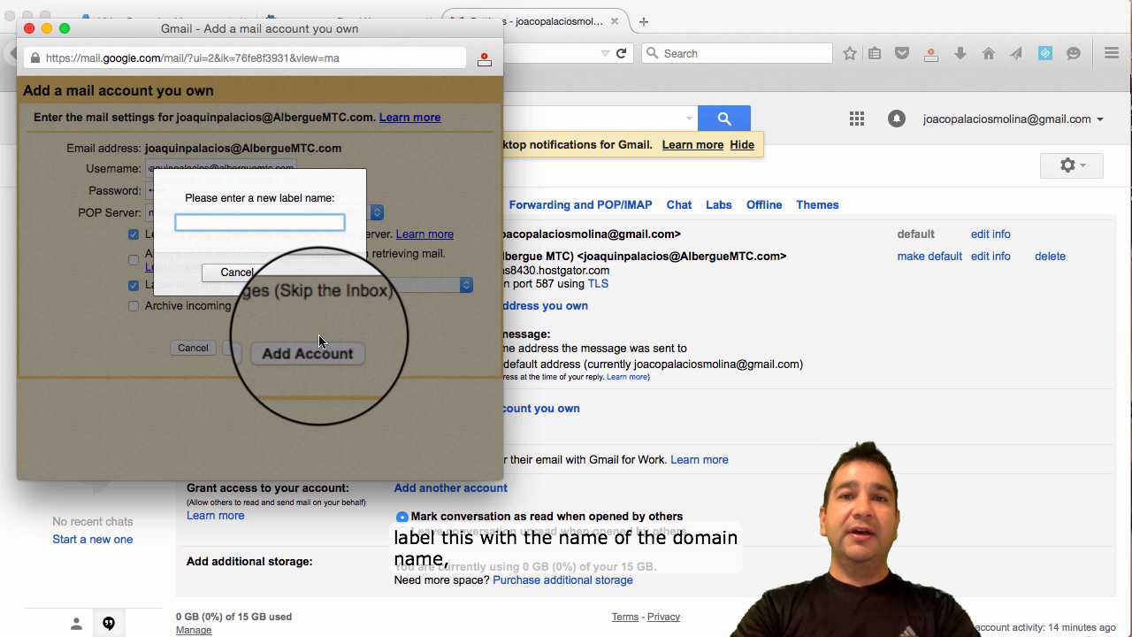
pyautogui.write('Albergu')
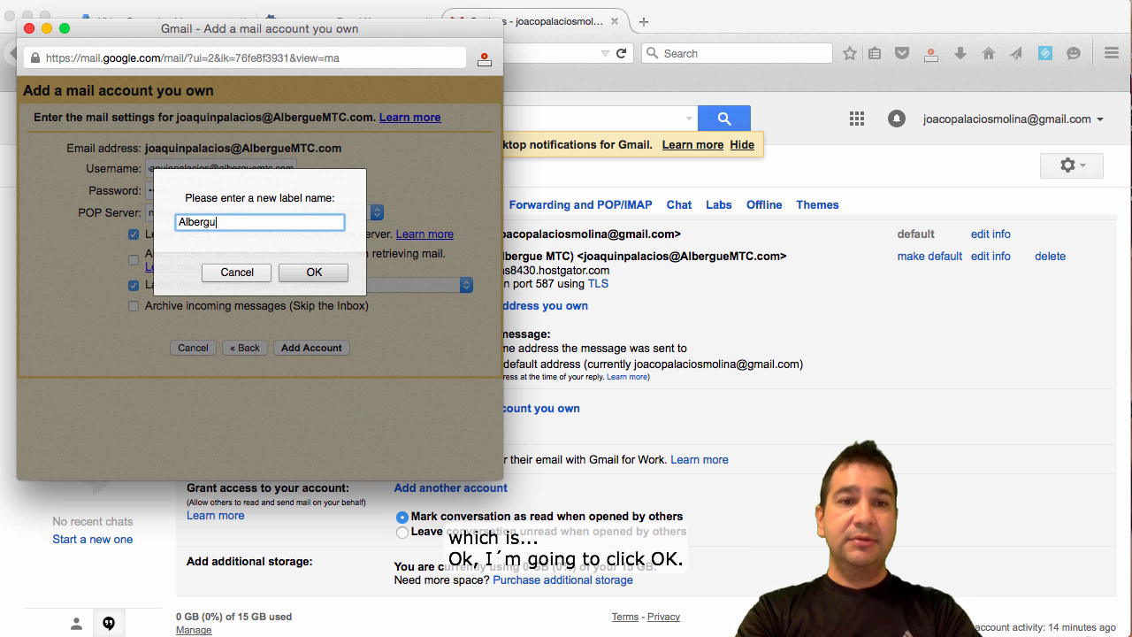
pyautogui.write('e MTC')
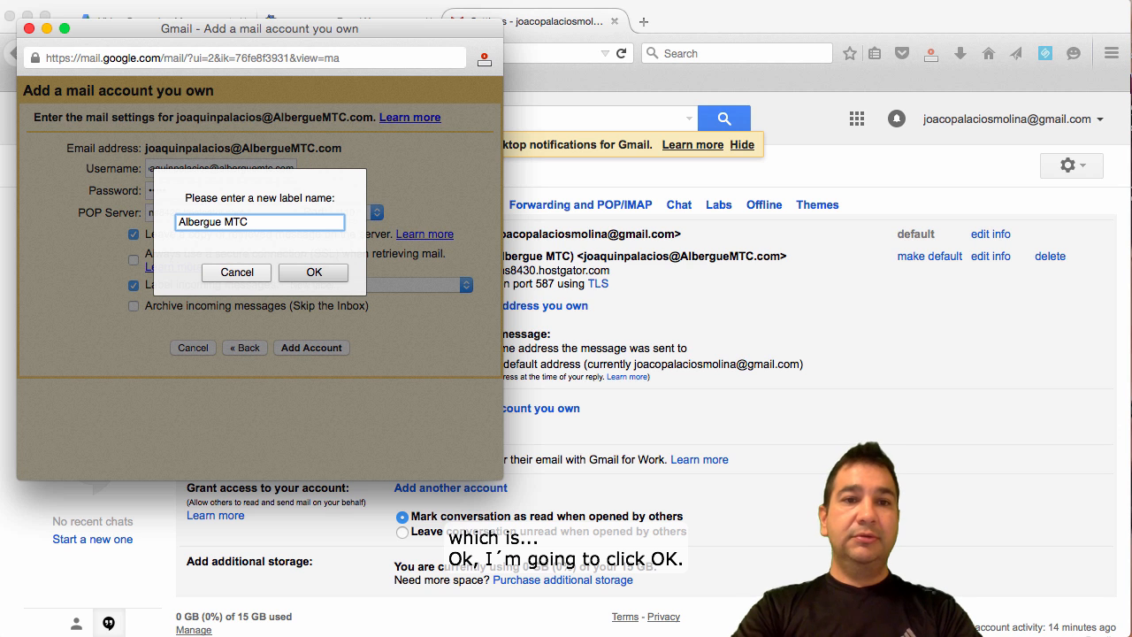
pyautogui.click(313, 271)
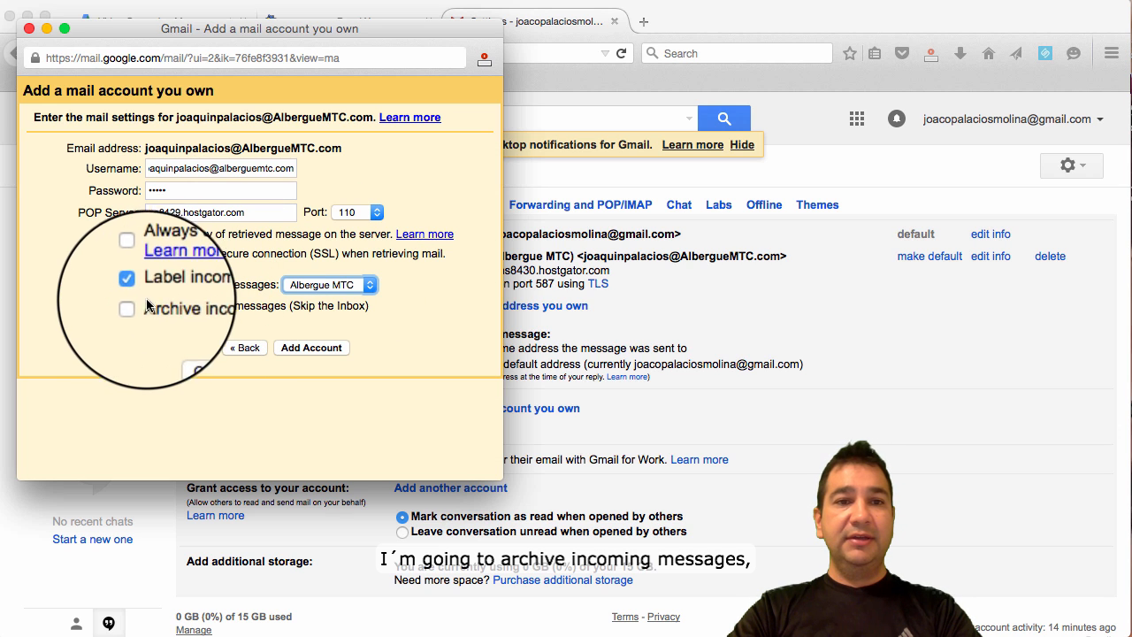
pyautogui.click(127, 309)
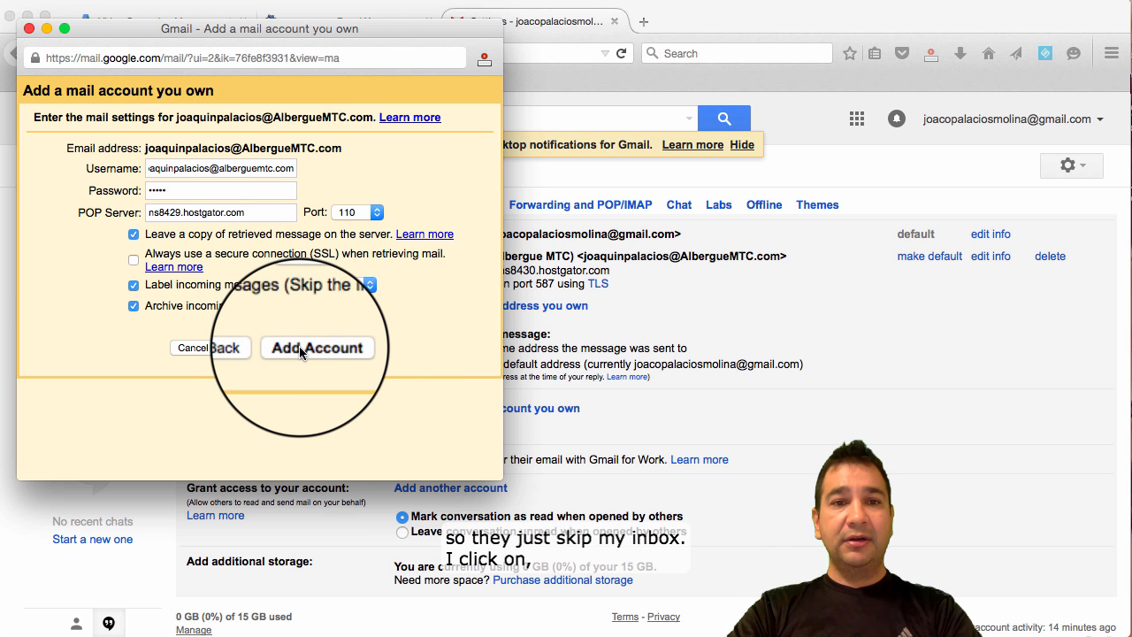
pyautogui.click(318, 348)
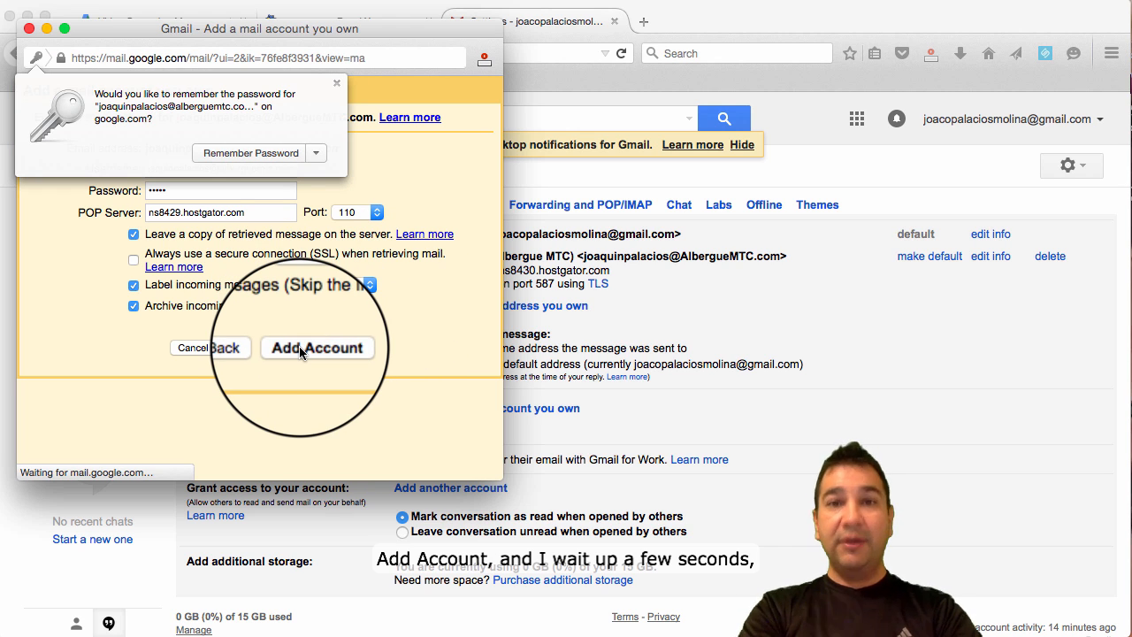
# Step: Dismiss the save-password prompt and reload Gmail to show the Albergue MTC (1) label
pyautogui.click(316, 347)
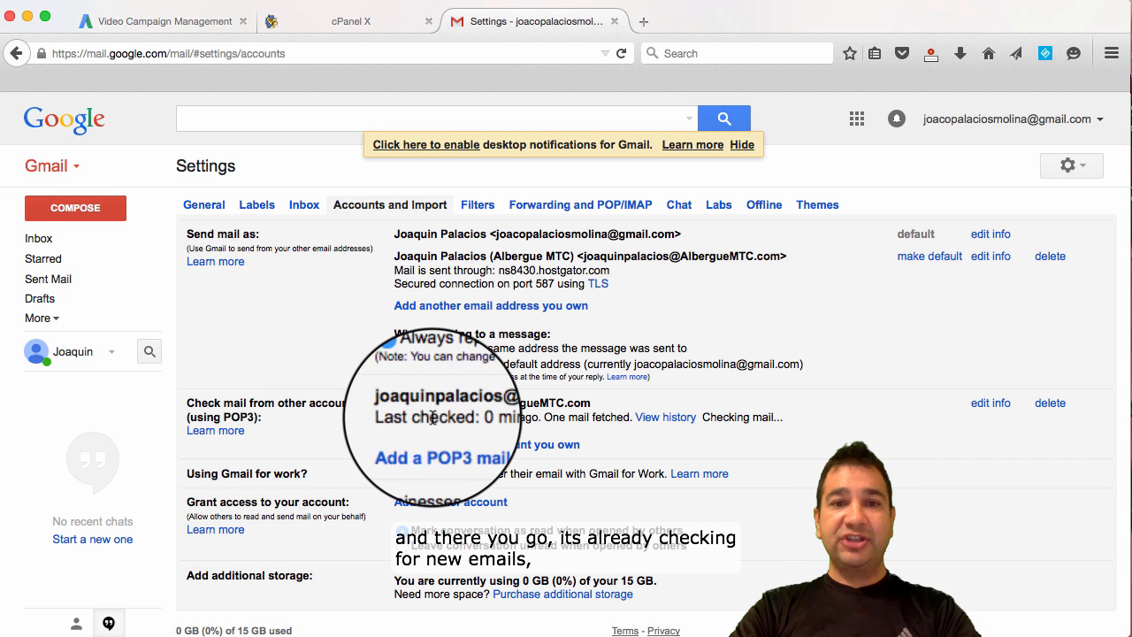
pyautogui.moveTo(663, 417)
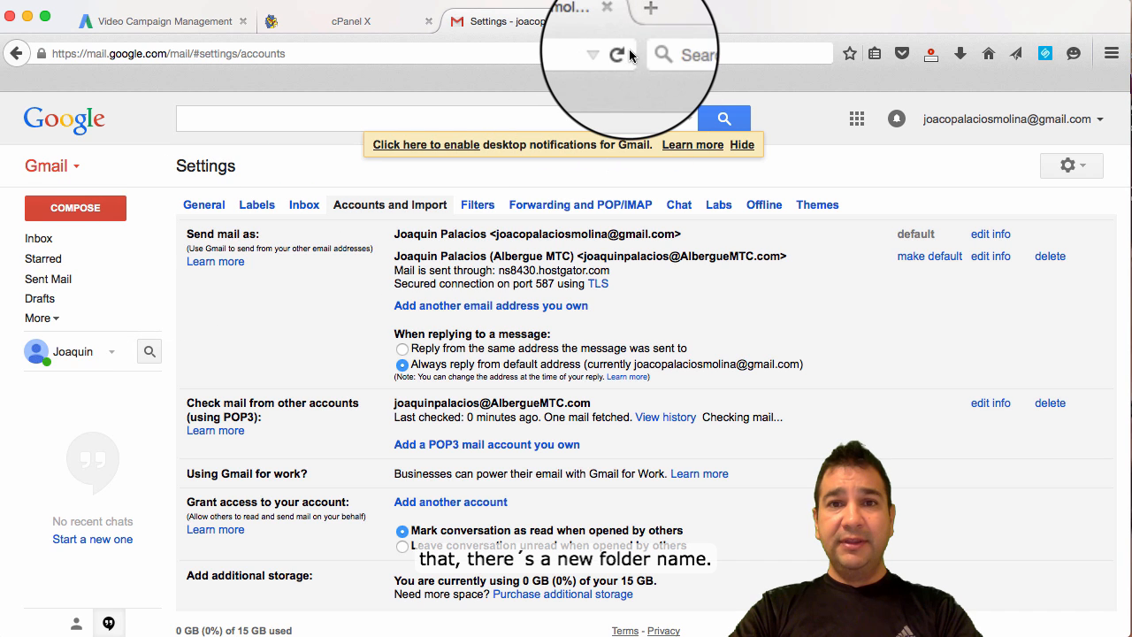
pyautogui.click(615, 53)
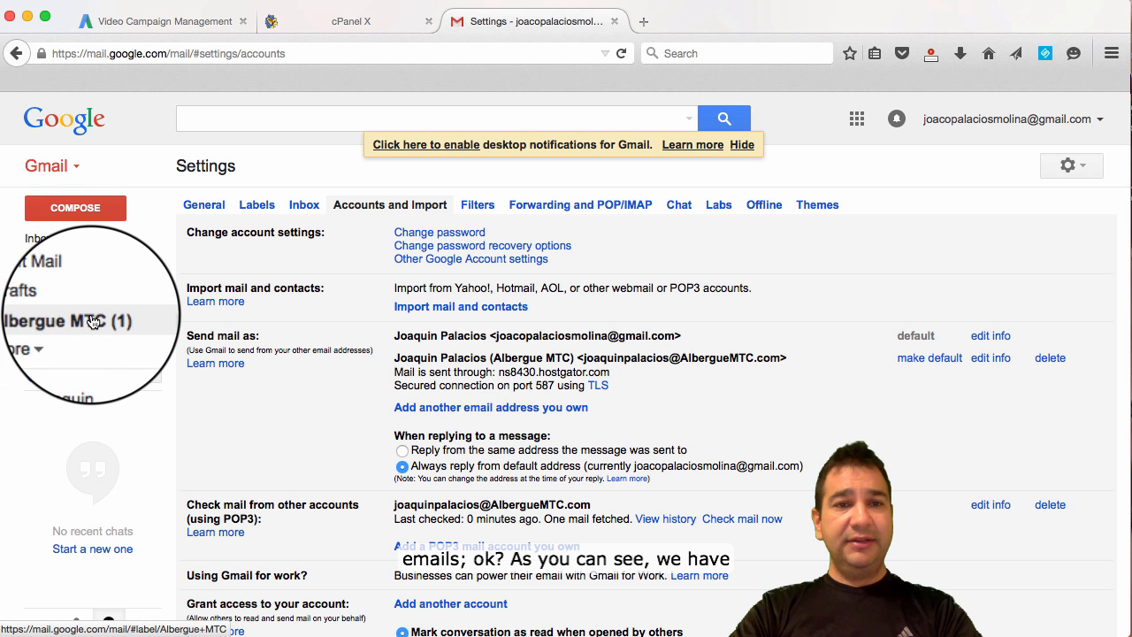
# Step: Open the Albergue MTC label and trash the Gmail confirmation conversation
pyautogui.click(69, 321)
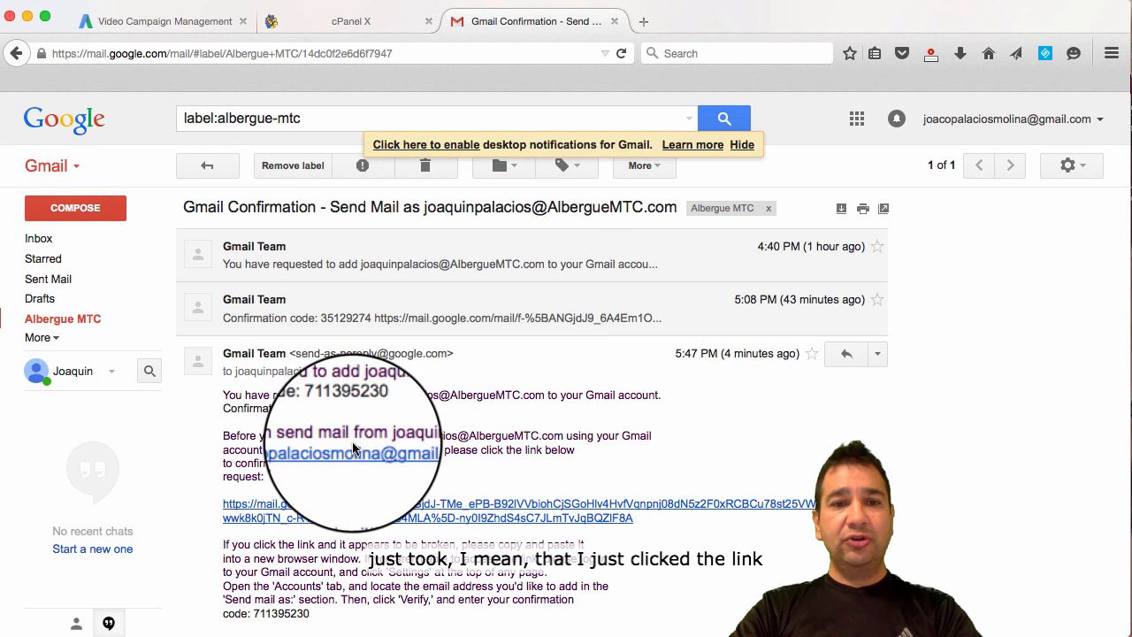
pyautogui.moveTo(520, 516)
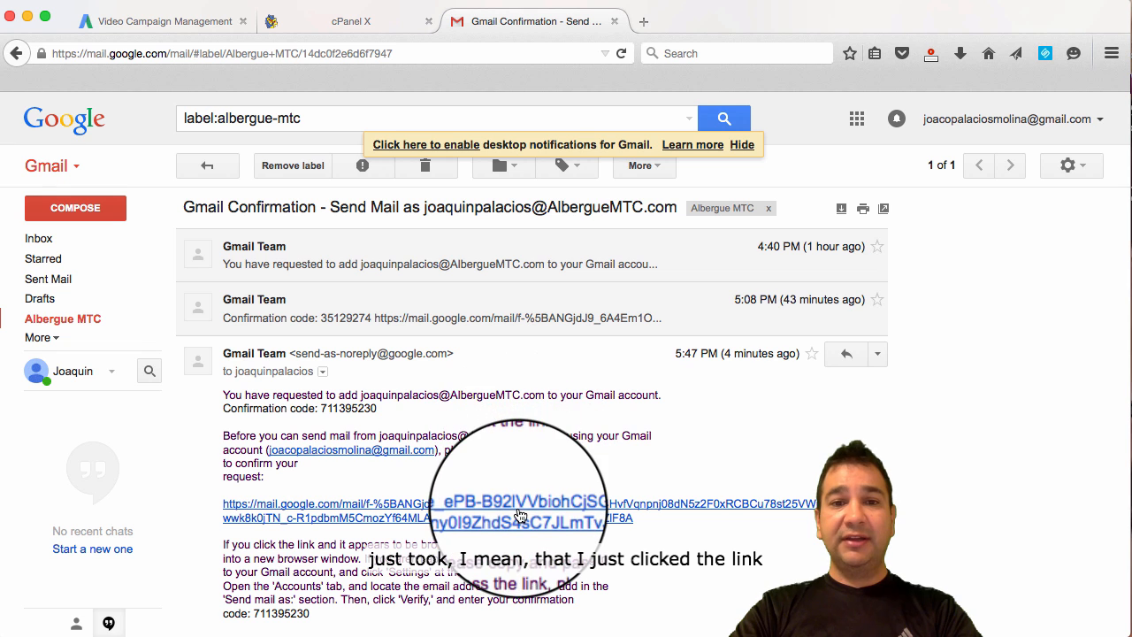
pyautogui.moveTo(336, 402)
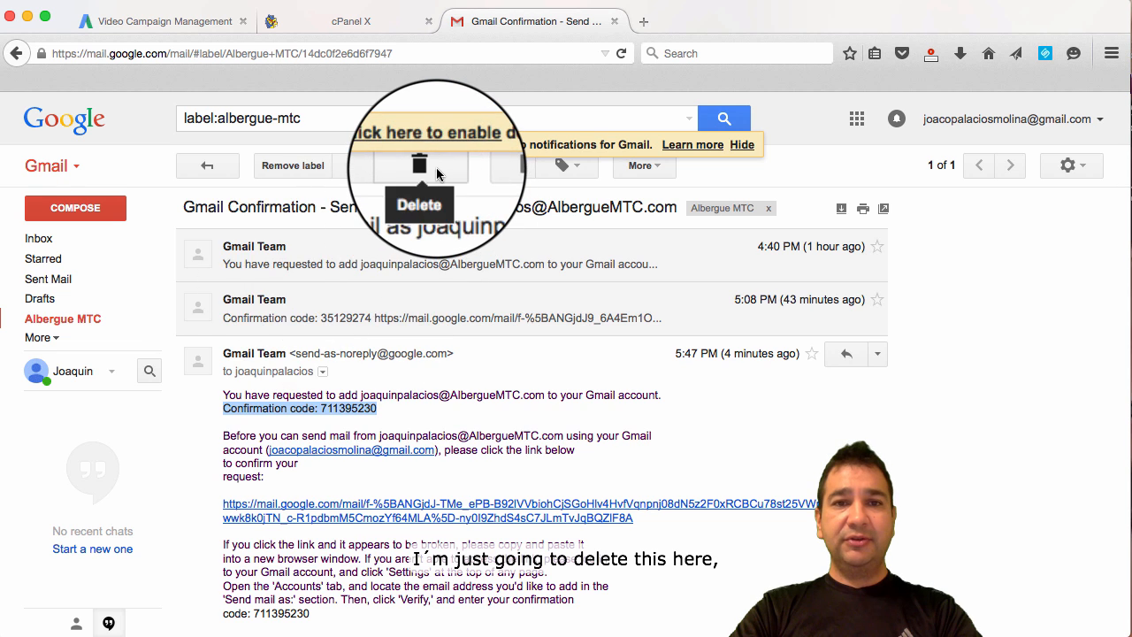
pyautogui.click(418, 165)
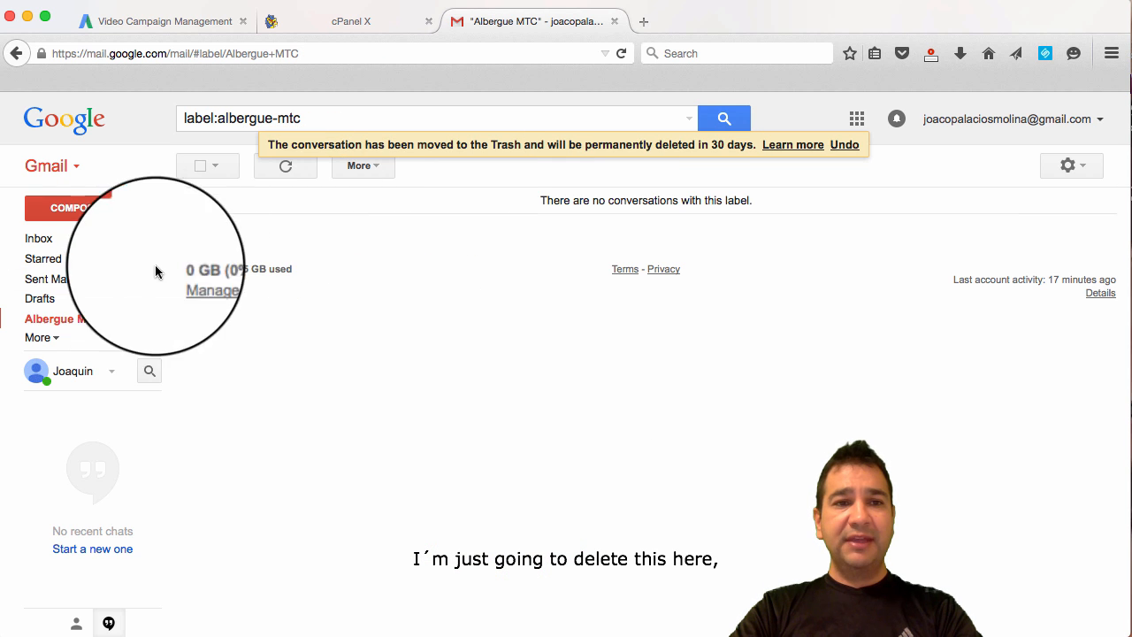
pyautogui.moveTo(429, 234)
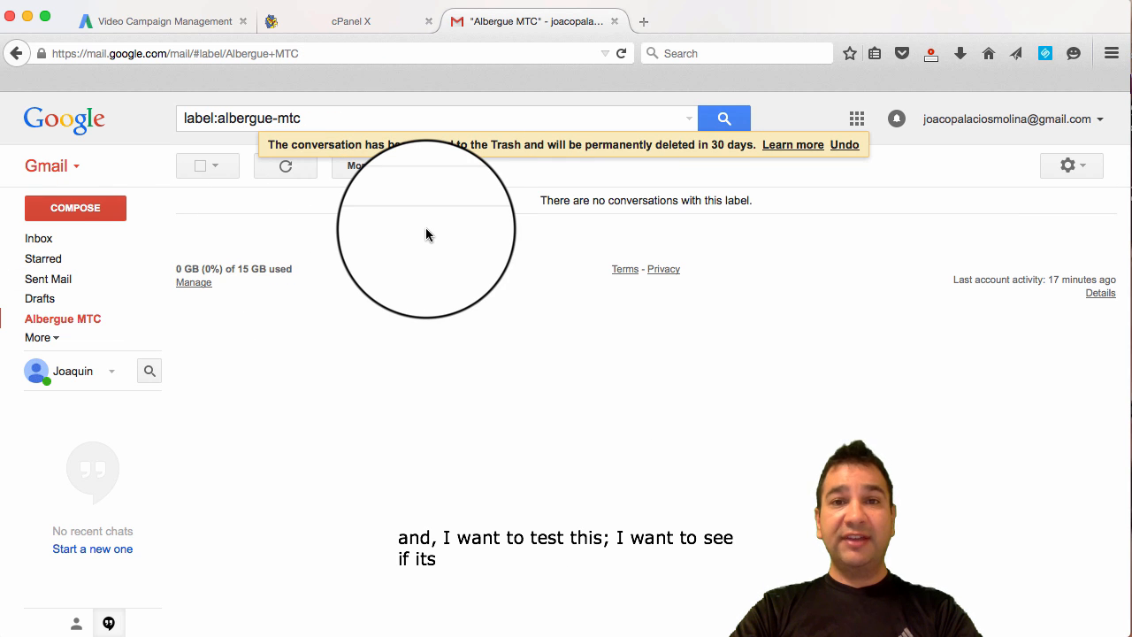
pyautogui.moveTo(62, 214)
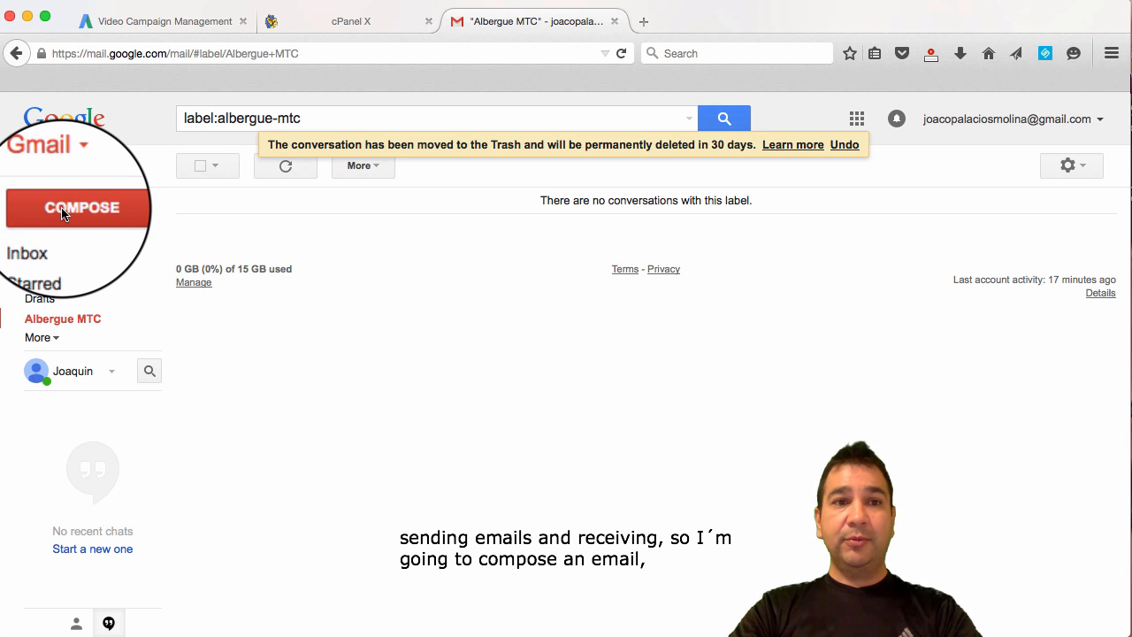
# Step: Start a new email from the Albergue MTC address to the Yahoo contact
pyautogui.click(75, 207)
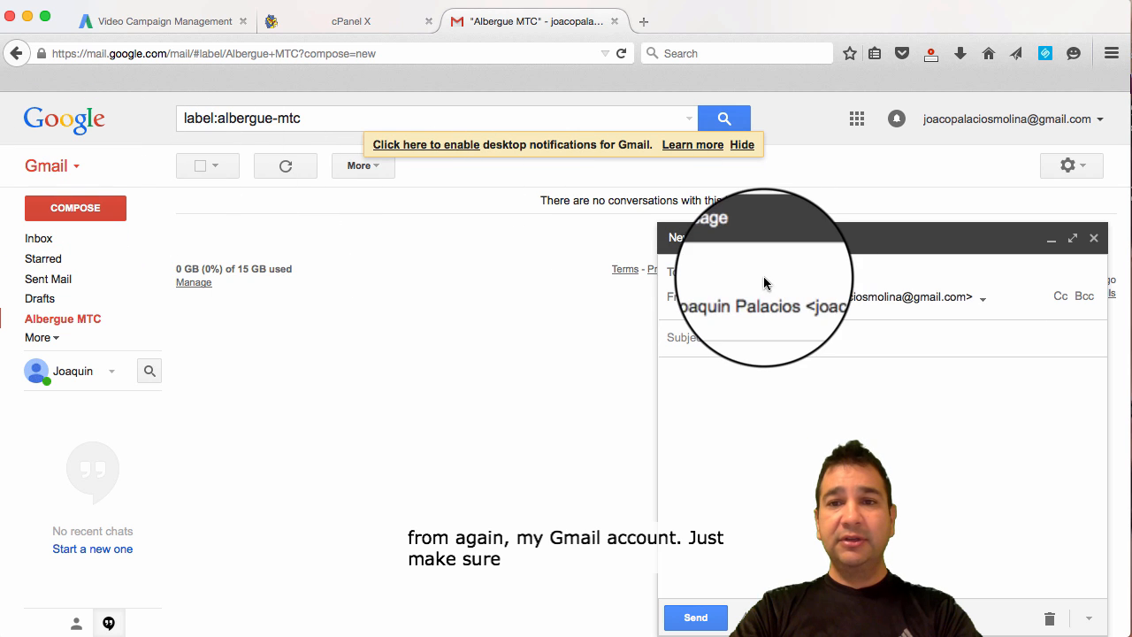
pyautogui.click(981, 296)
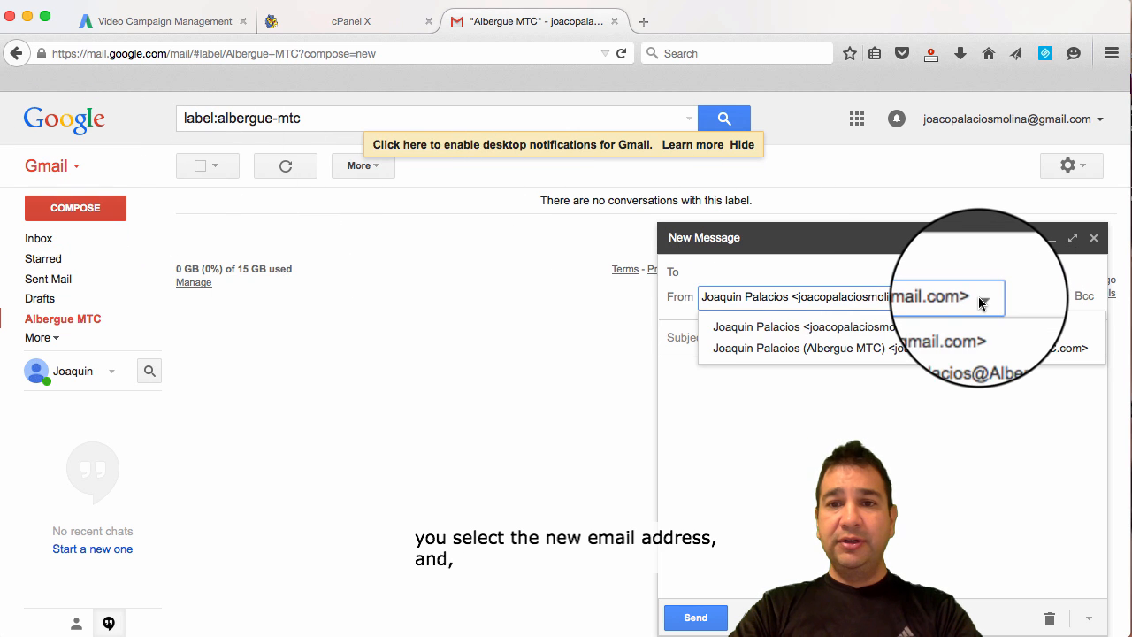
pyautogui.click(798, 348)
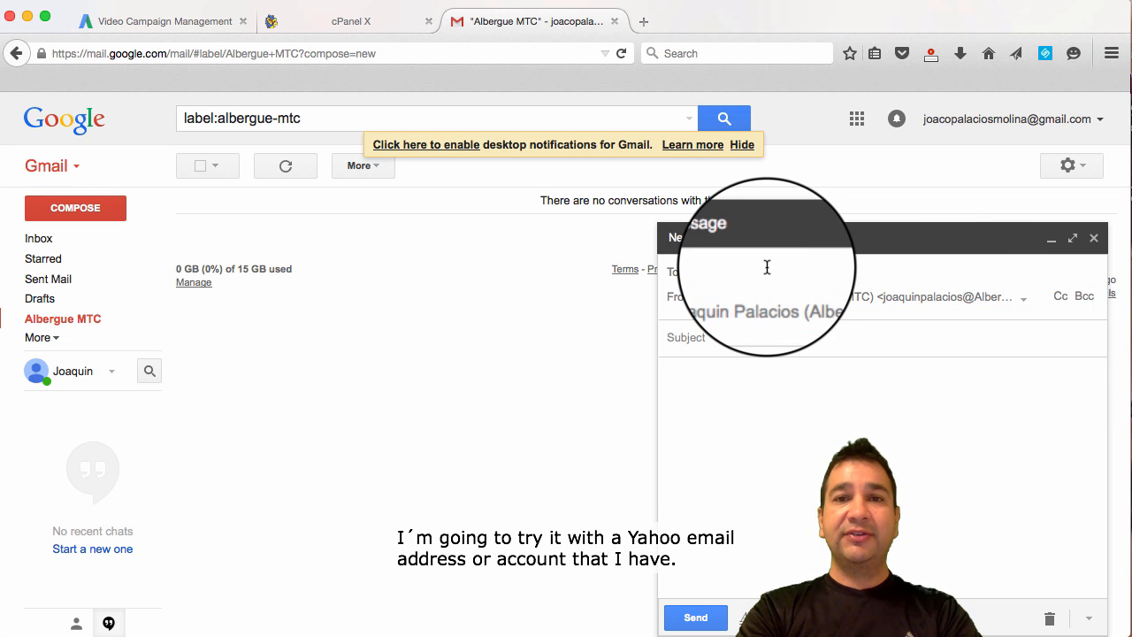
pyautogui.write('jo')
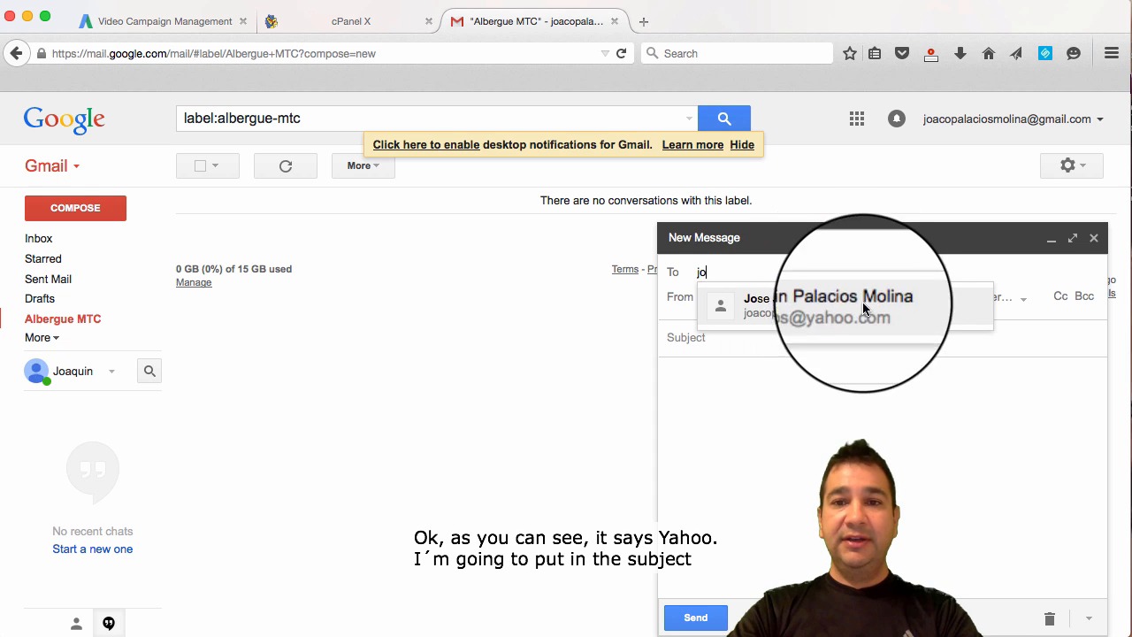
pyautogui.click(827, 305)
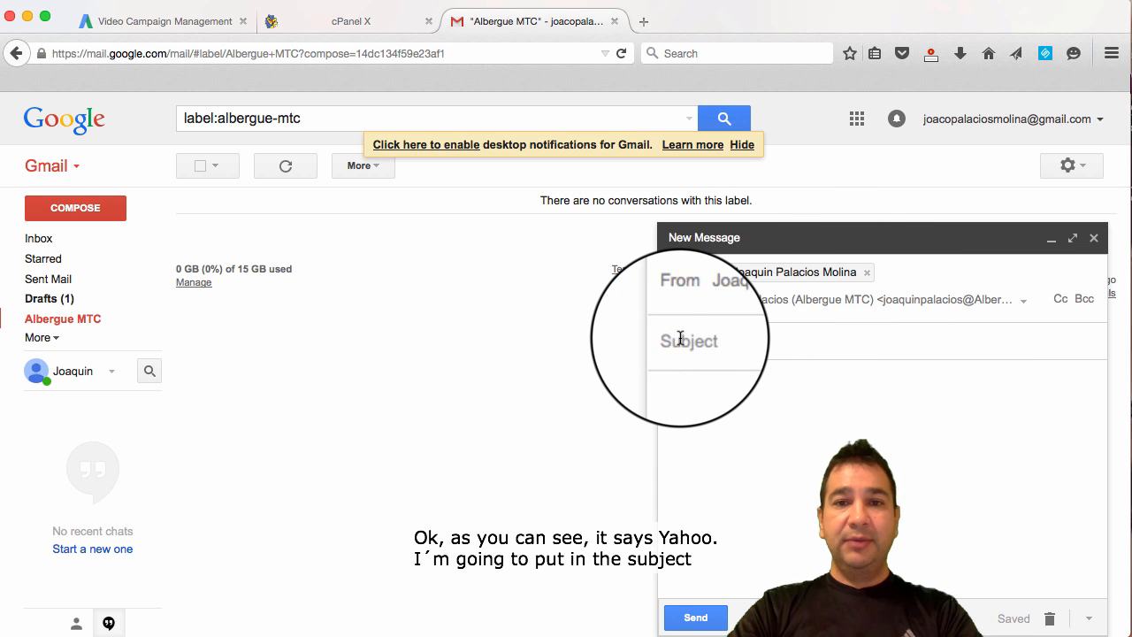
# Step: Enter subject 'From AlbergueMTC to Yahoo' with a ;) body, send it, and view Sent Mail
pyautogui.write('From')
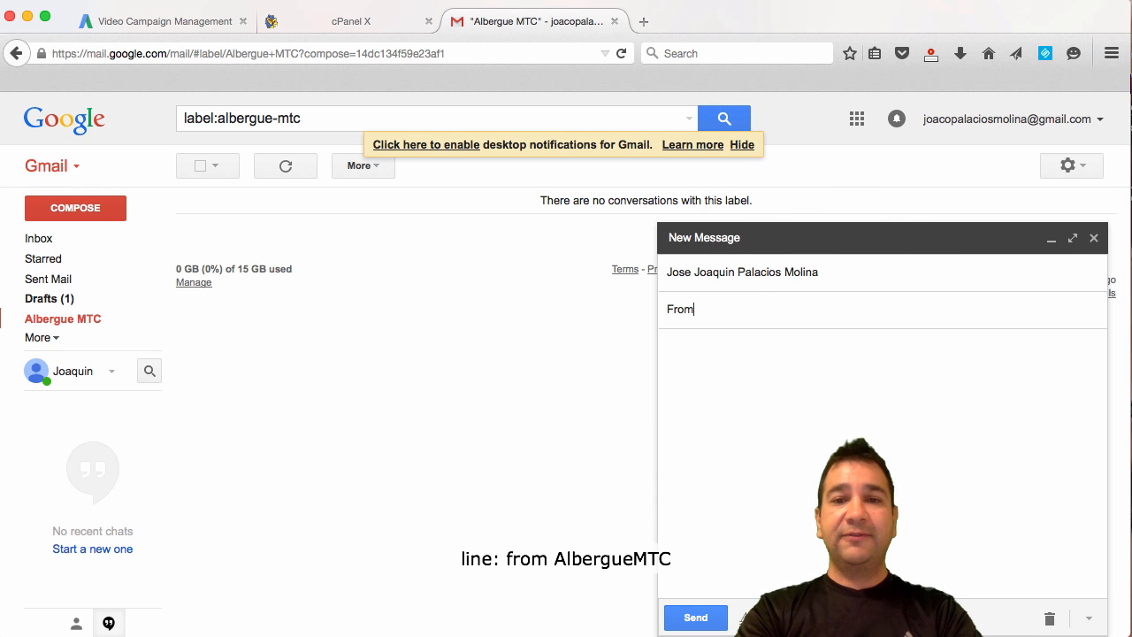
pyautogui.write('Albergu')
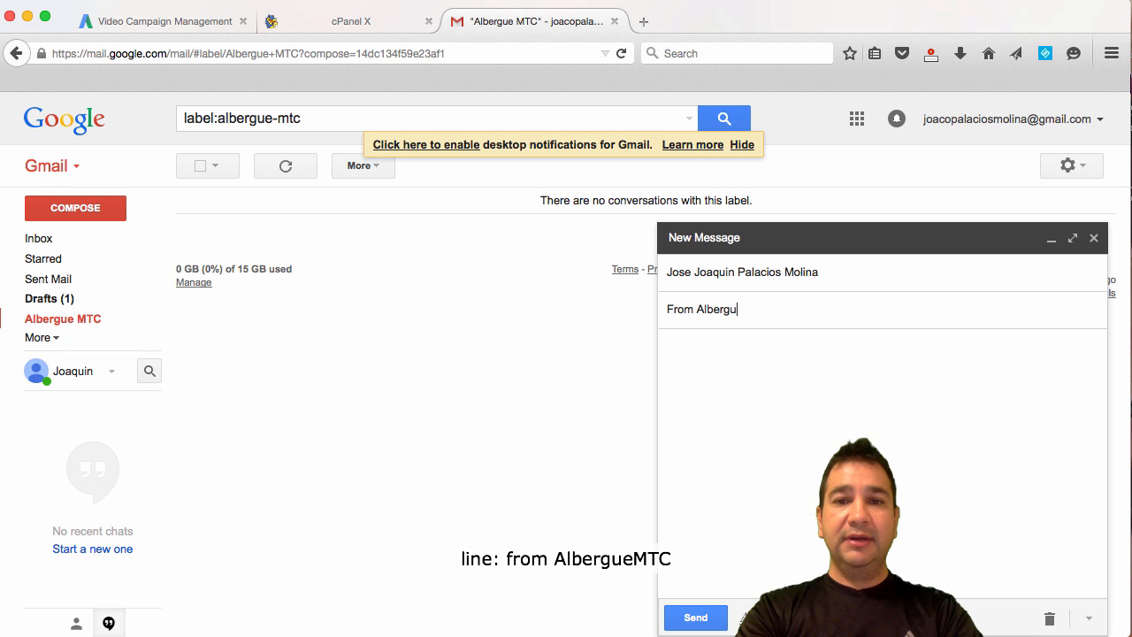
pyautogui.write('eMTC')
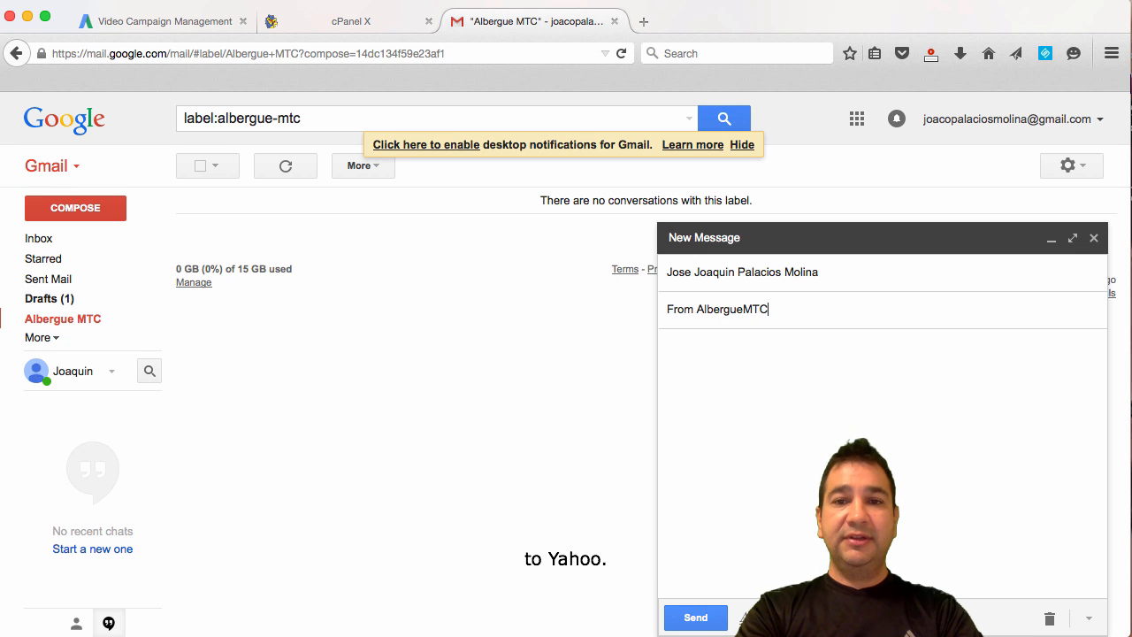
pyautogui.write('to Yahoo')
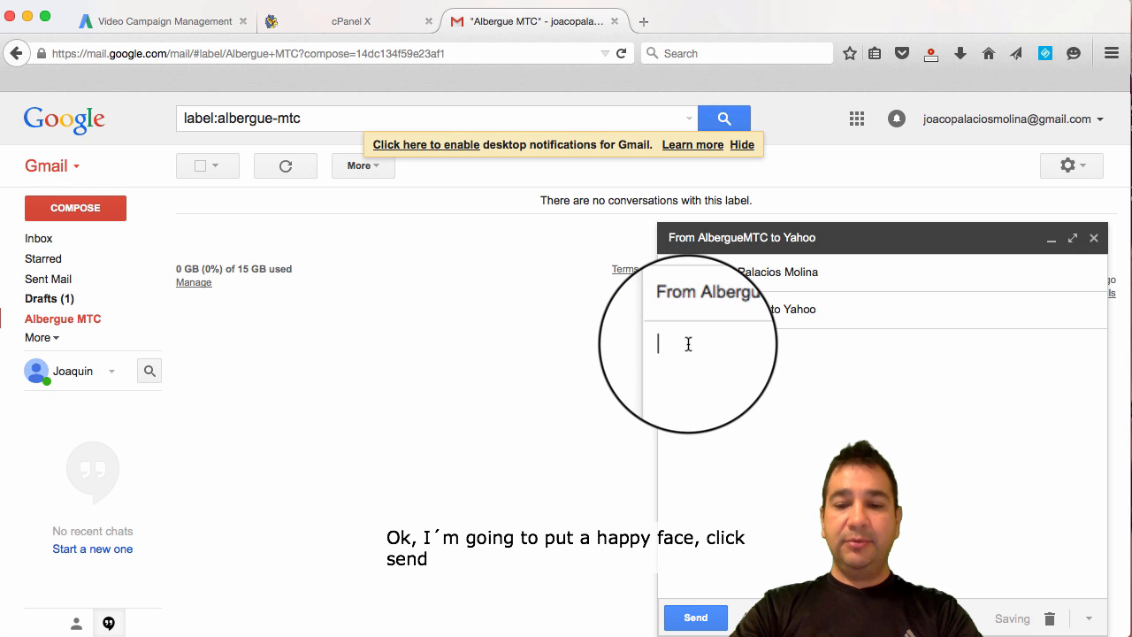
pyautogui.write(';)')
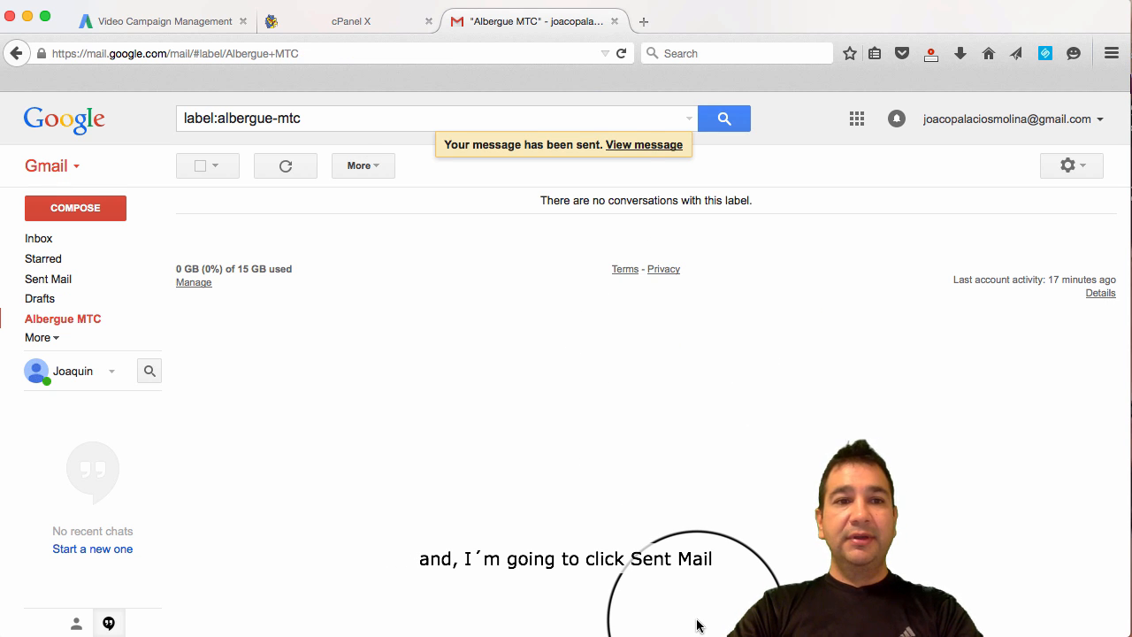
pyautogui.click(47, 279)
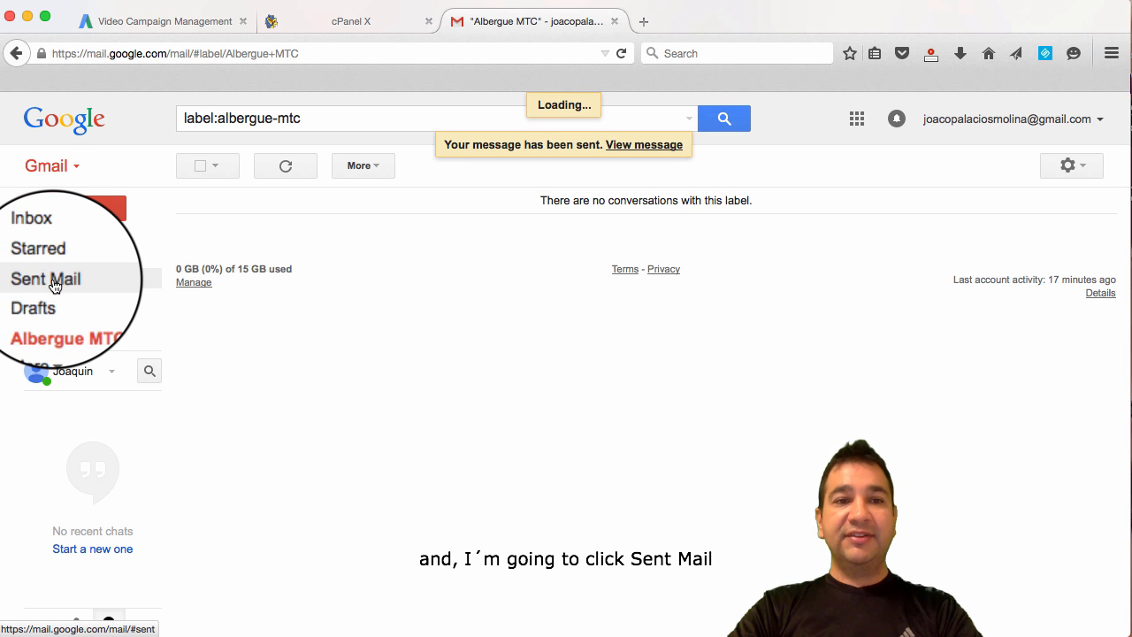
pyautogui.click(46, 278)
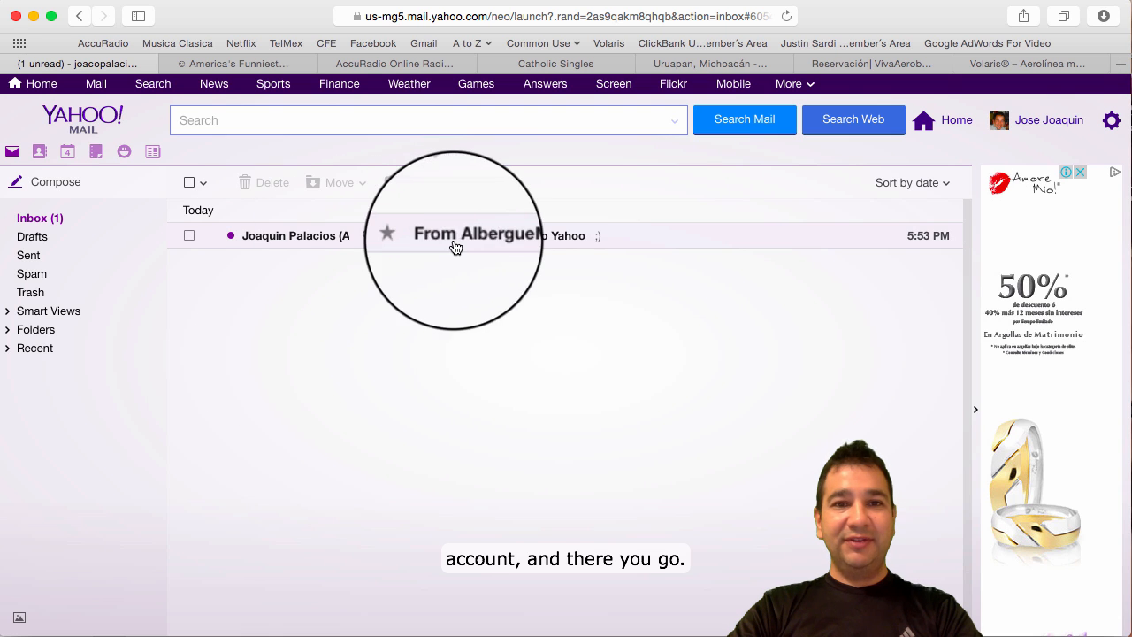
pyautogui.moveTo(525, 257)
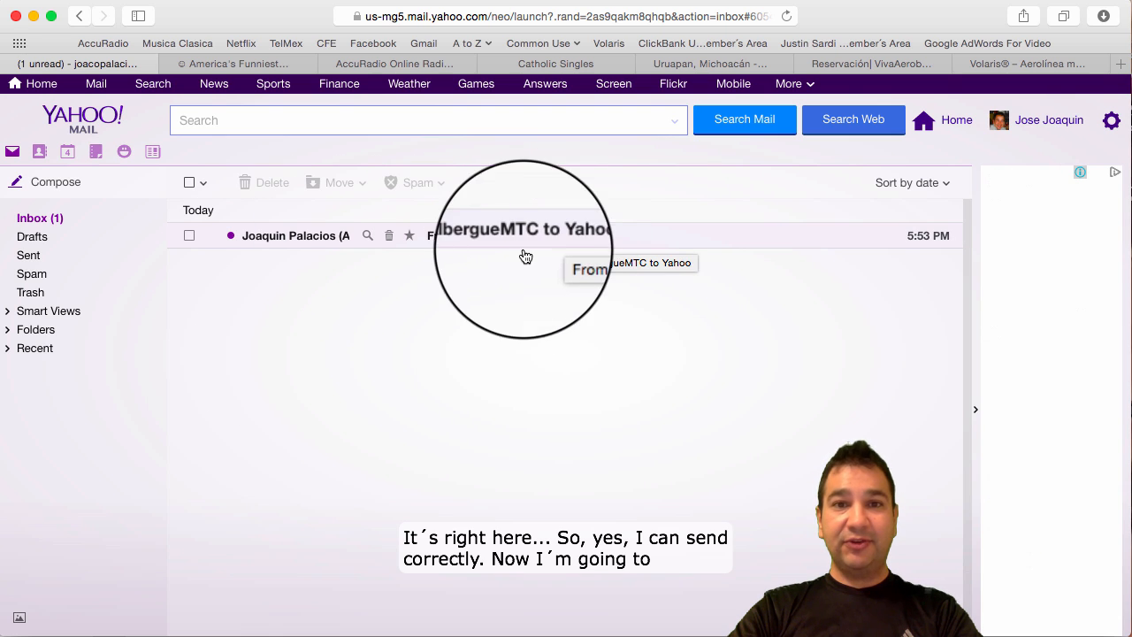
# Step: Reply to the AlbergueMTC message with 'YES I GOT THE EMAL, TKS' and a smiley, then check Sent
pyautogui.click(521, 235)
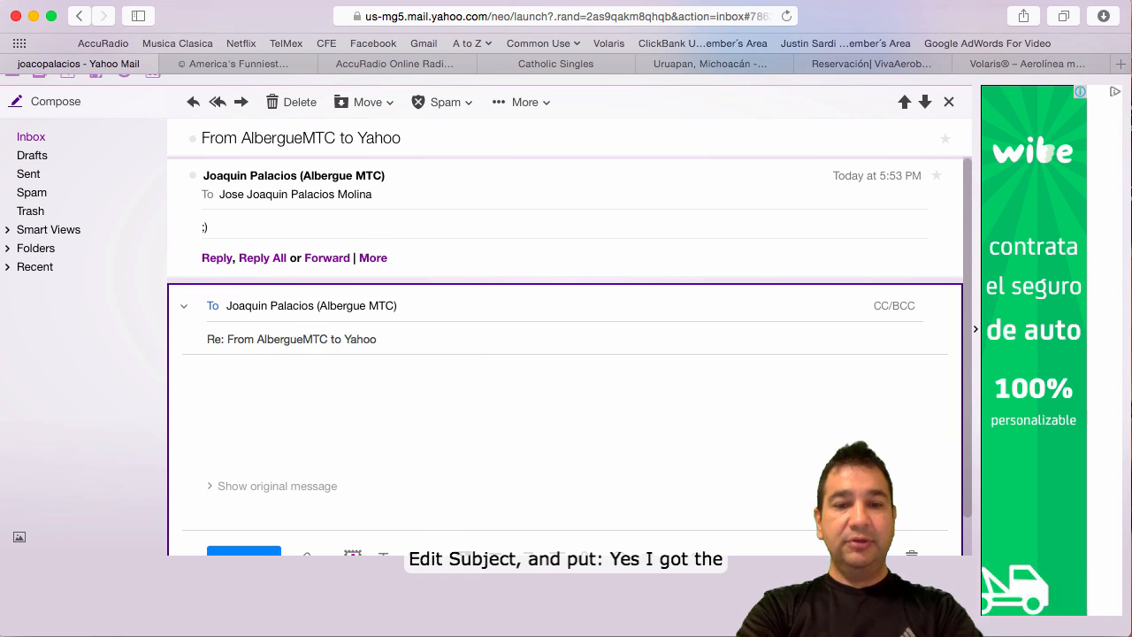
pyautogui.write('YES I GOT THE')
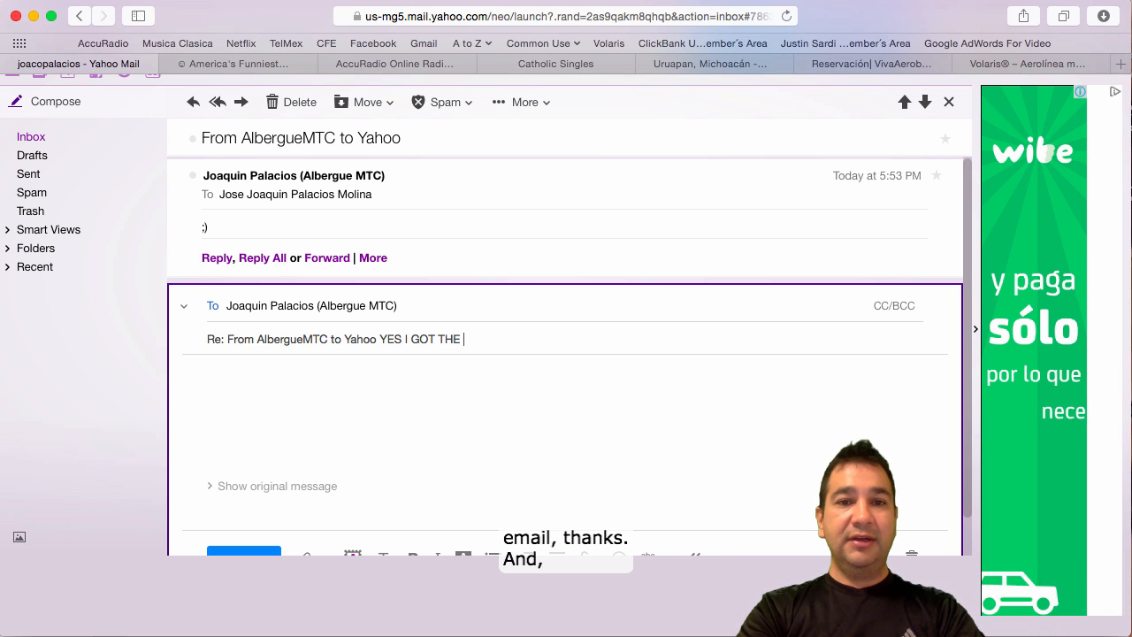
pyautogui.write('EMAL, TKS')
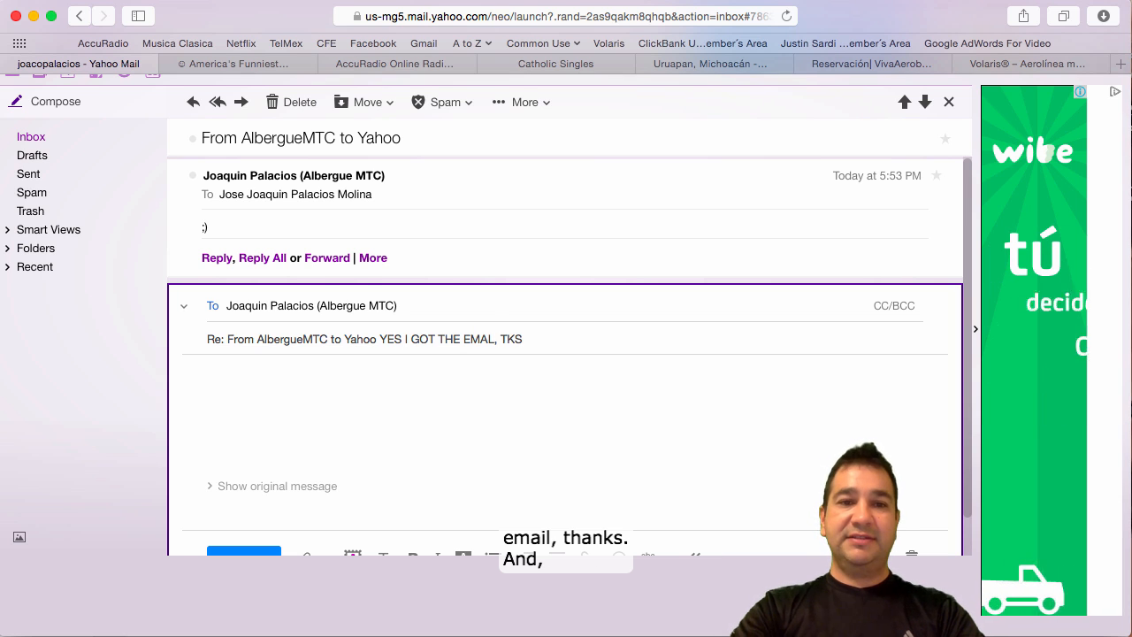
pyautogui.write(')')
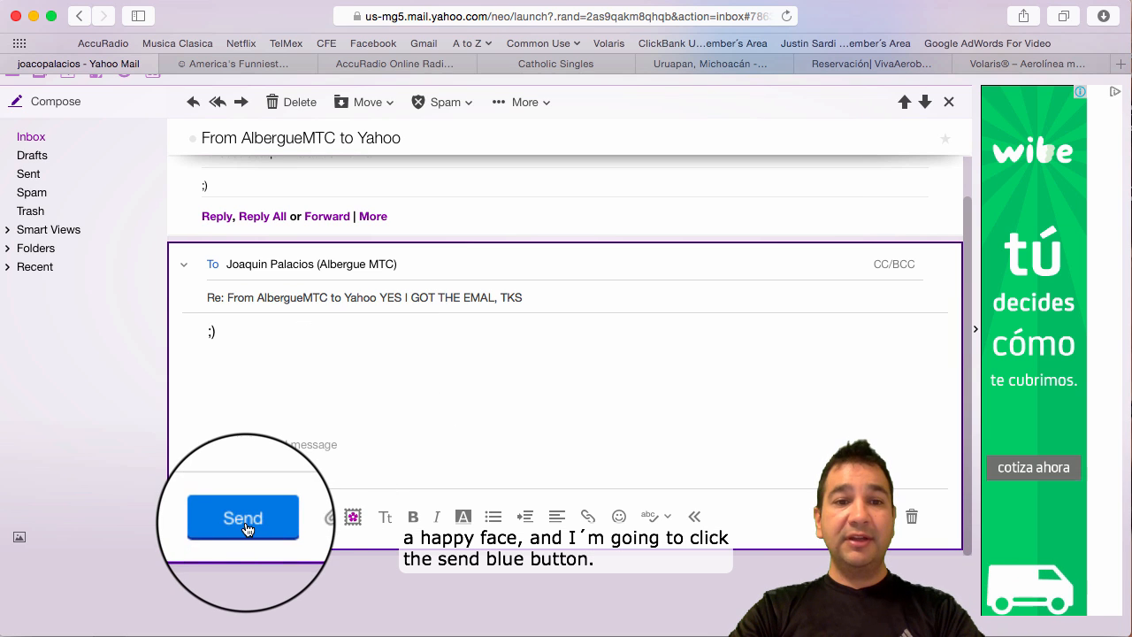
pyautogui.click(242, 518)
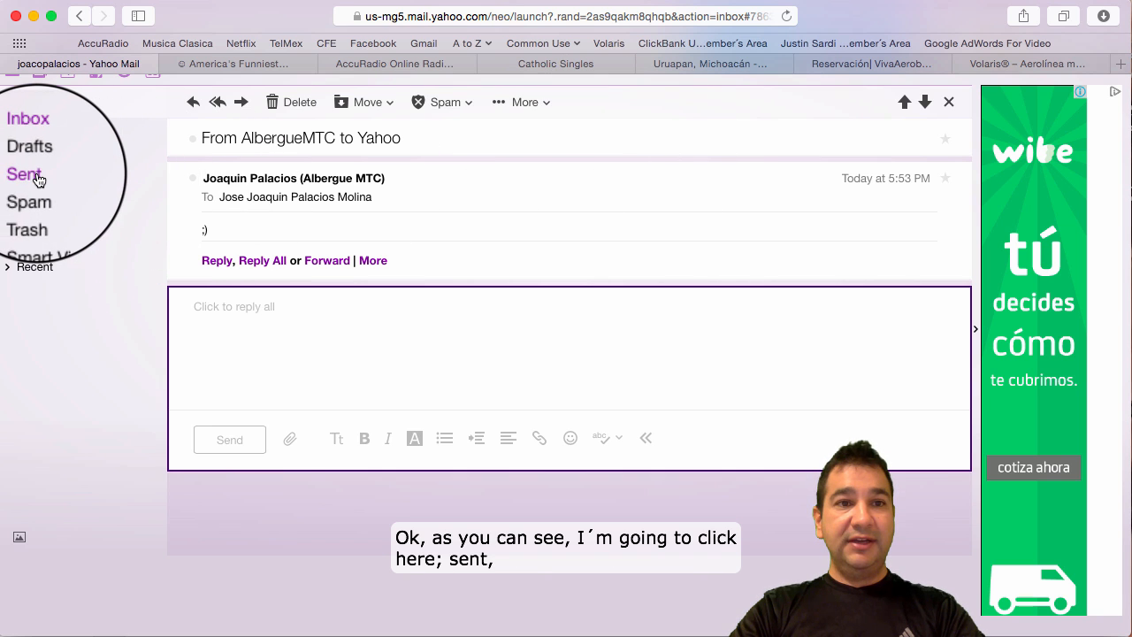
pyautogui.click(25, 173)
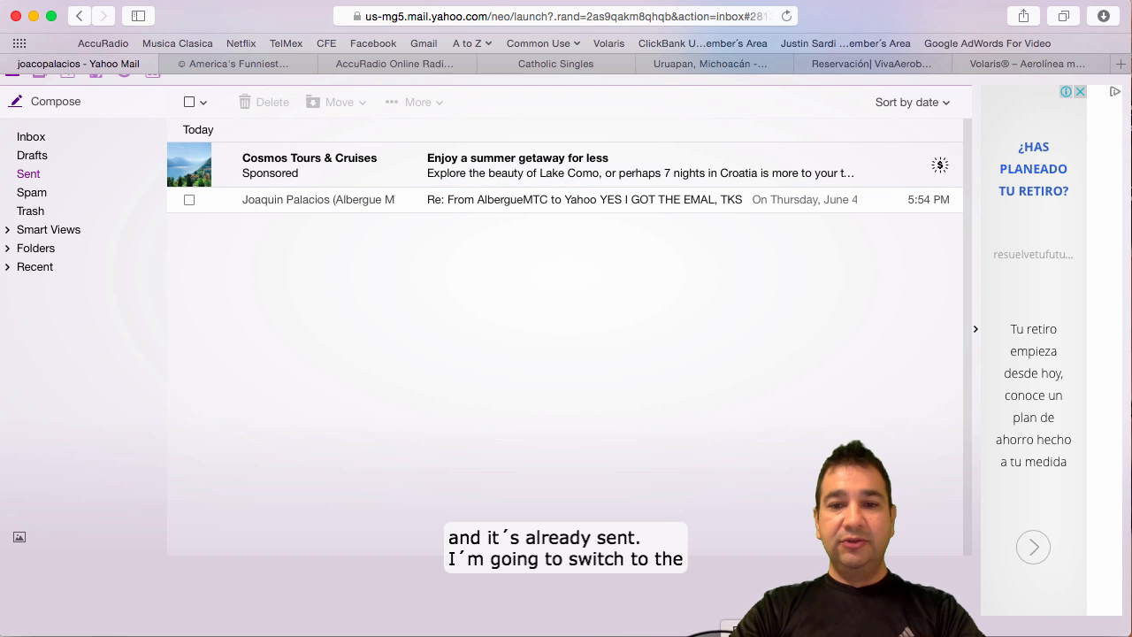
# Step: Switch back to Gmail's Sent Mail in Firefox and reload the page to fetch new mail
pyautogui.click(534, 20)
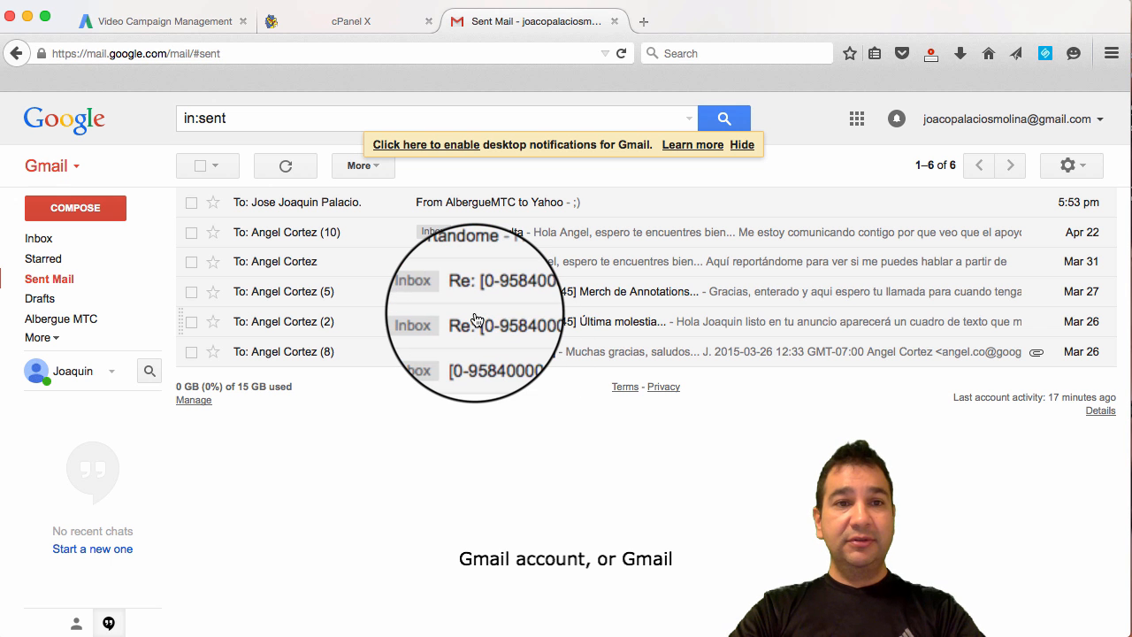
pyautogui.moveTo(228, 221)
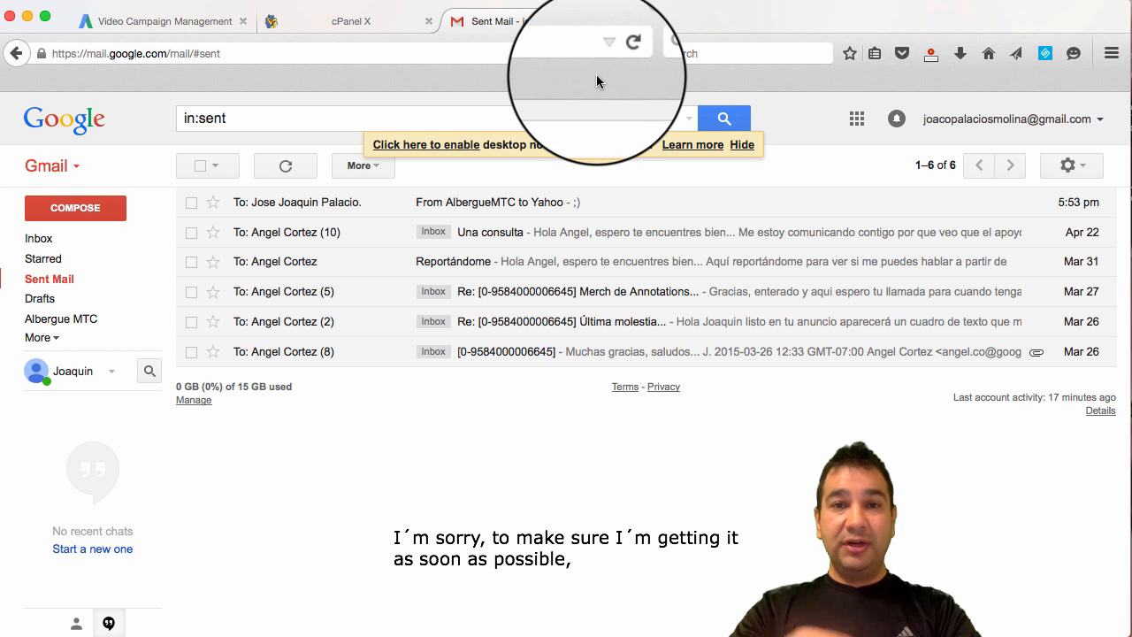
pyautogui.click(633, 53)
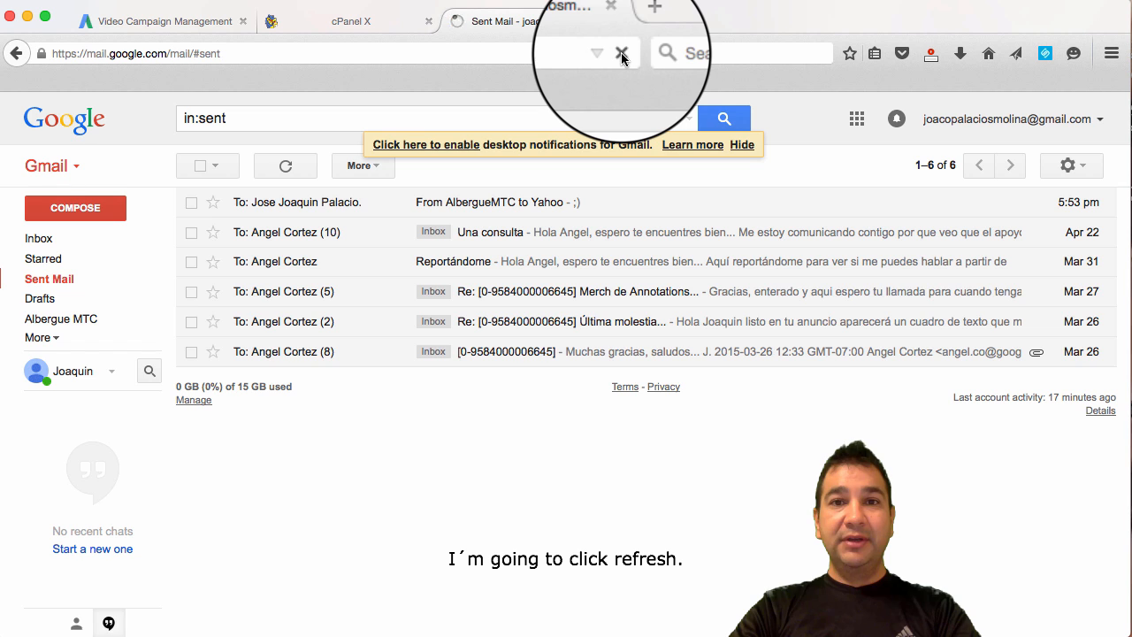
pyautogui.click(284, 166)
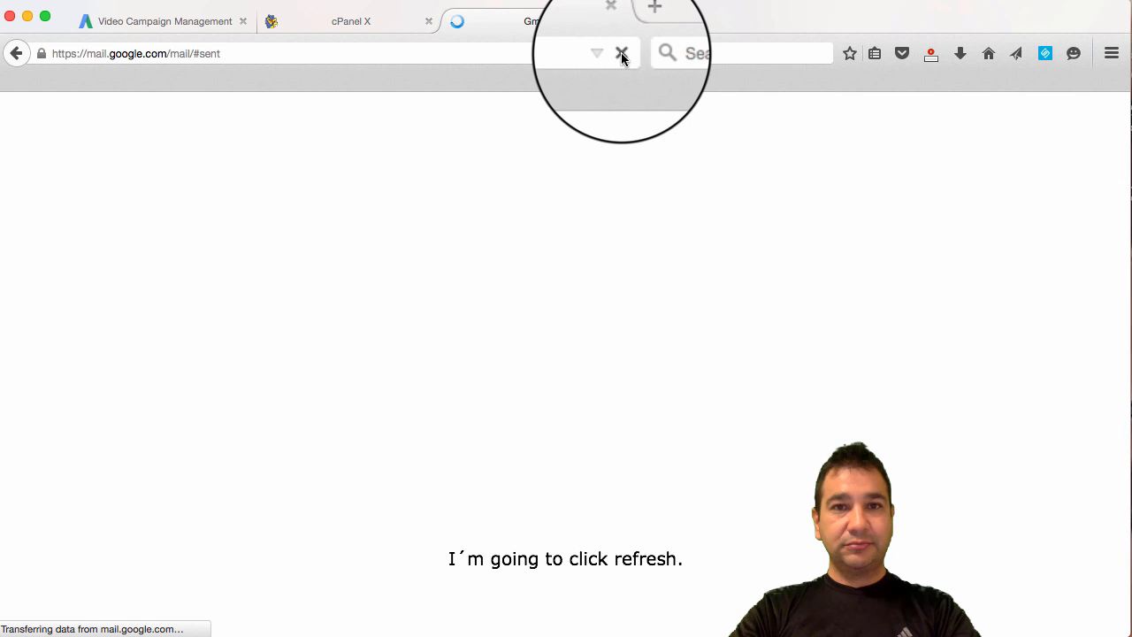
pyautogui.click(622, 53)
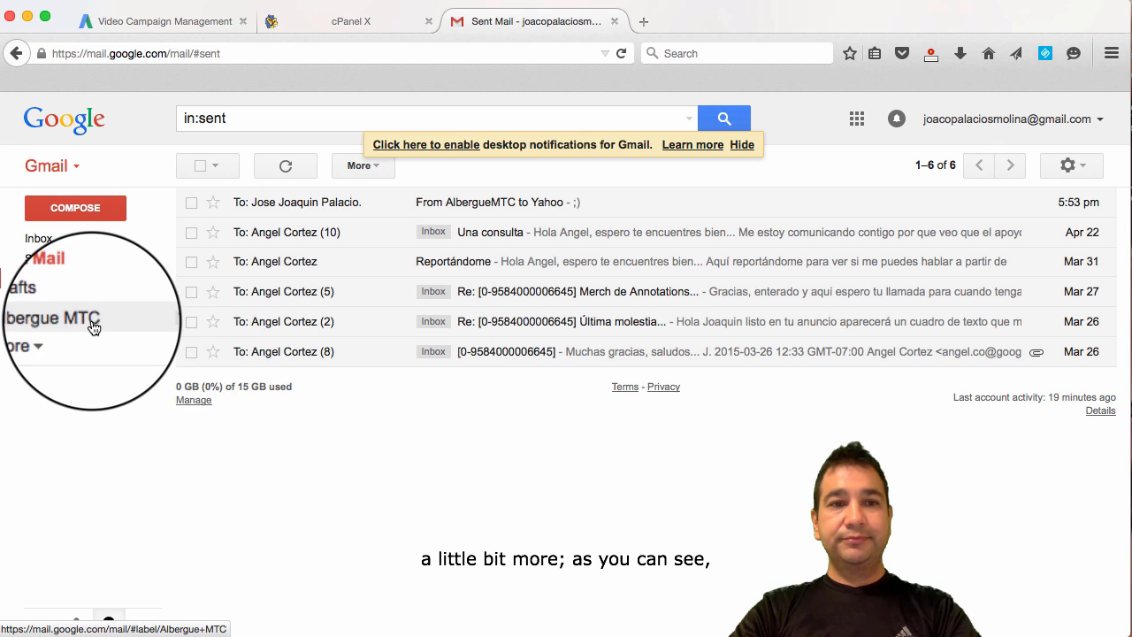
# Step: Open the Albergue MTC label and reload several times until the Yahoo reply arrives
pyautogui.click(53, 317)
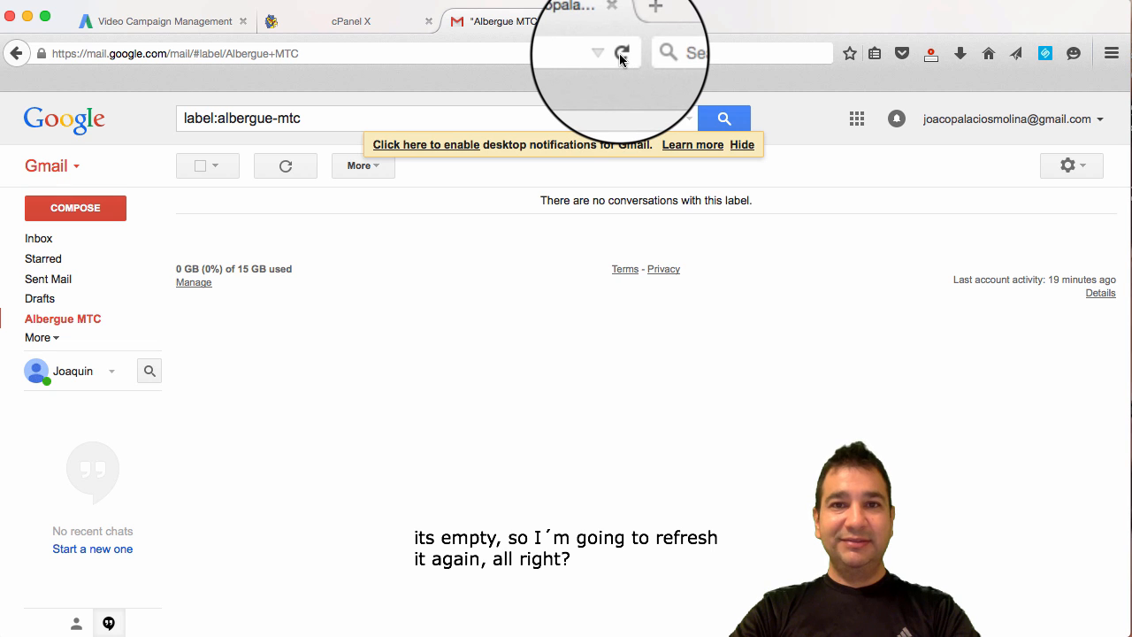
pyautogui.click(622, 53)
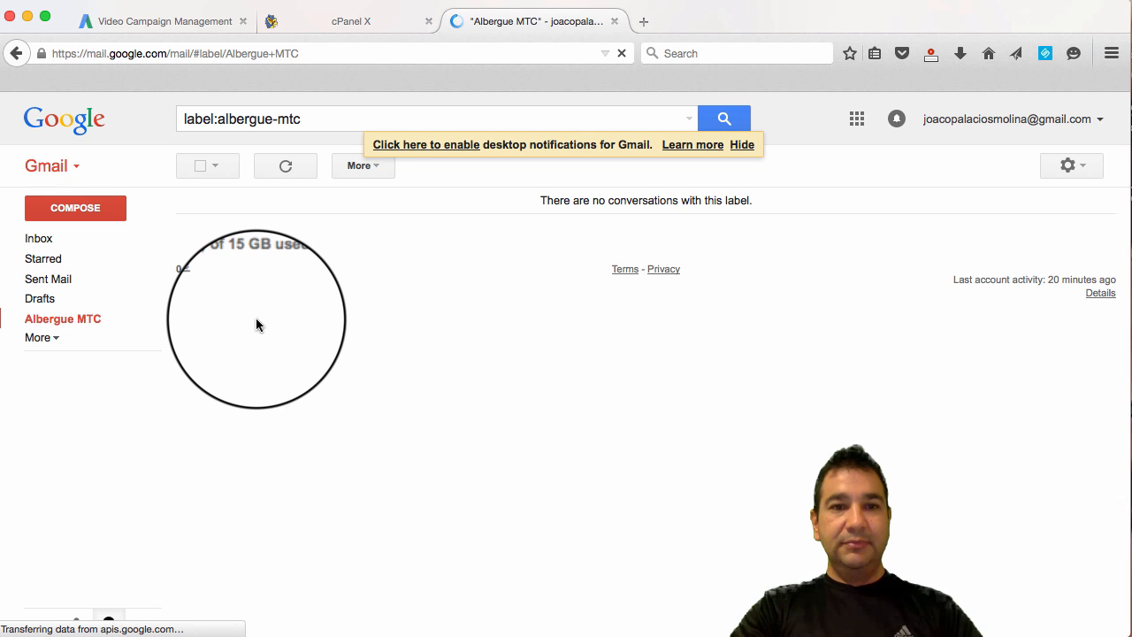
pyautogui.click(622, 53)
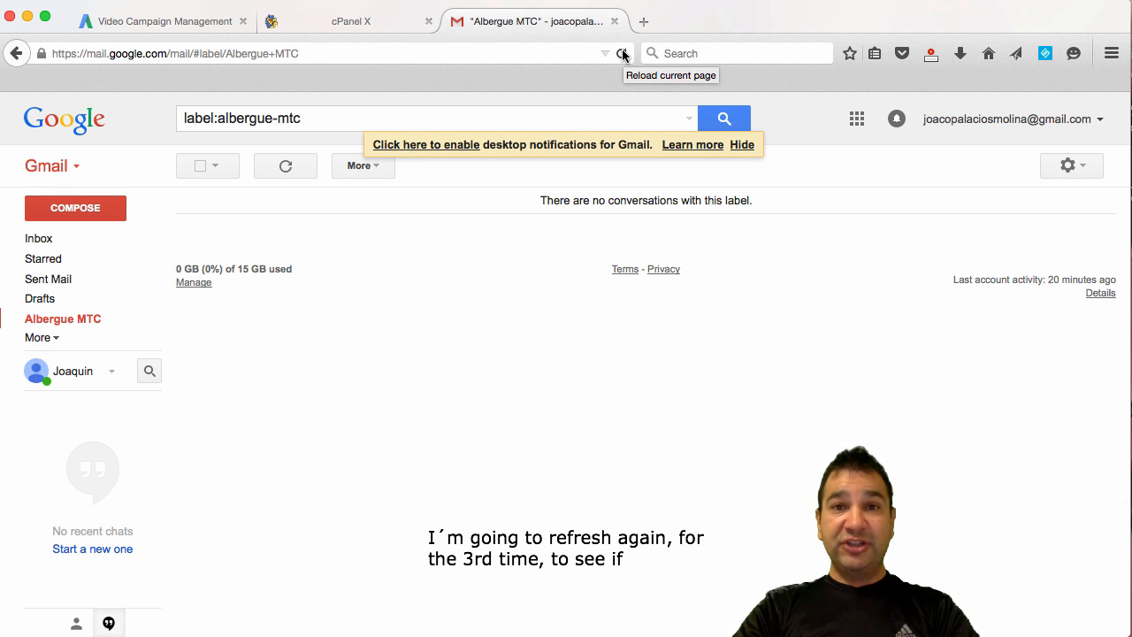
pyautogui.click(622, 53)
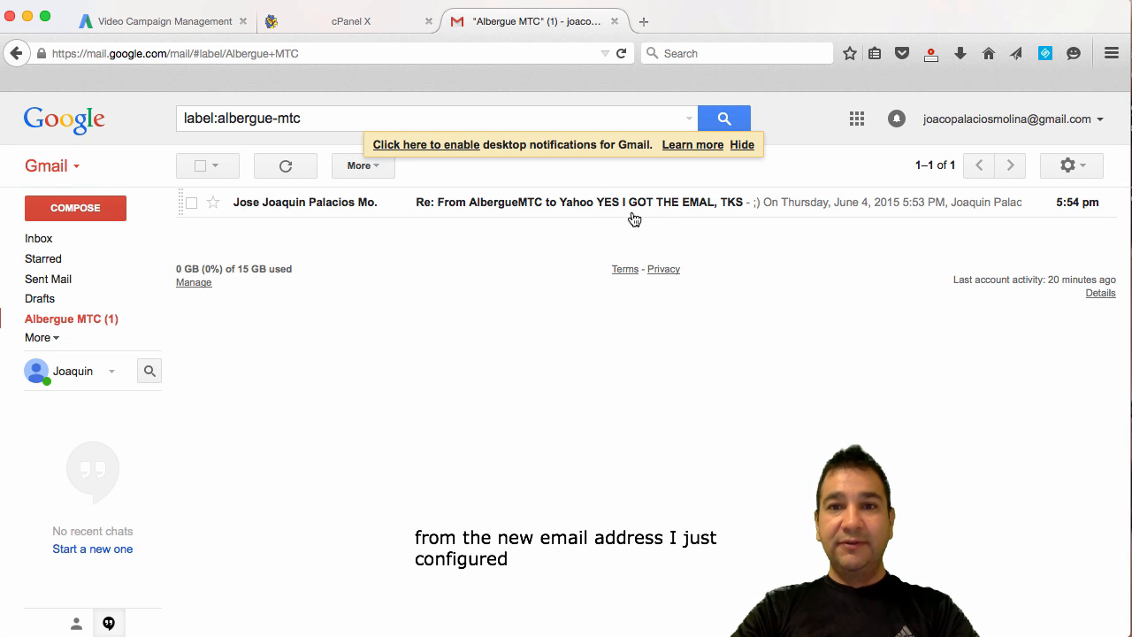
pyautogui.moveTo(591, 206)
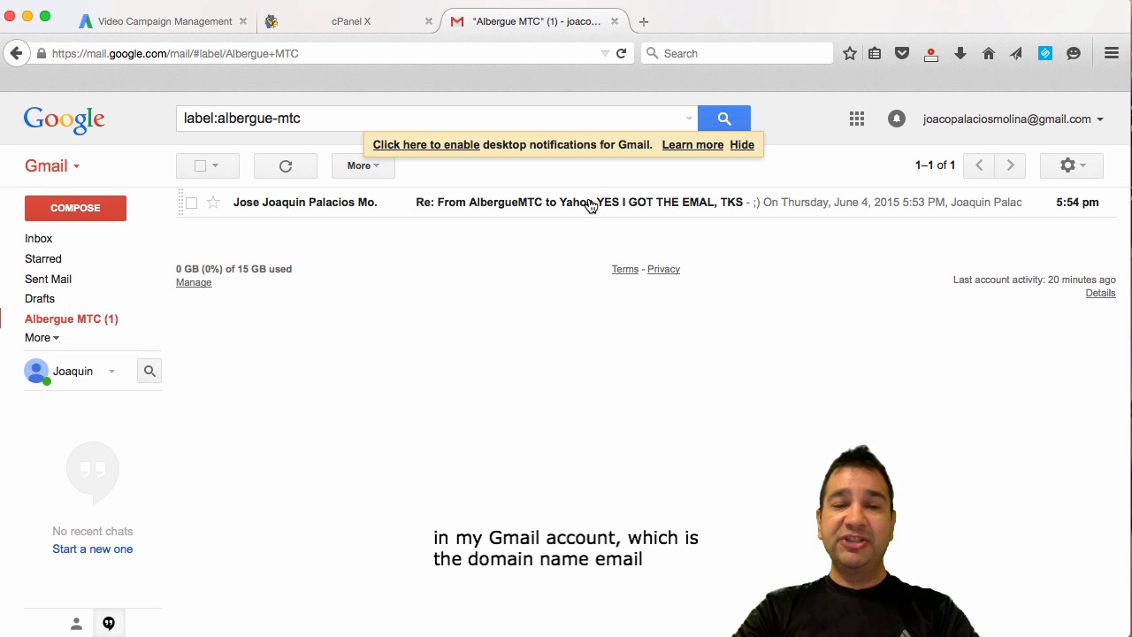
pyautogui.moveTo(592, 175)
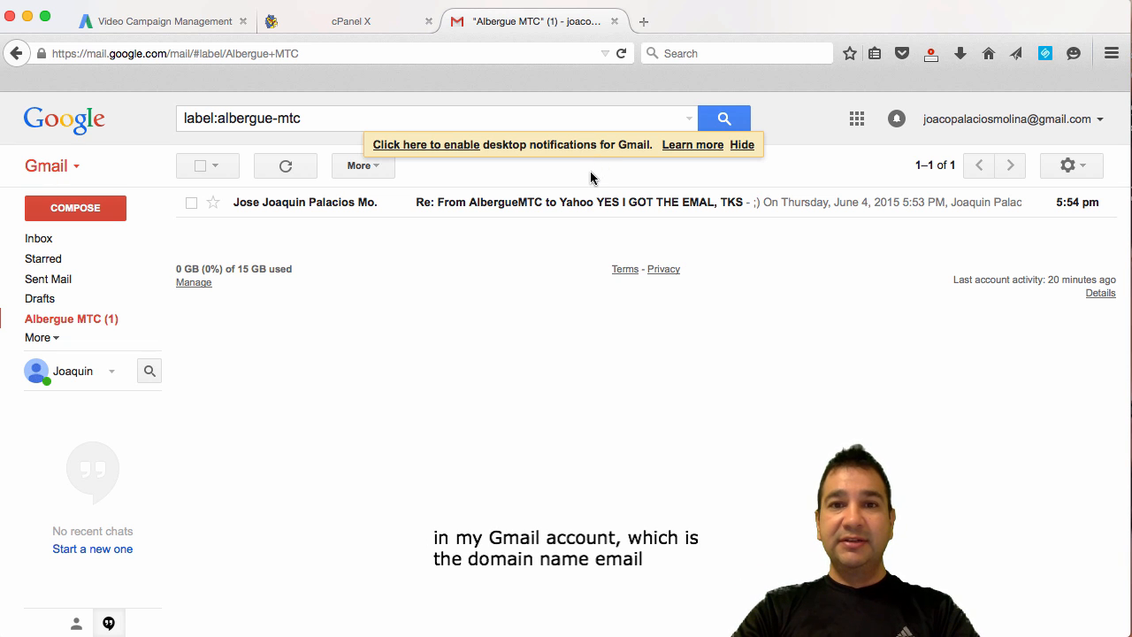